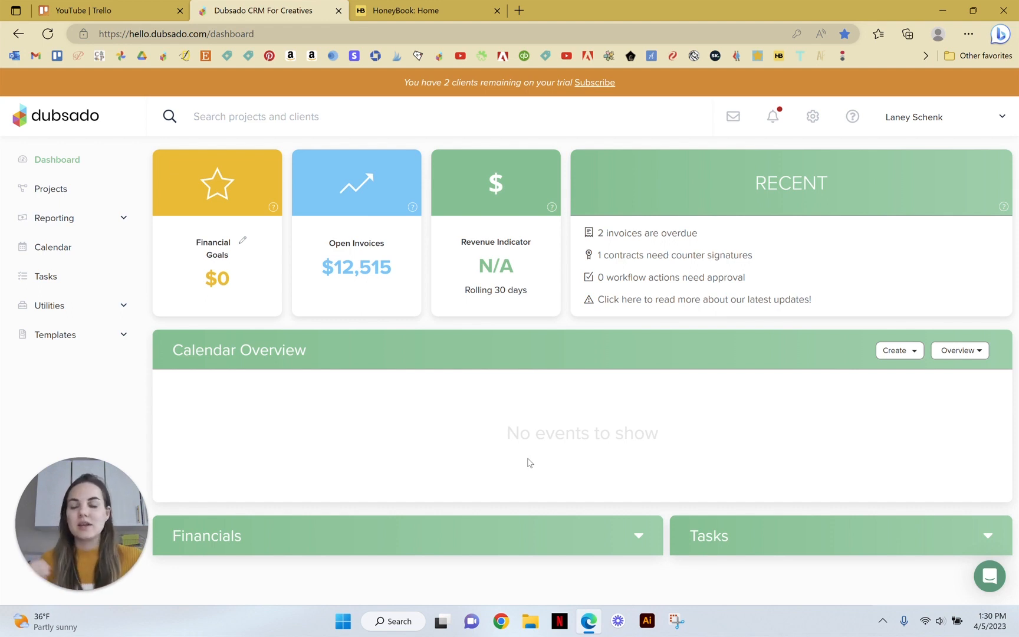
mouse_move(450, 488)
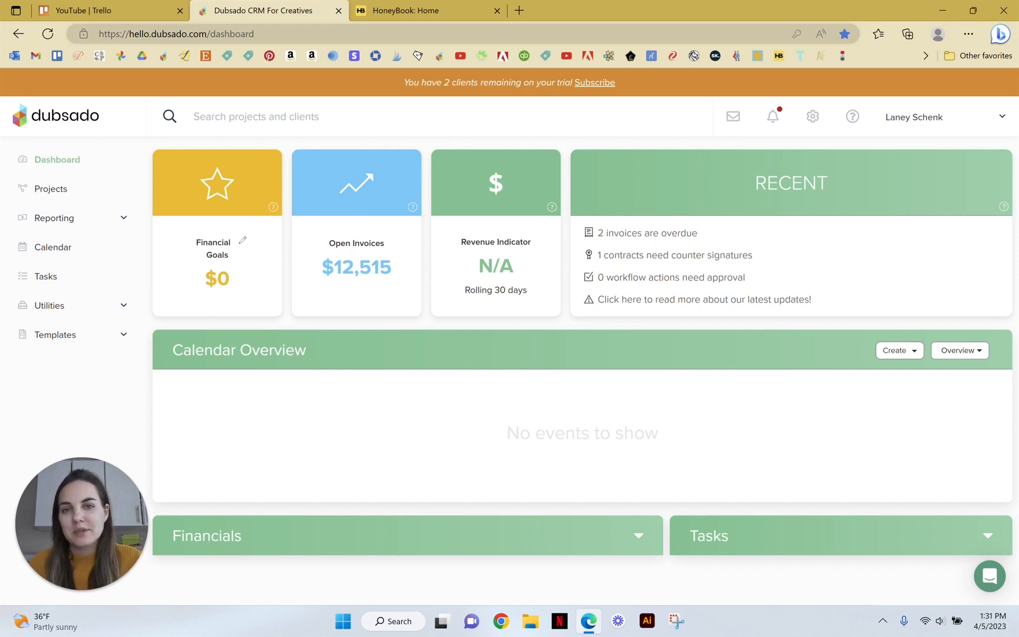
mouse_move(611, 362)
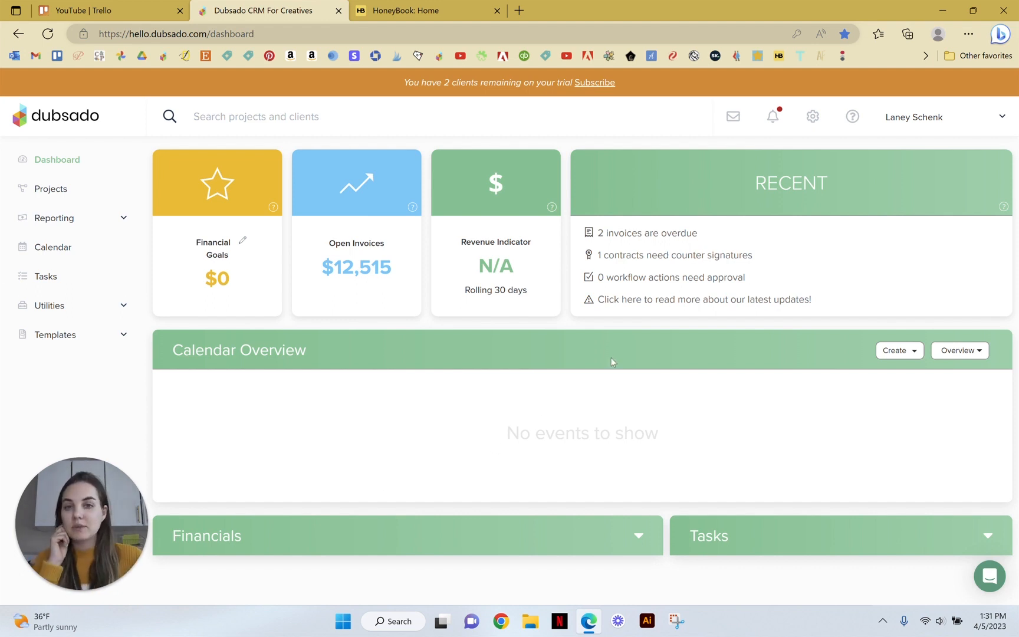
mouse_move(133, 336)
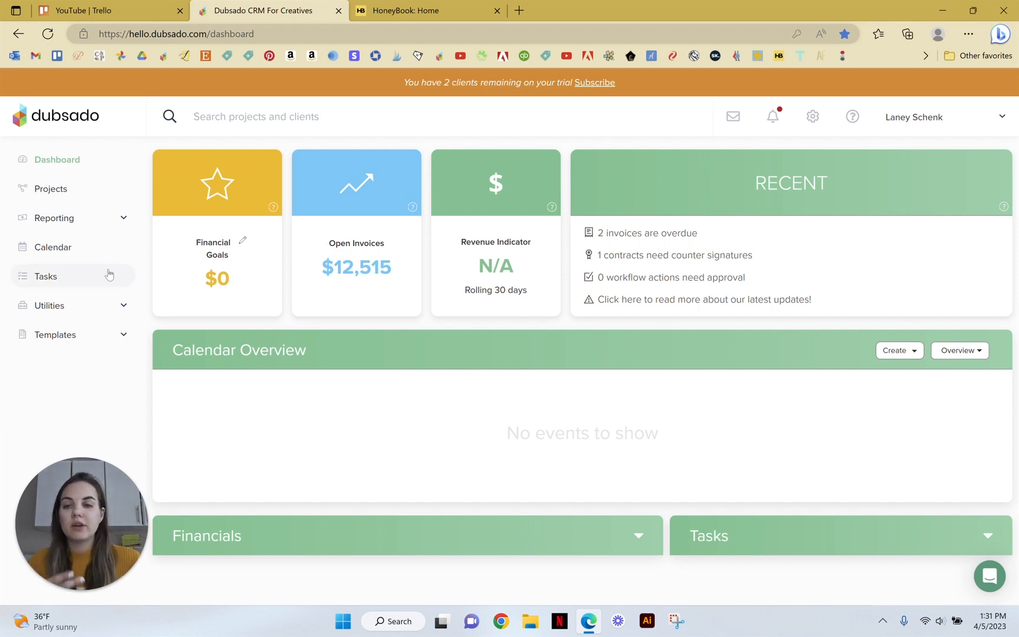
mouse_move(707, 343)
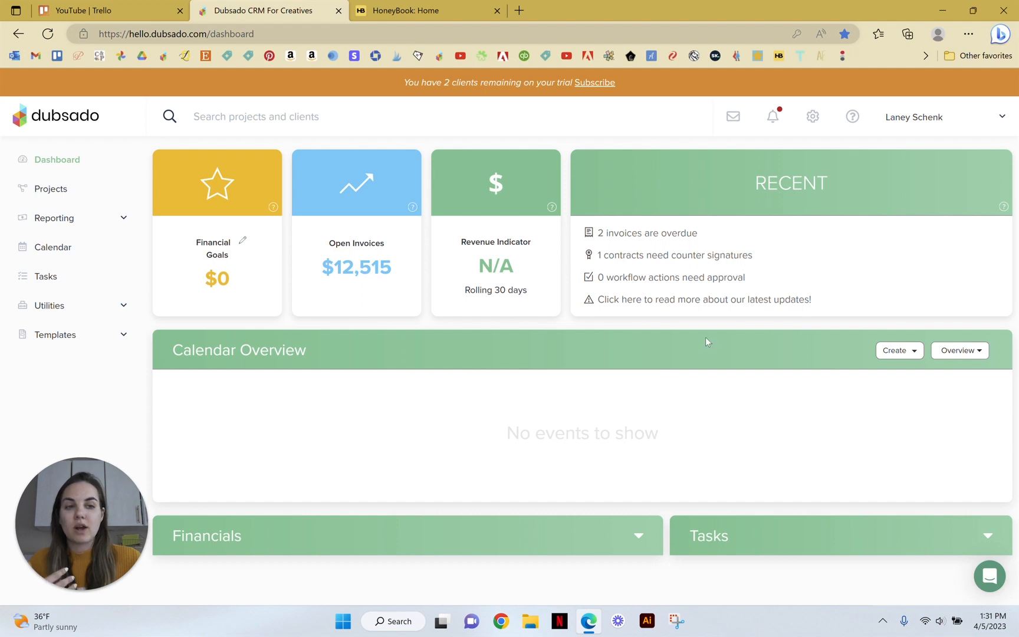
mouse_move(775, 536)
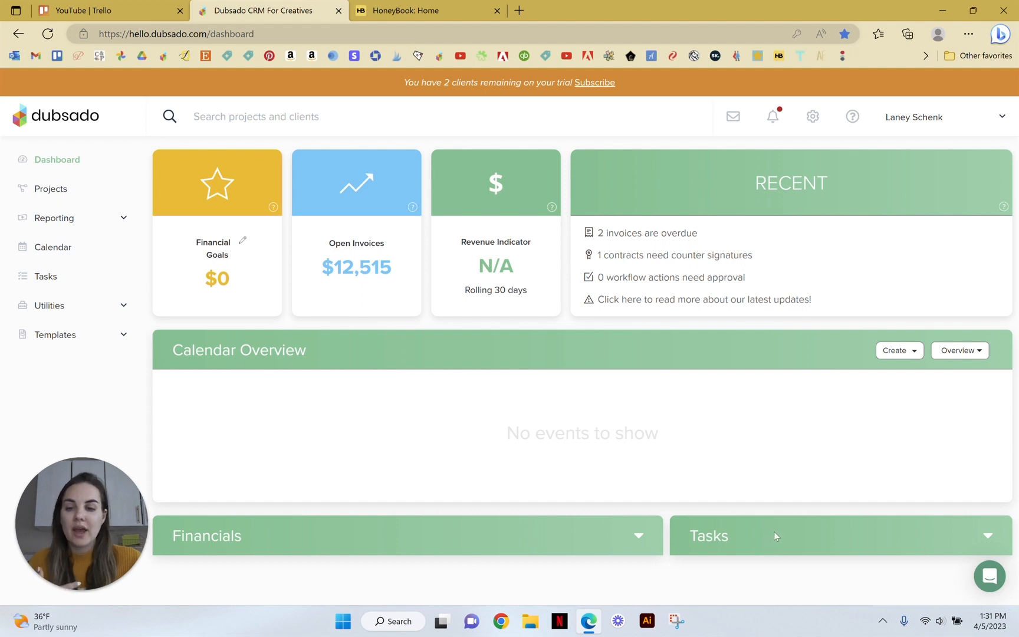
mouse_move(241, 498)
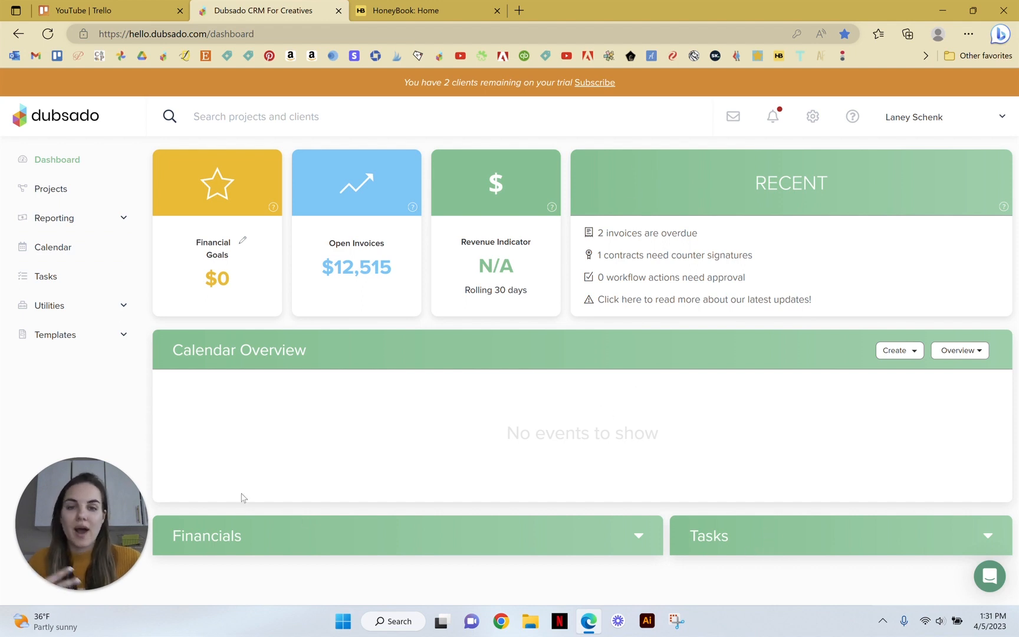
mouse_move(46, 276)
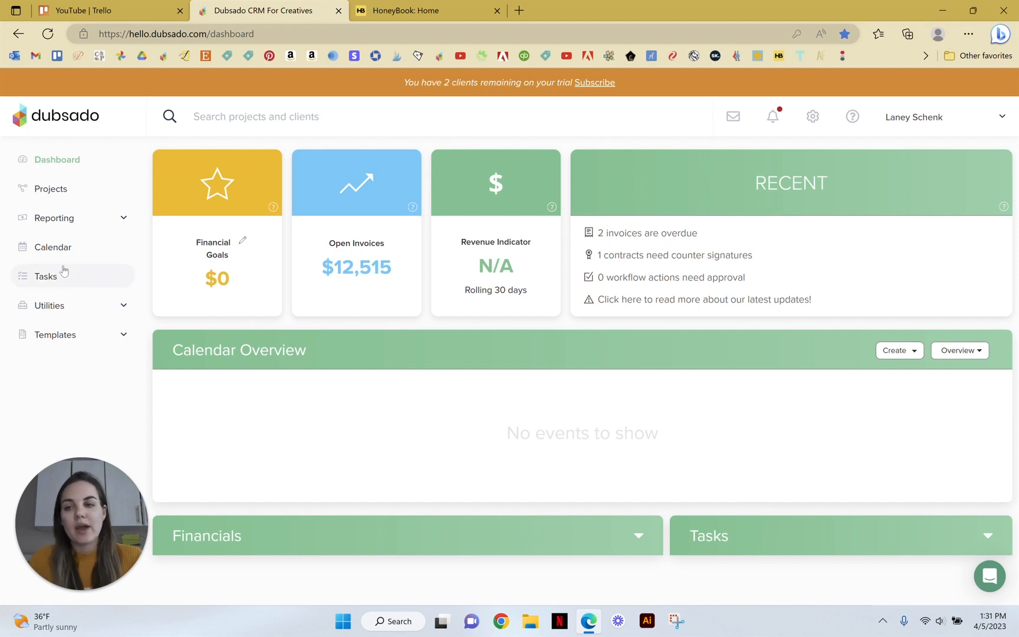
Step: Go from the Dubsado dashboard to the Projects list showing both jobs
click(50, 188)
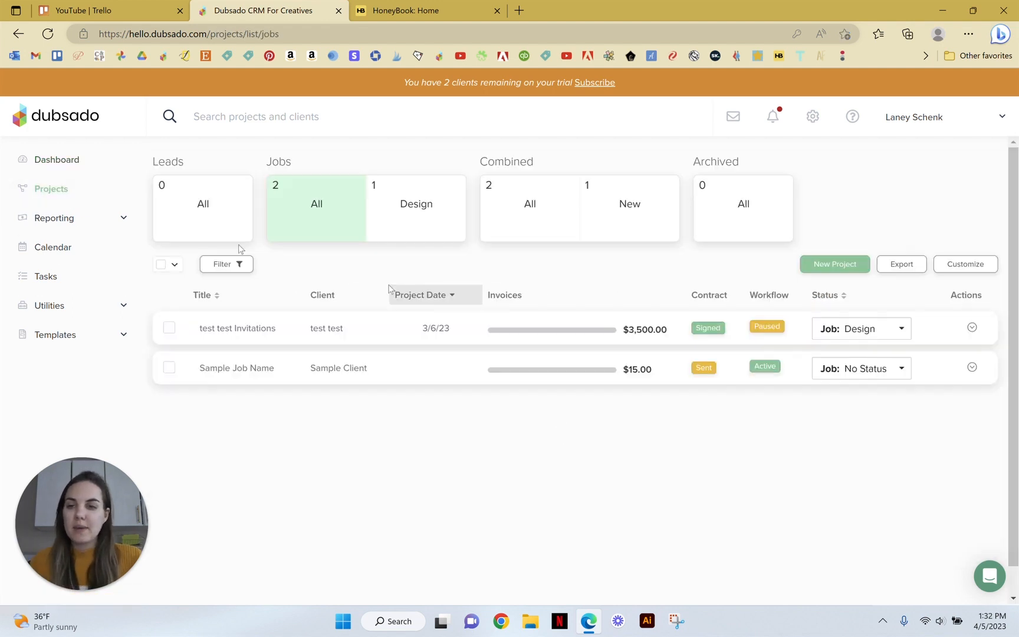
mouse_move(289, 331)
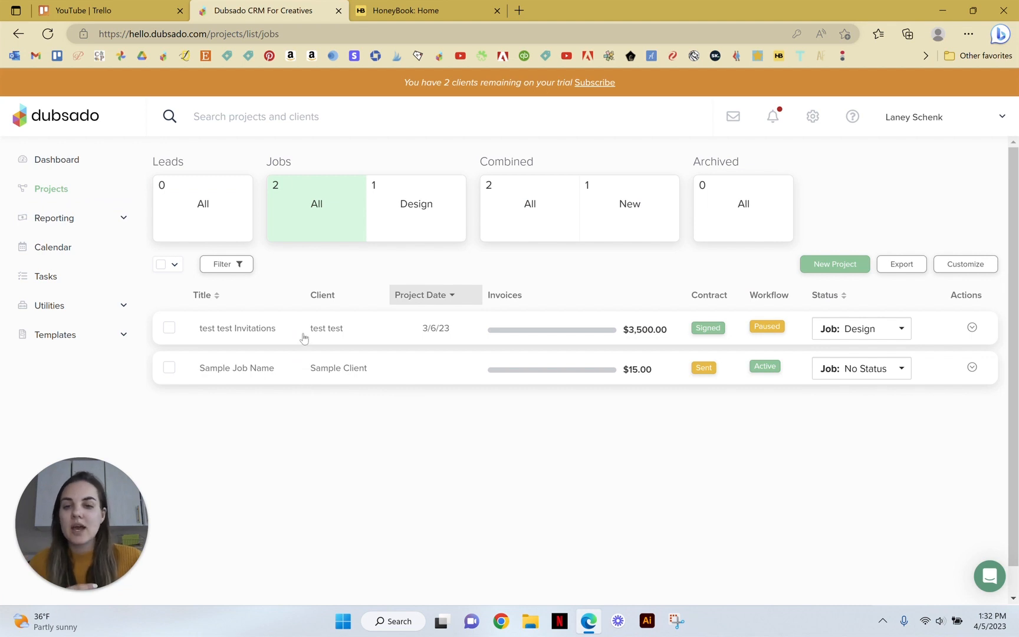
Step: Open the 'test test Invitations' job to view its inbox, signed contract and Design status
click(237, 329)
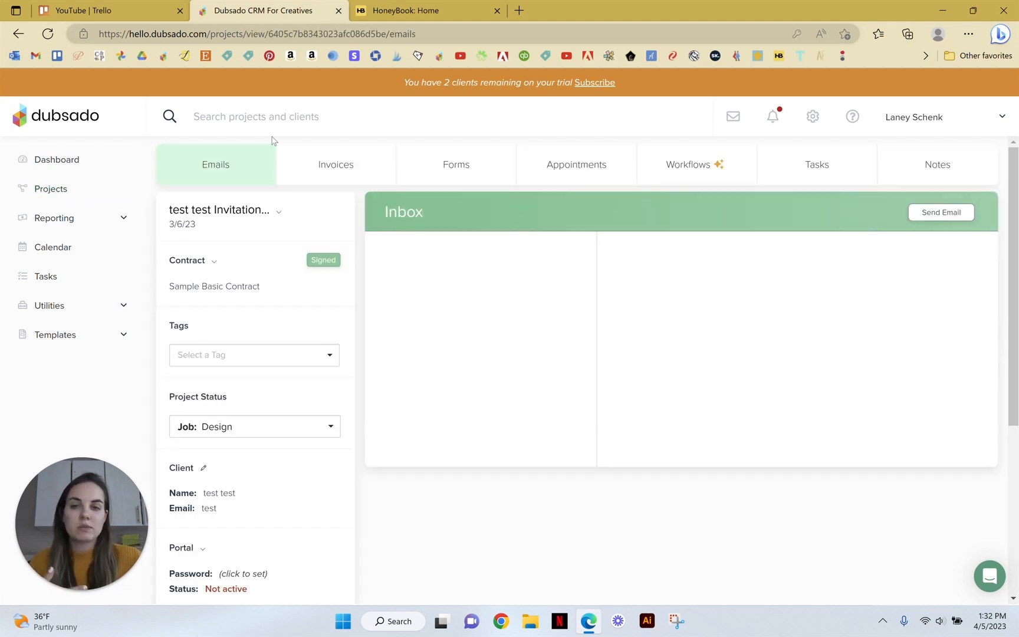
mouse_move(392, 178)
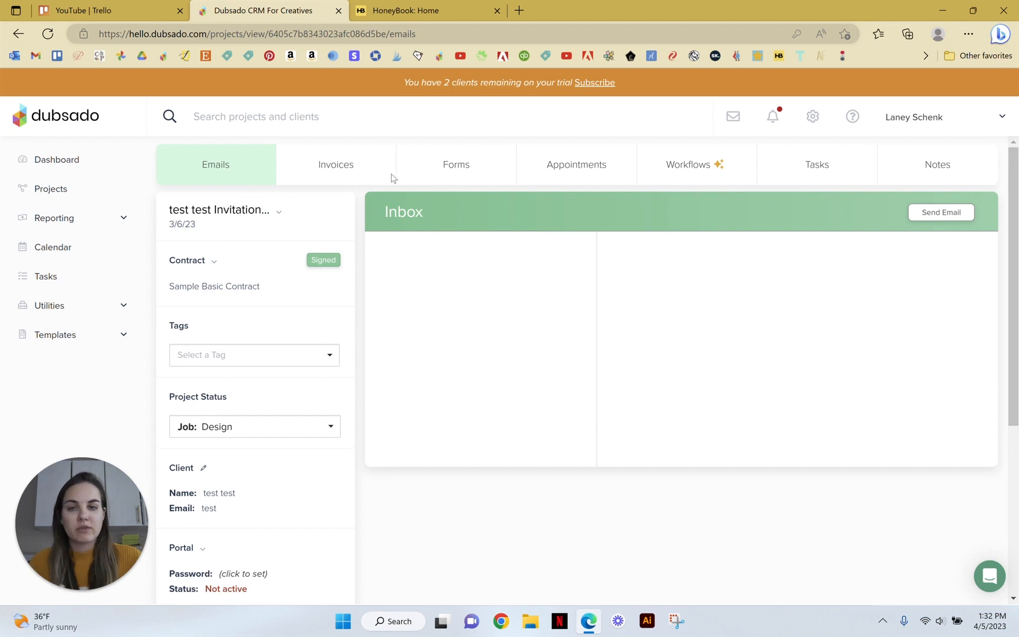
mouse_move(562, 176)
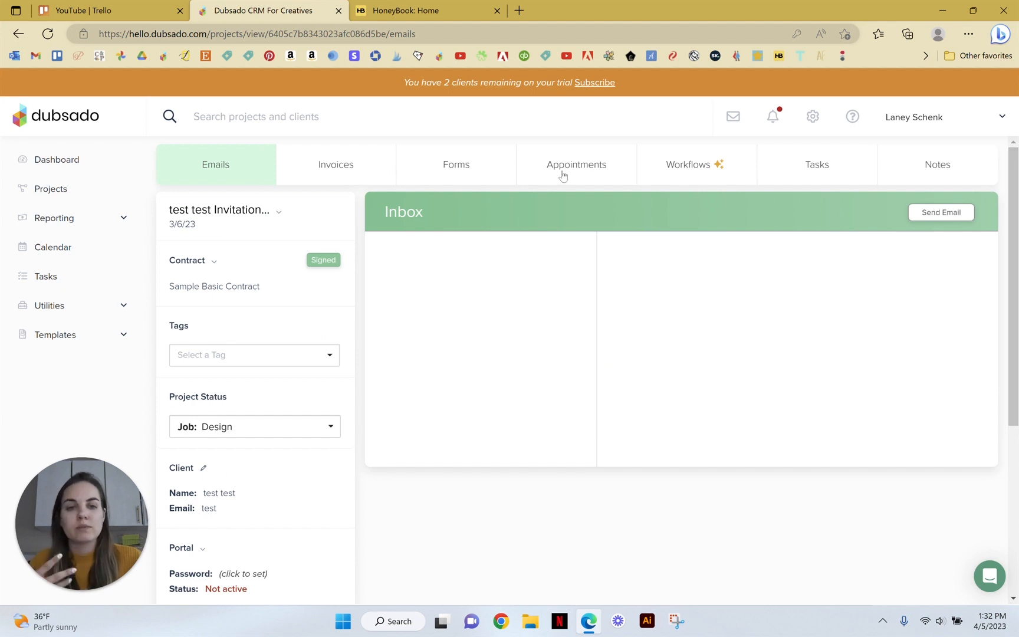
mouse_move(971, 164)
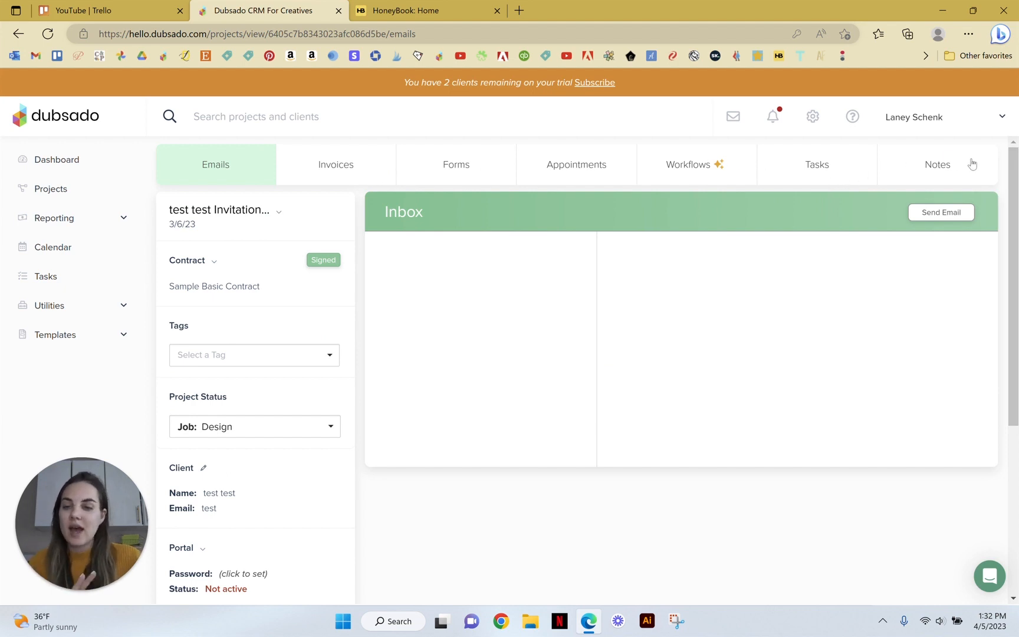
mouse_move(899, 195)
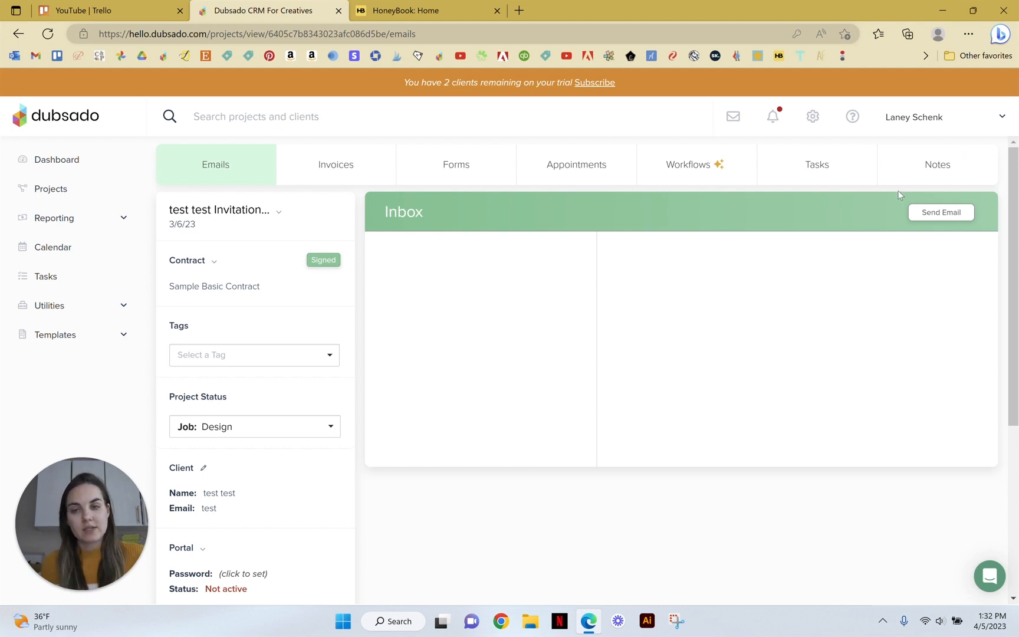
Step: Return to the Projects list with both jobs' invoice totals and workflow states
click(51, 188)
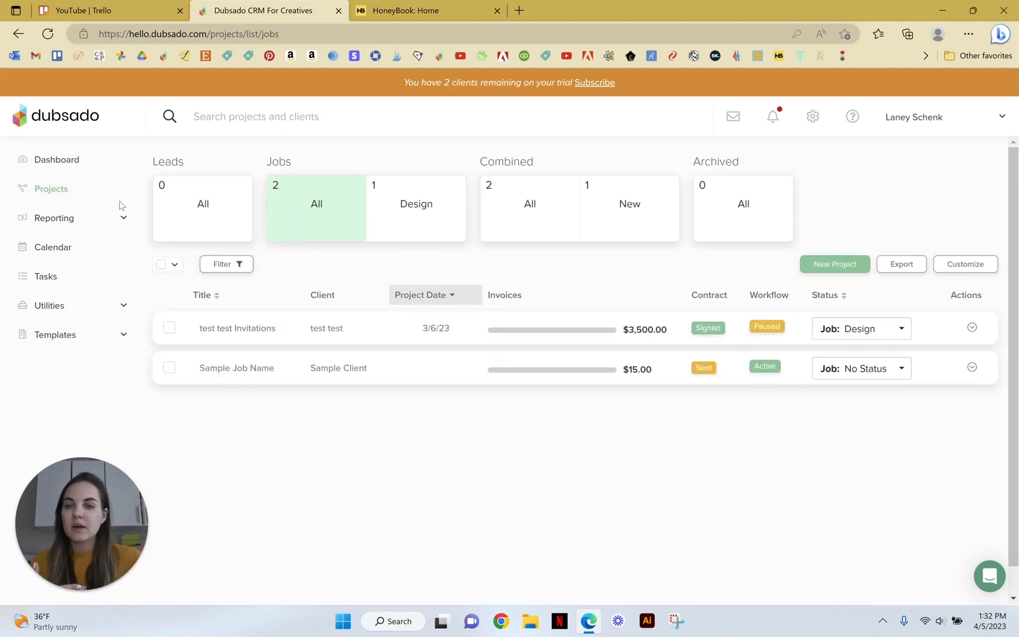
mouse_move(450, 231)
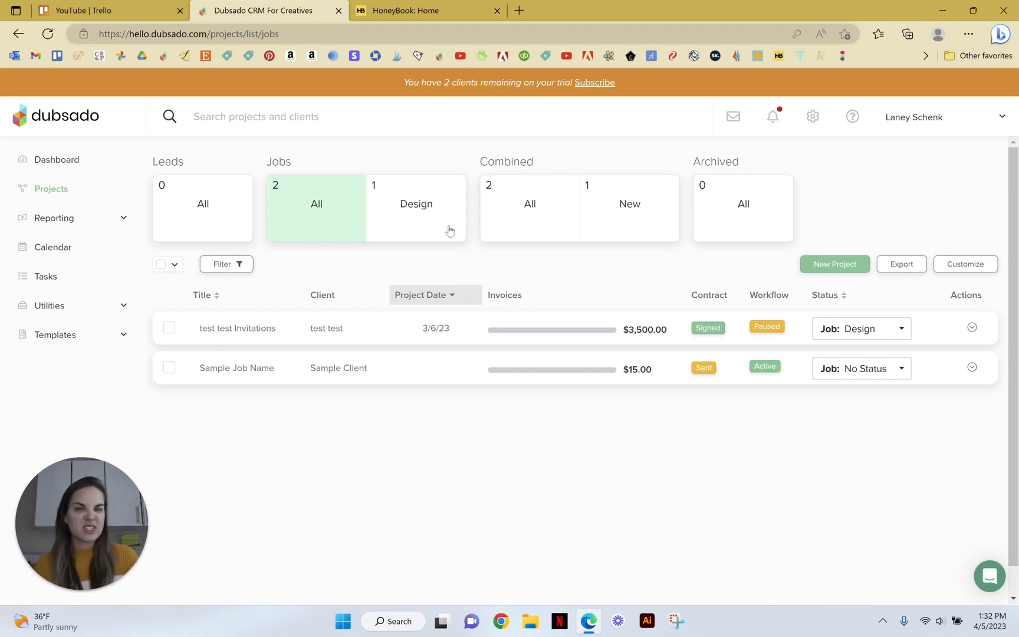
mouse_move(454, 243)
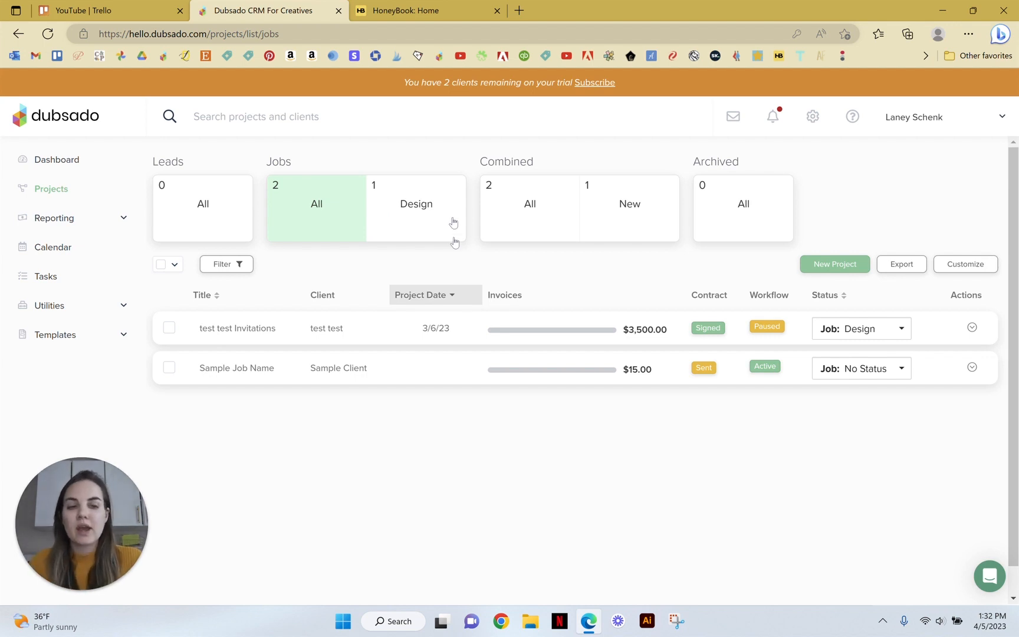
mouse_move(328, 372)
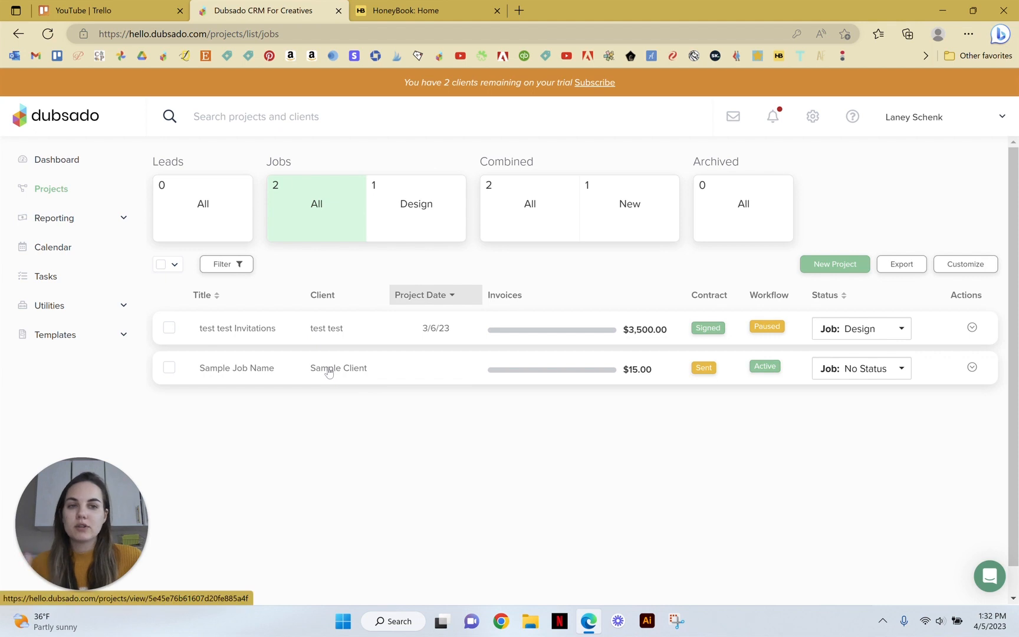
mouse_move(631, 329)
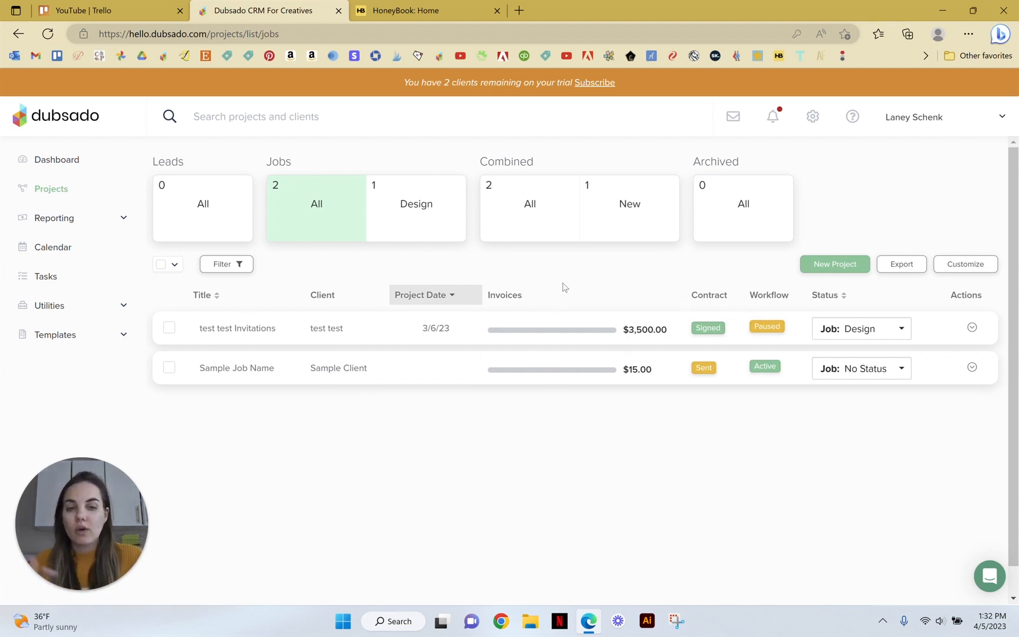
mouse_move(744, 426)
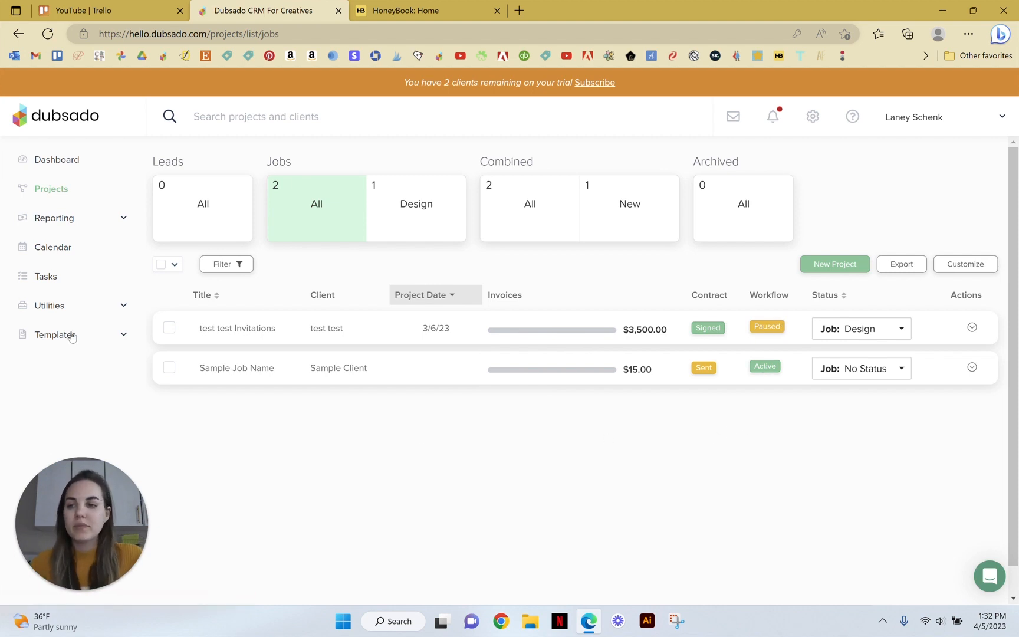
Step: View the April 2023 calendar, then the All Tasks list of eight setup tasks
click(53, 247)
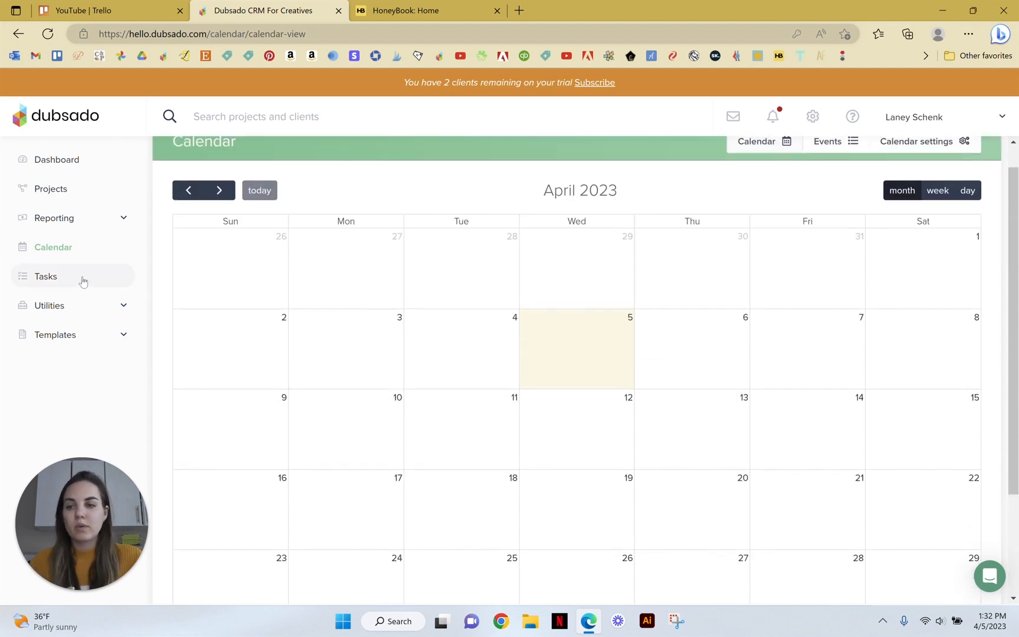
click(46, 276)
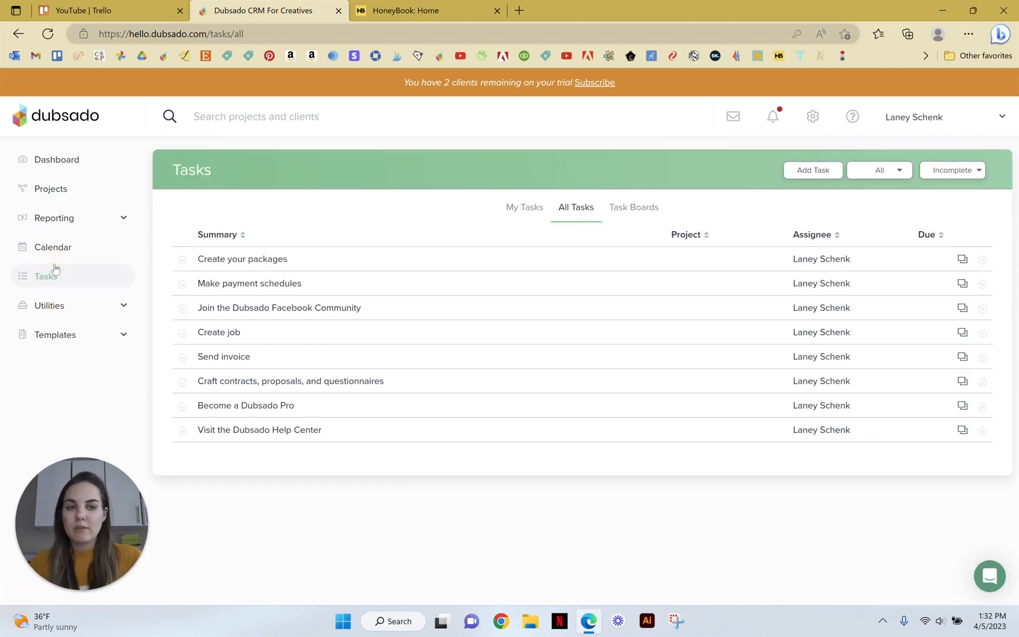
mouse_move(48, 343)
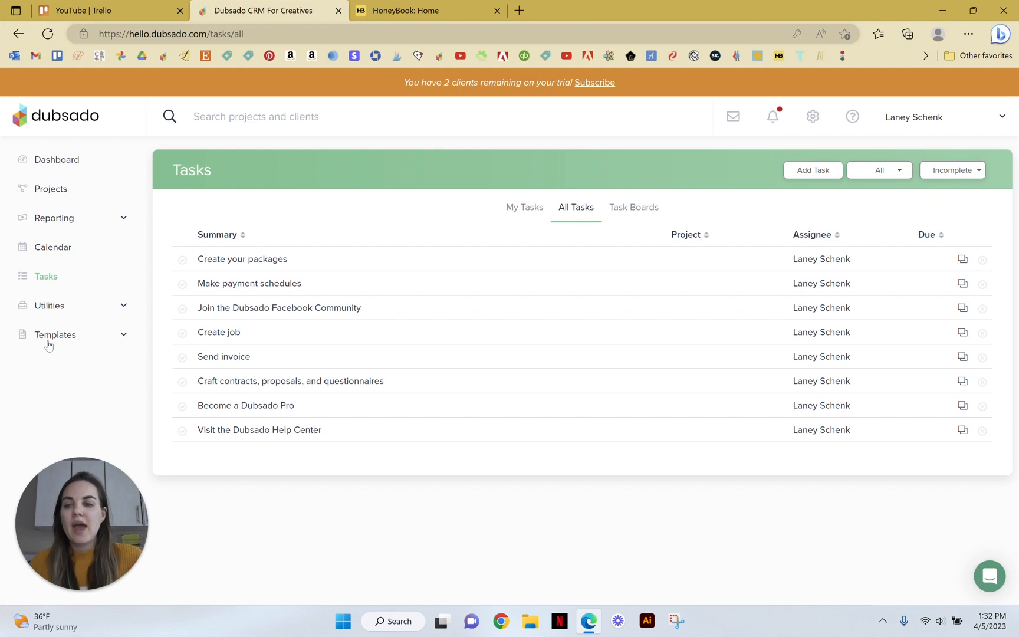
Step: Expand Templates, pass through Forms, and browse the Canned Emails list
click(56, 333)
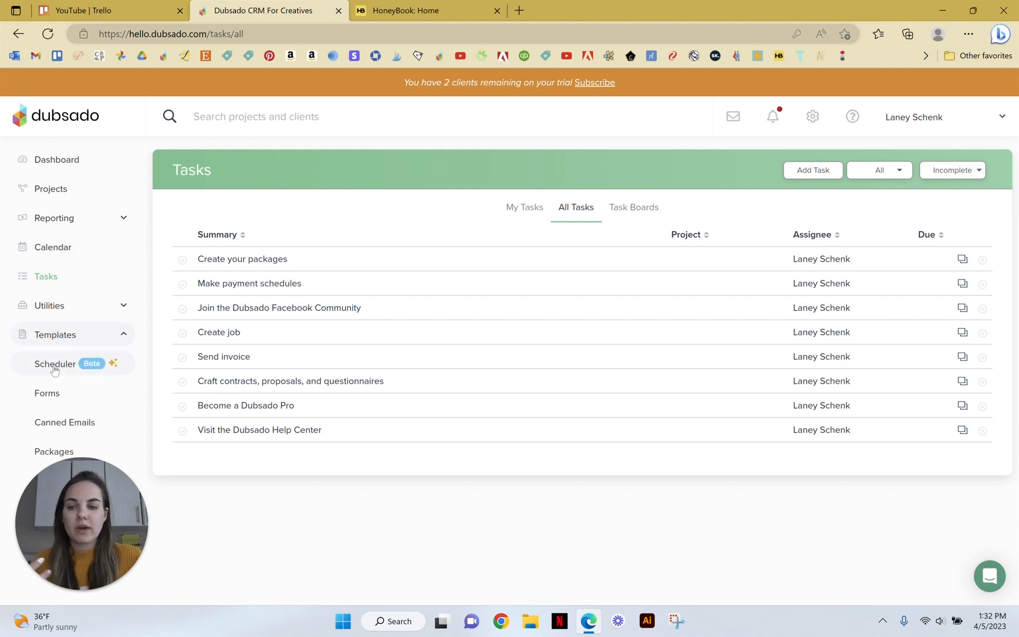
click(46, 393)
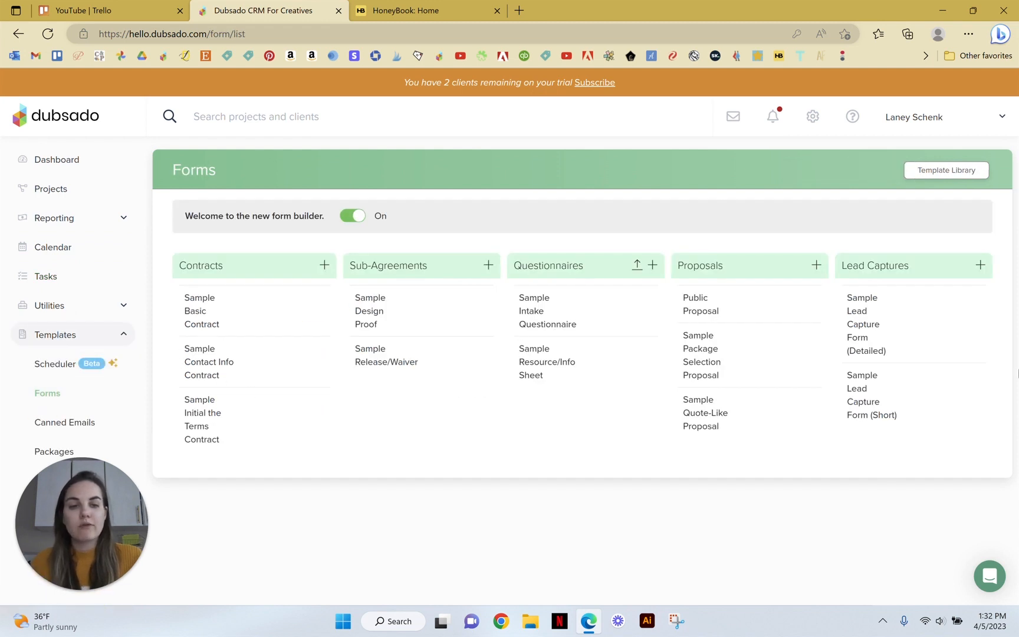
click(64, 422)
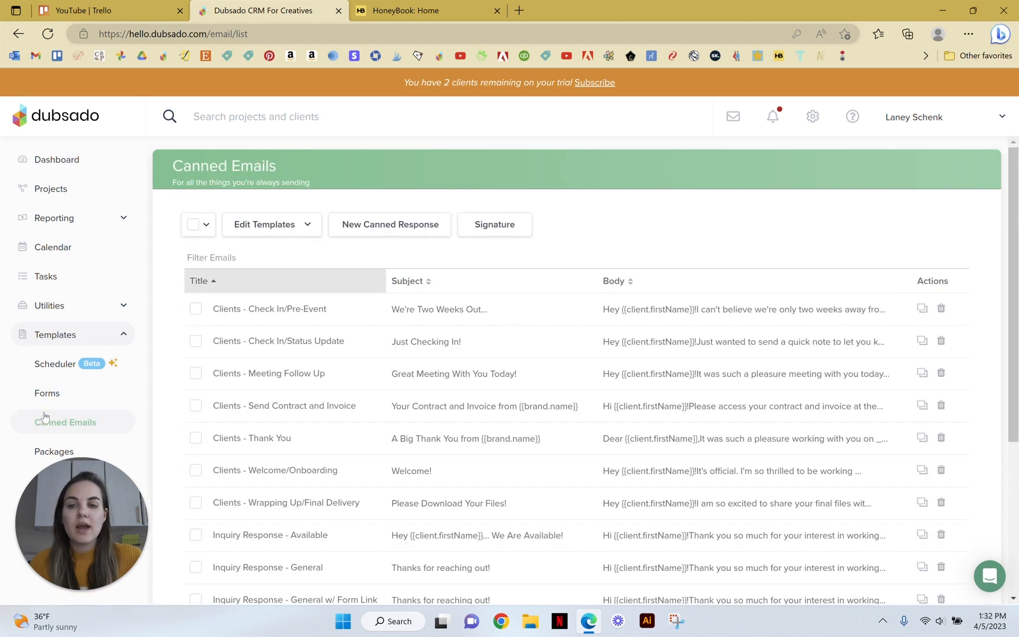
scroll(down, 3)
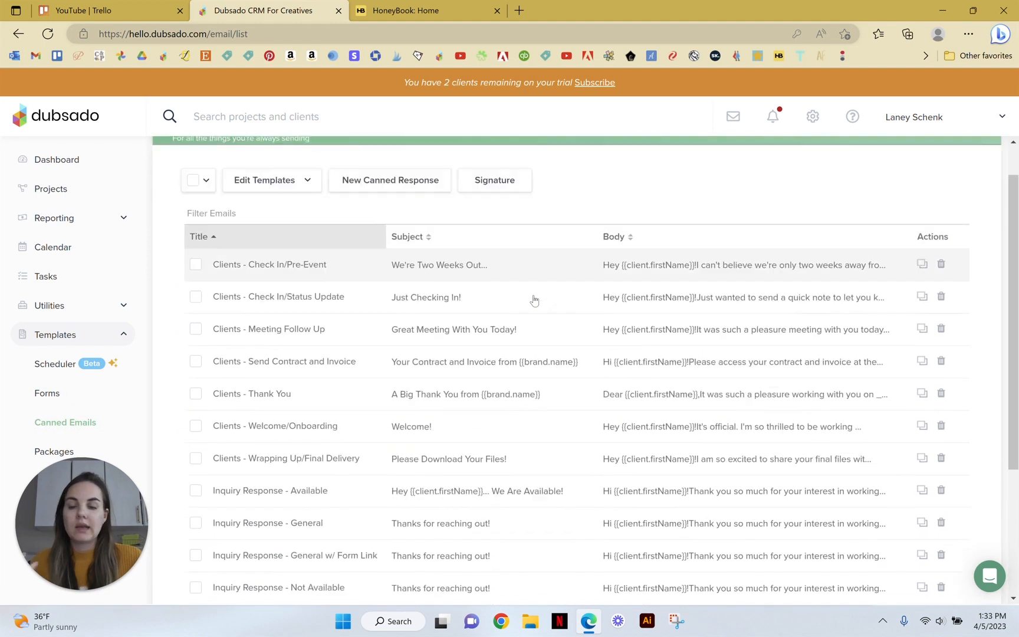
scroll(up, 3)
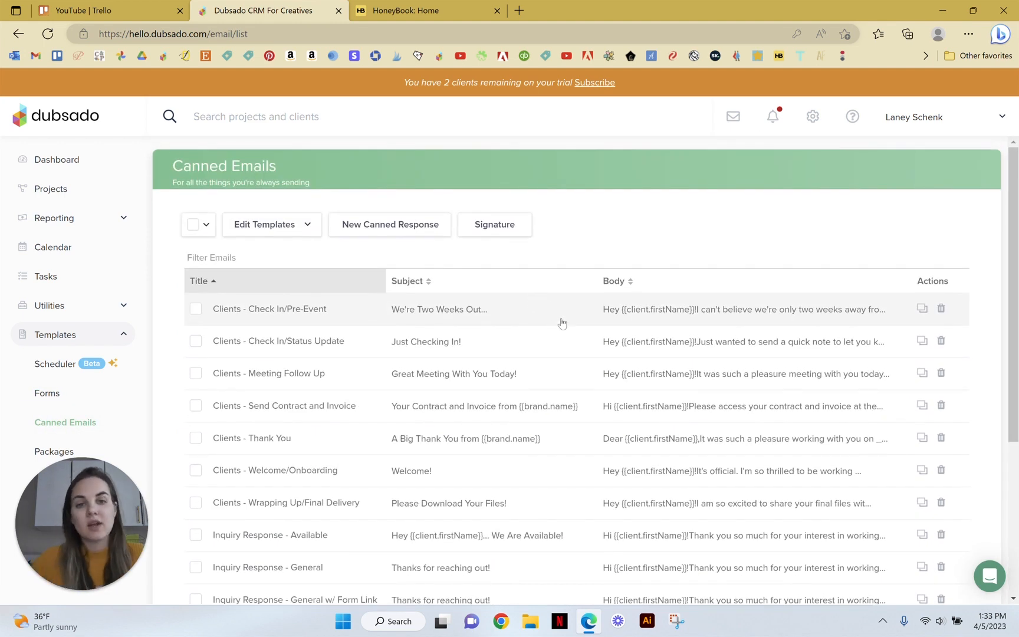
mouse_move(546, 299)
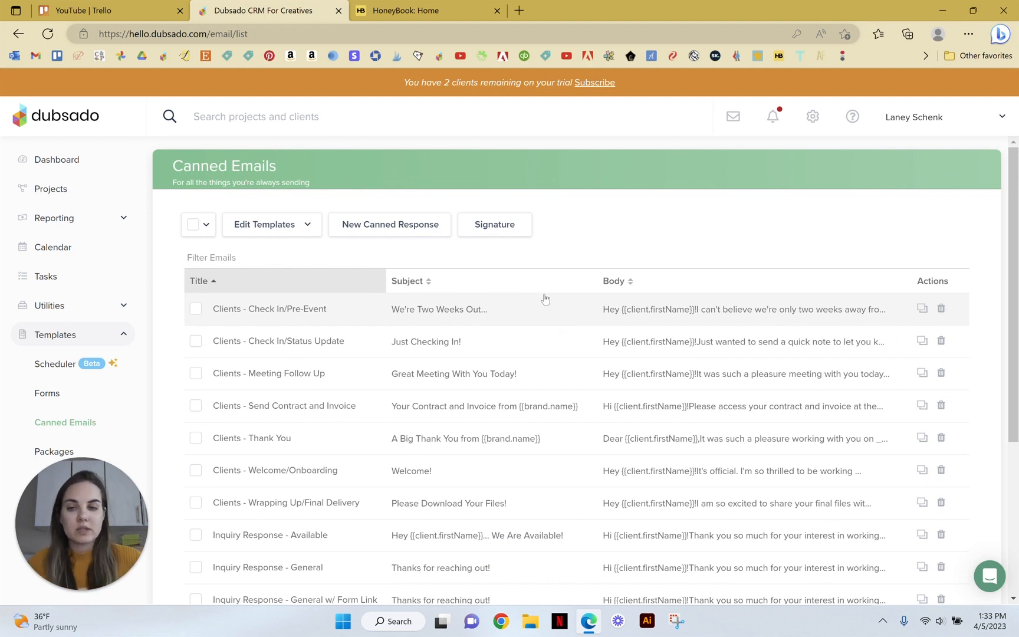
Step: Revisit Dubsado's Projects list, then switch to the HoneyBook Home dashboard tab
click(49, 189)
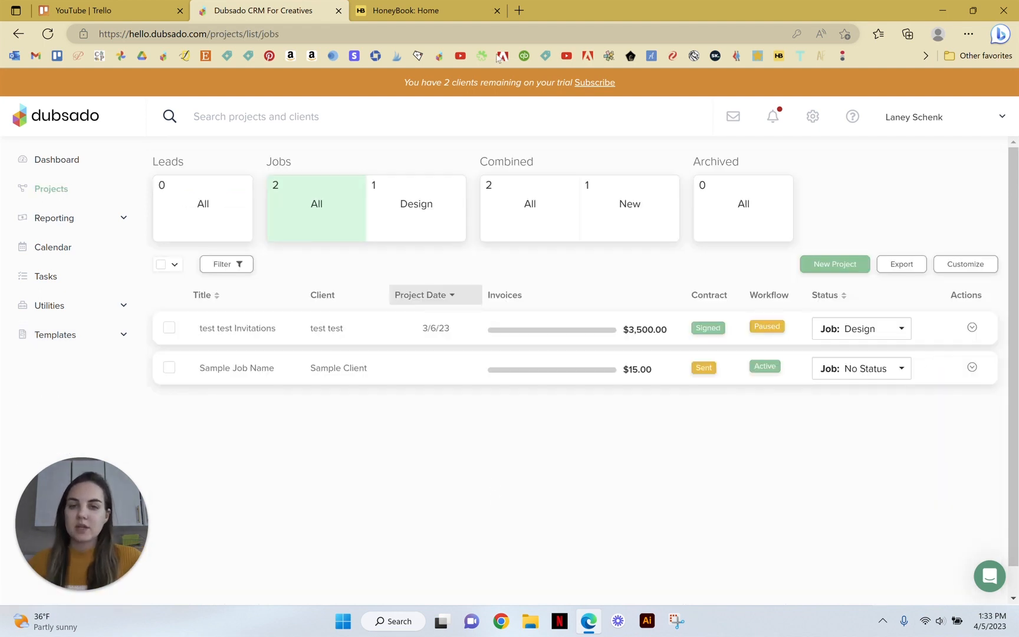
click(427, 11)
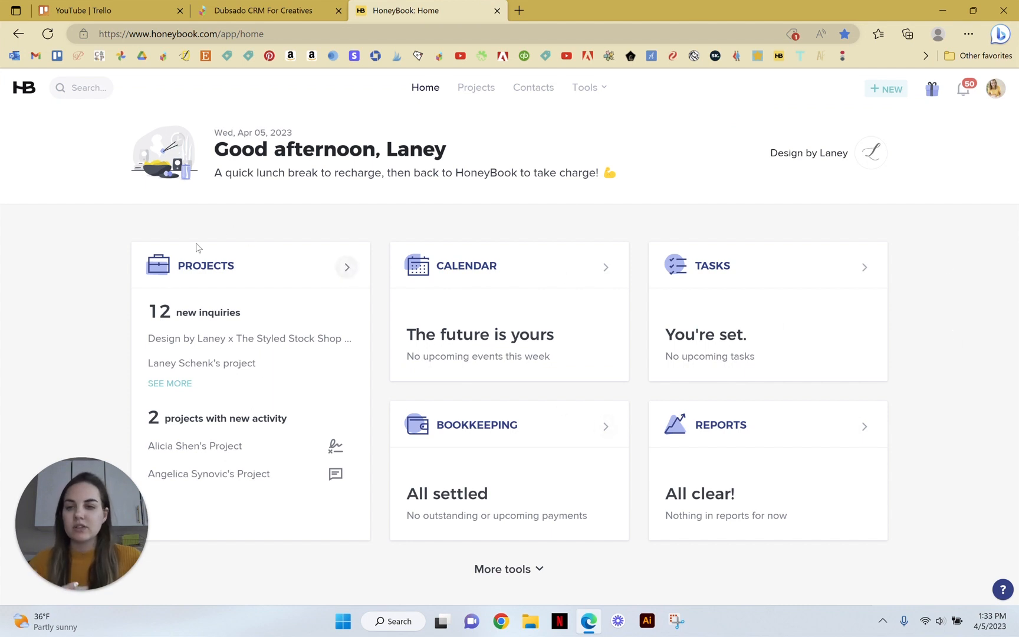
mouse_move(440, 271)
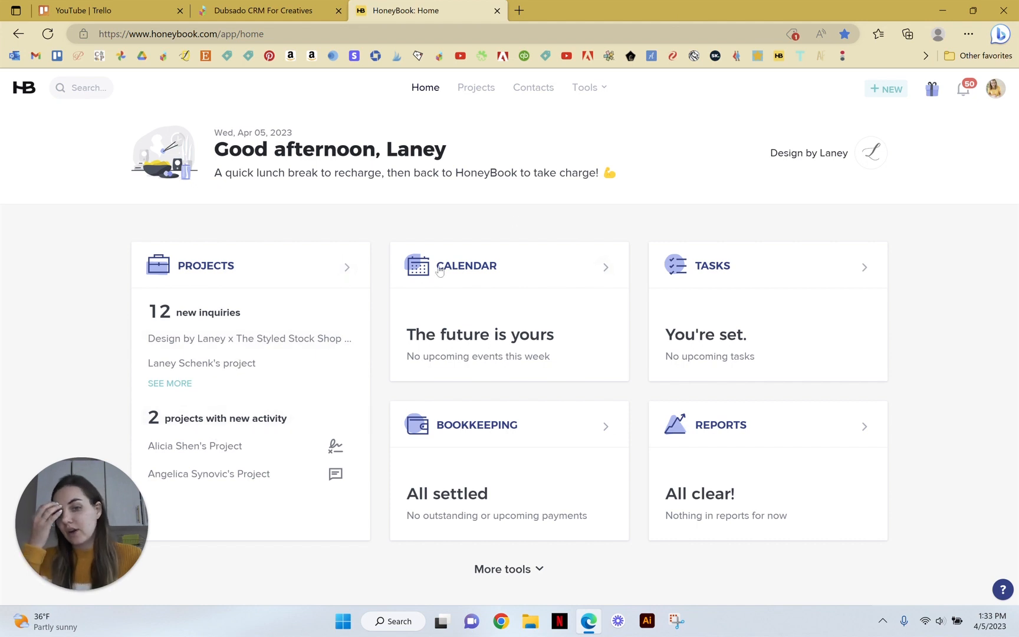
mouse_move(631, 482)
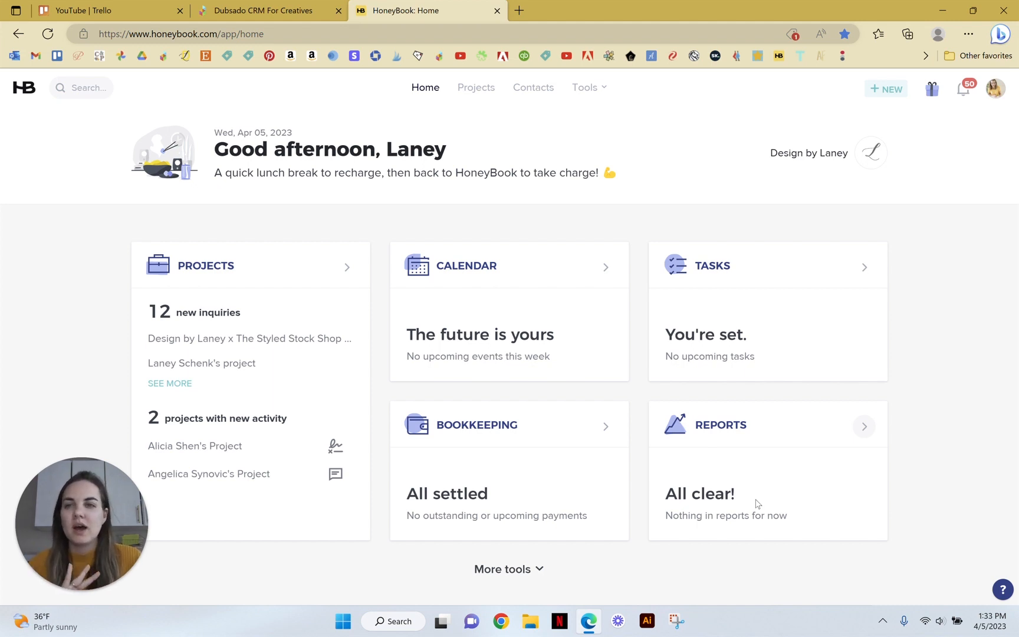
mouse_move(983, 597)
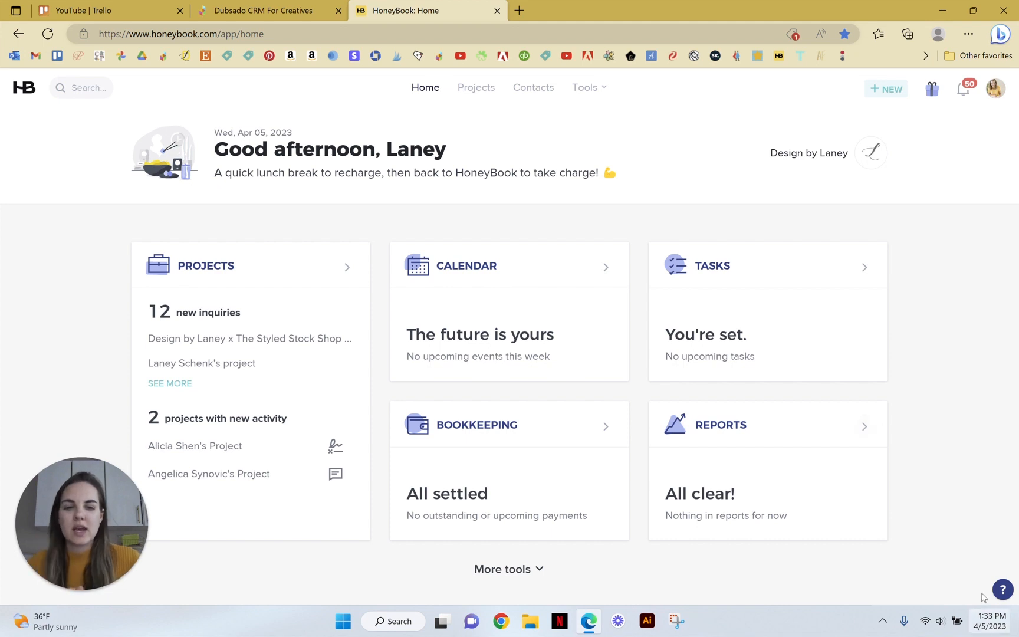
mouse_move(864, 427)
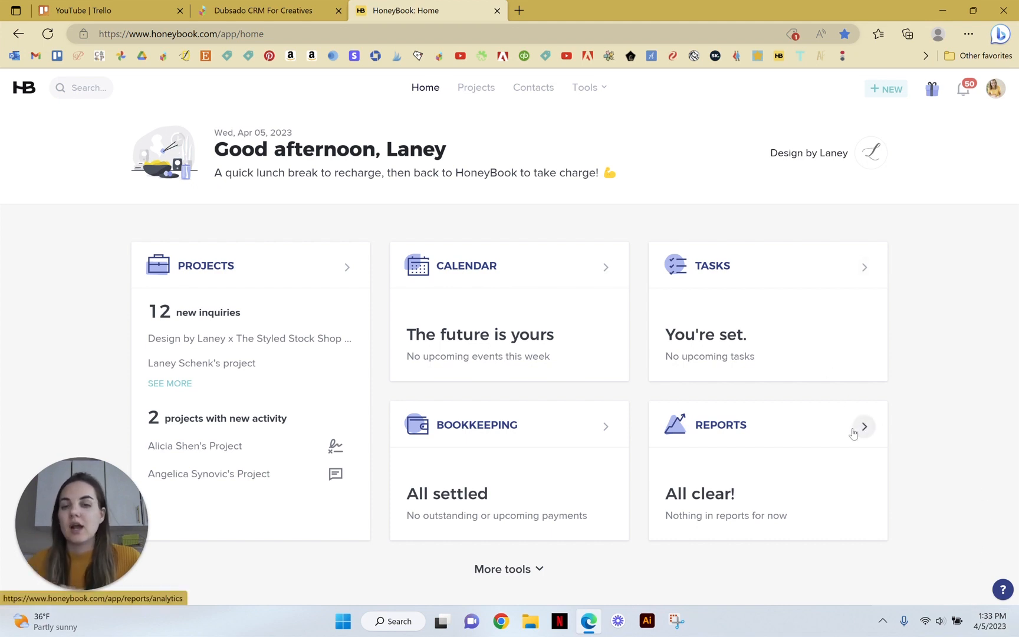
Step: Open HoneyBook Reports and scroll through files booked, lead sources and yearly analytics
click(863, 426)
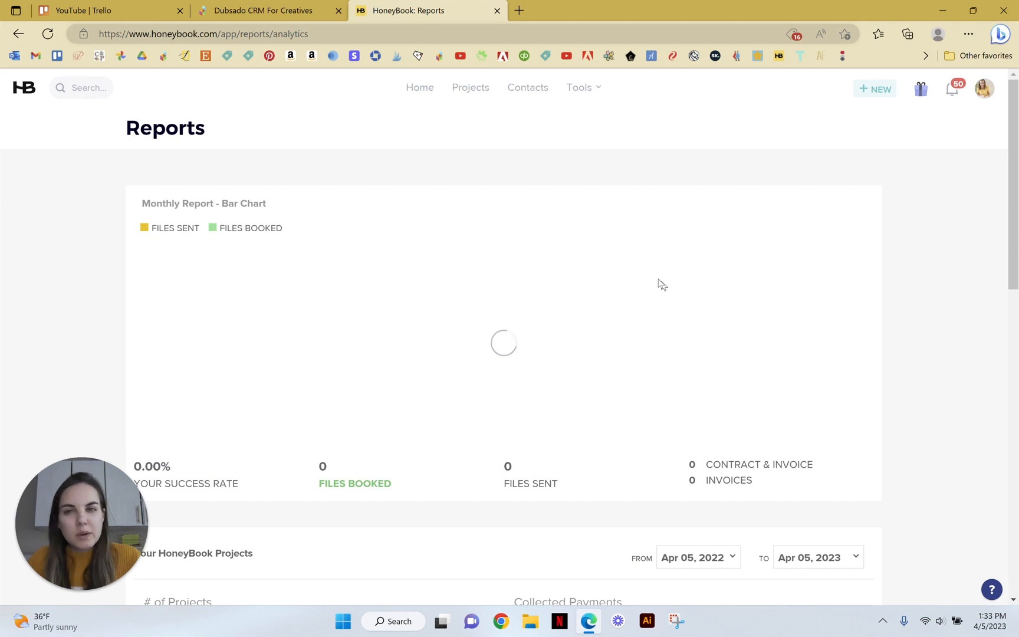
scroll(down, 3)
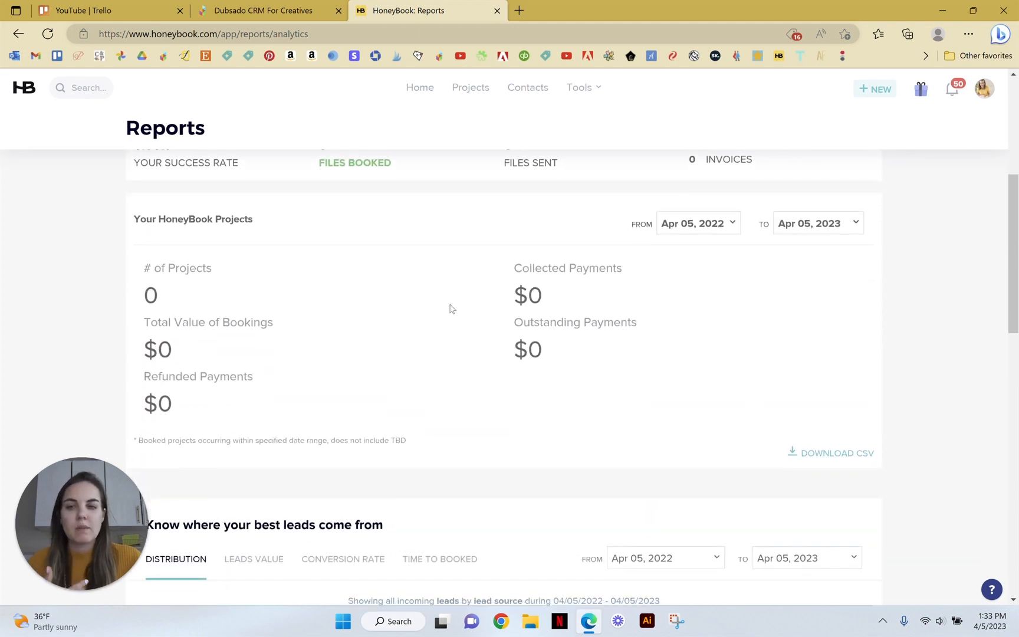
scroll(down, 3)
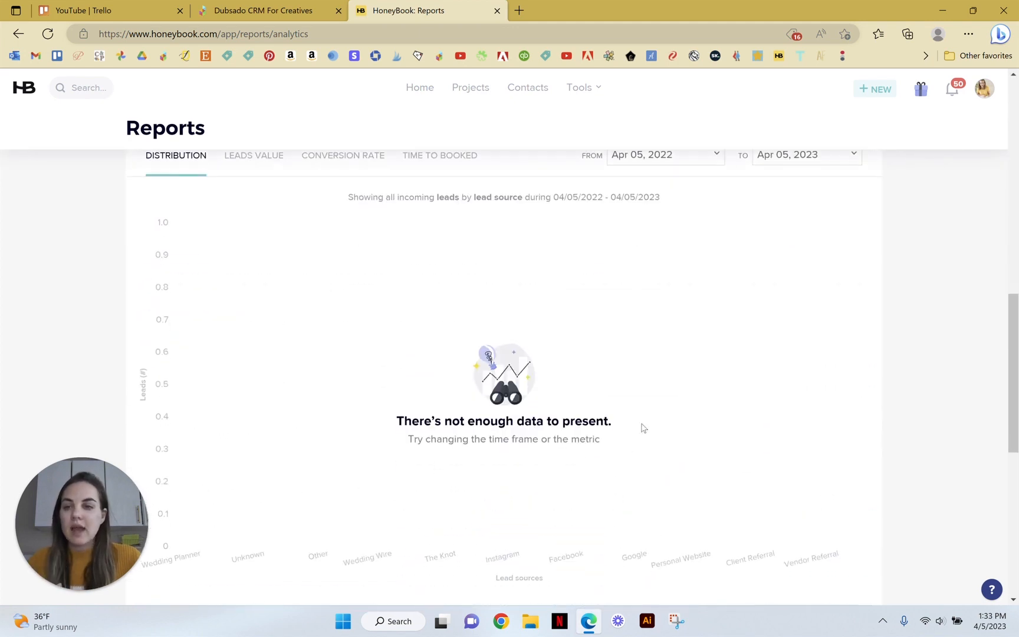
scroll(down, 3)
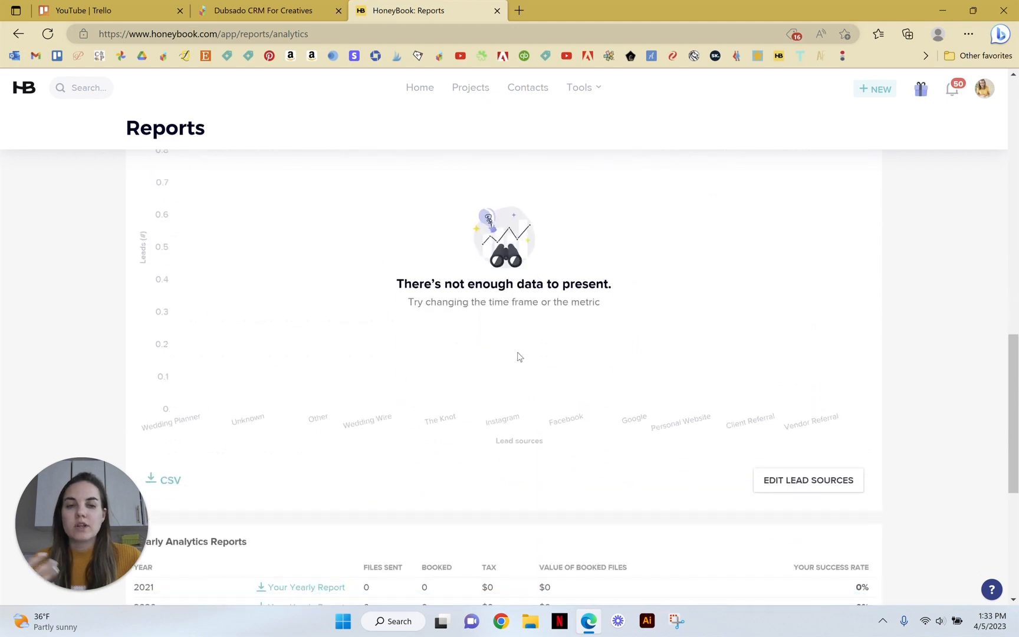
scroll(down, 3)
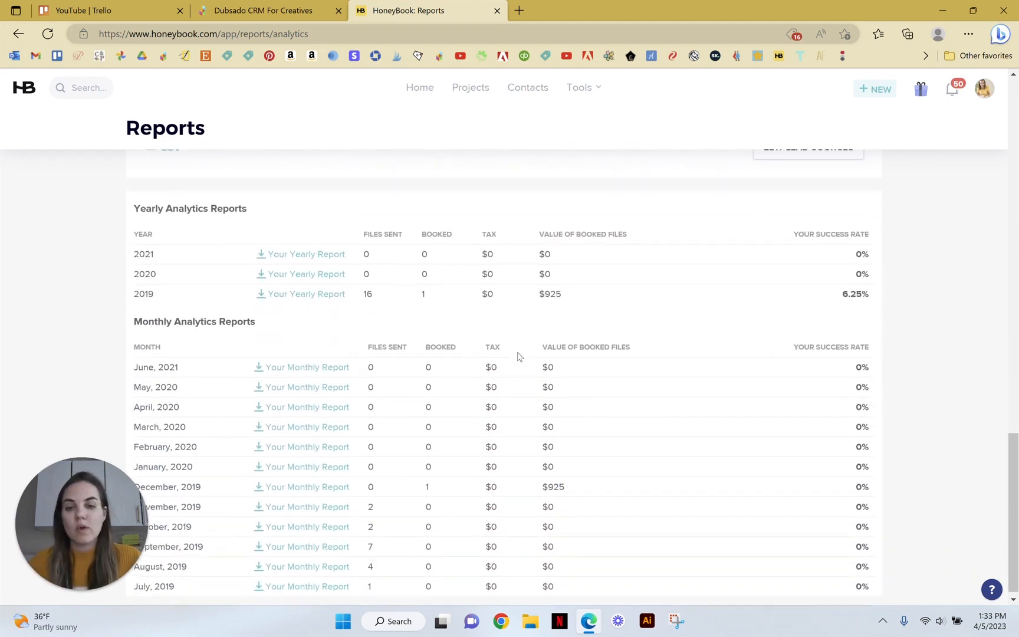
scroll(up, 3)
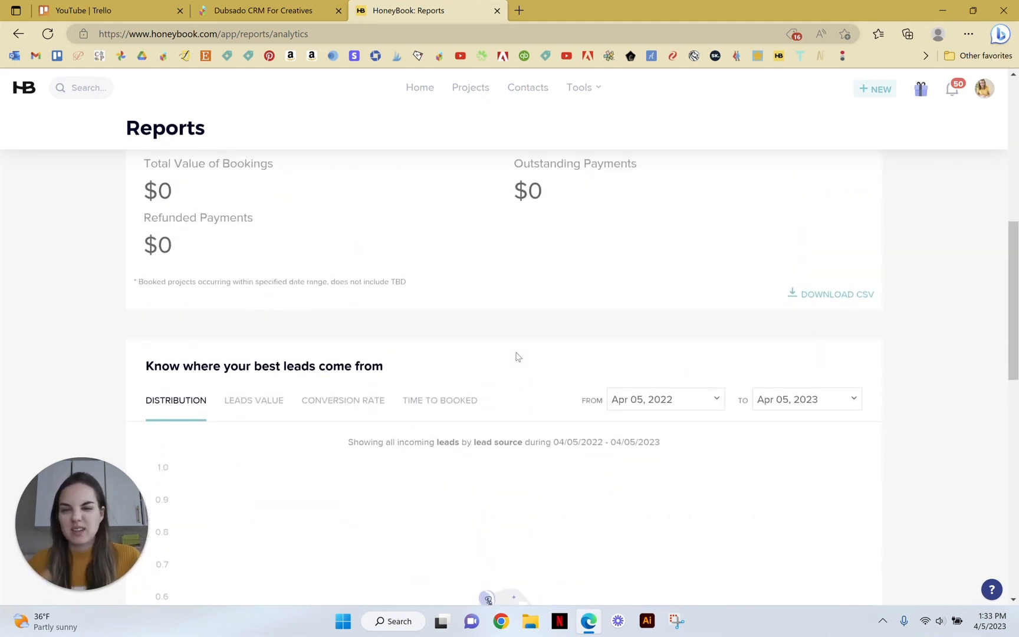
click(343, 401)
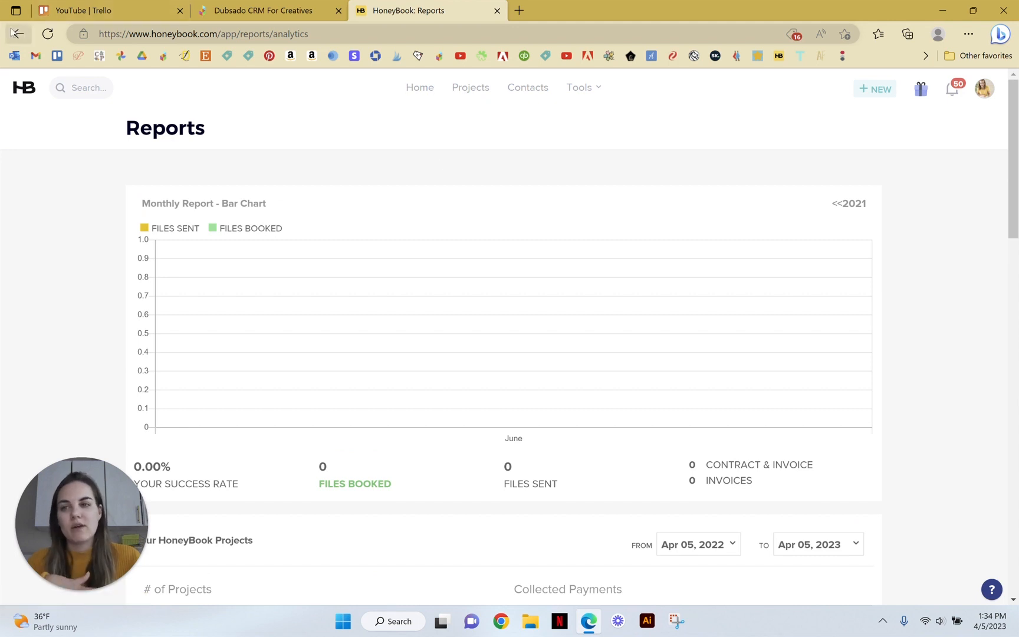
Step: View the 36-project pipeline, opening and closing Customize without saving changes
click(476, 88)
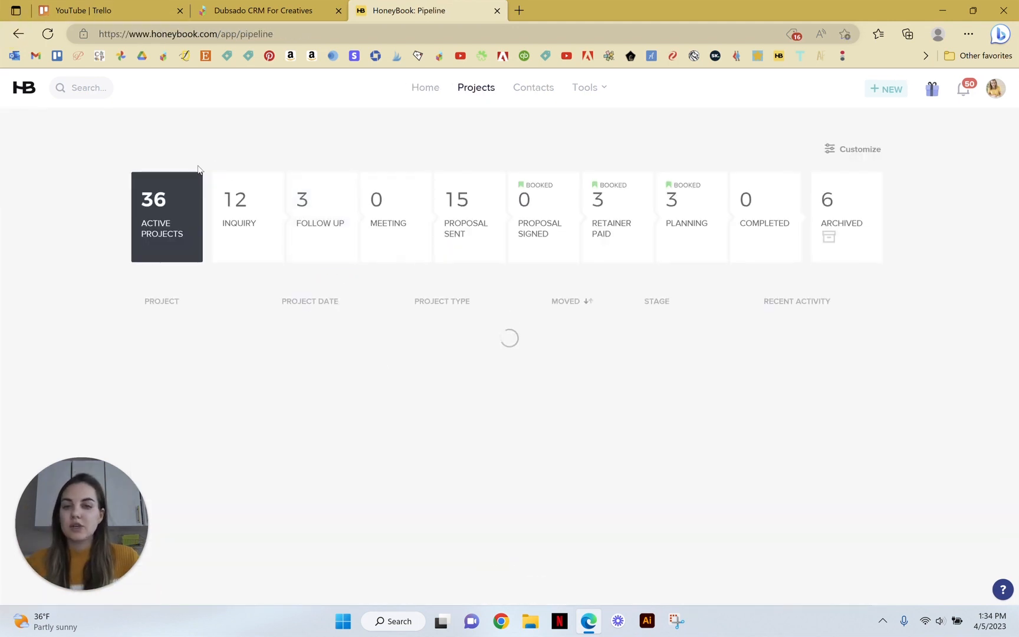
click(859, 149)
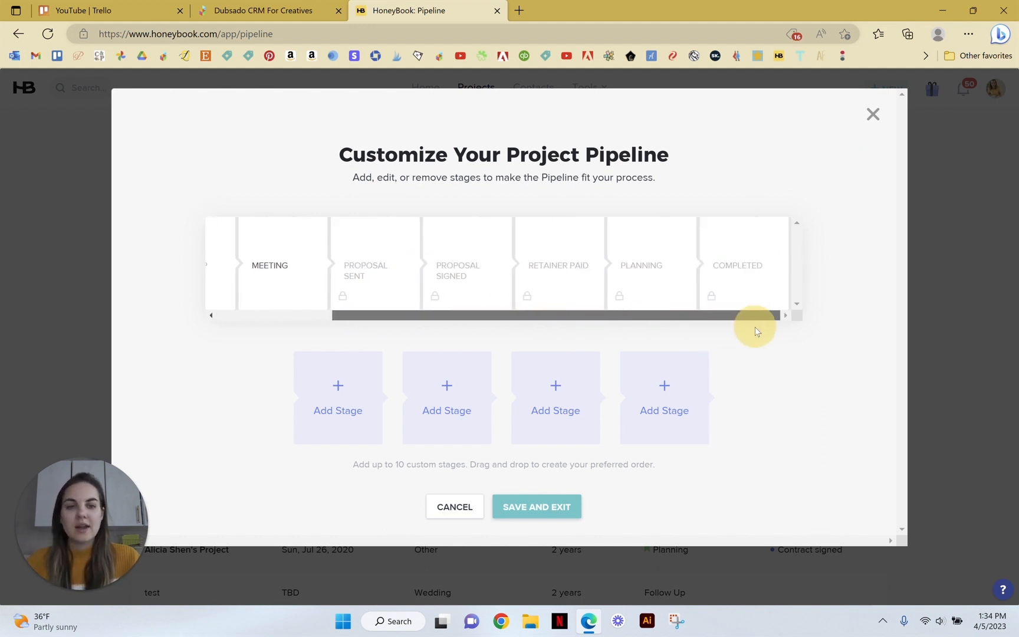
mouse_move(737, 344)
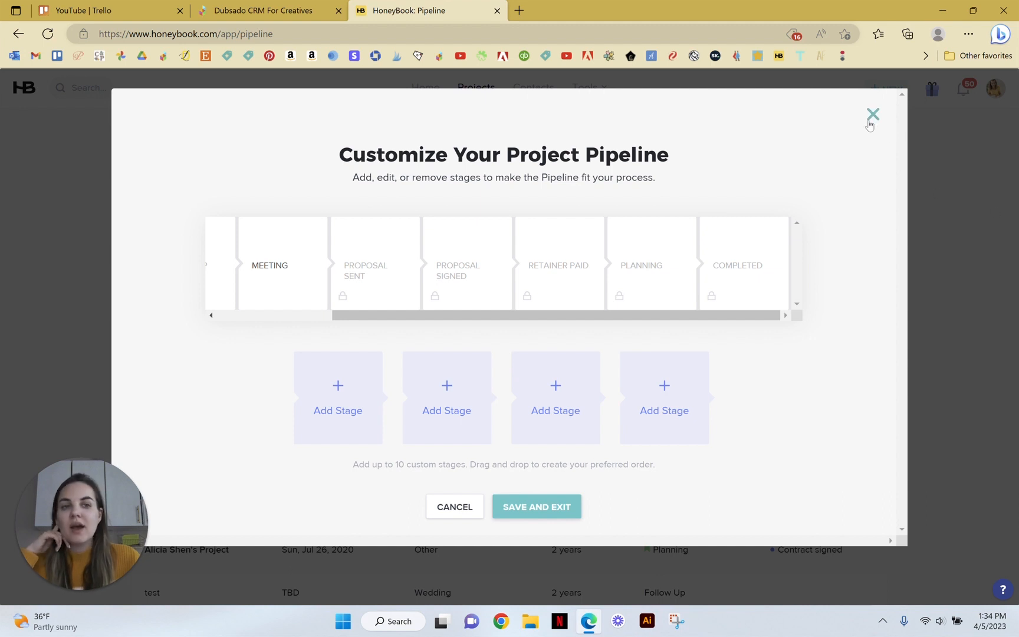
click(873, 114)
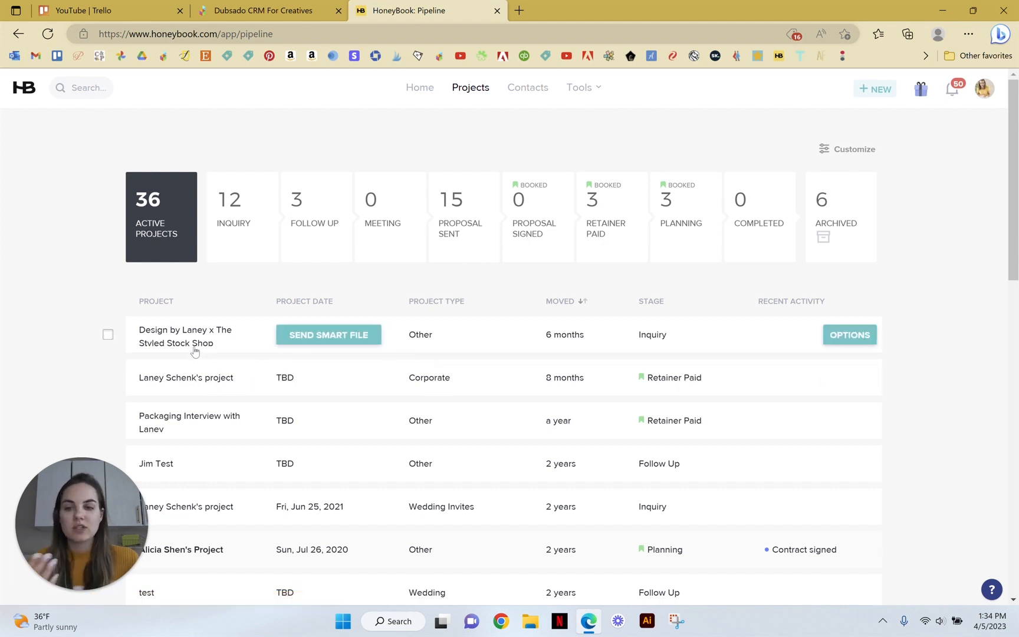
scroll(down, 3)
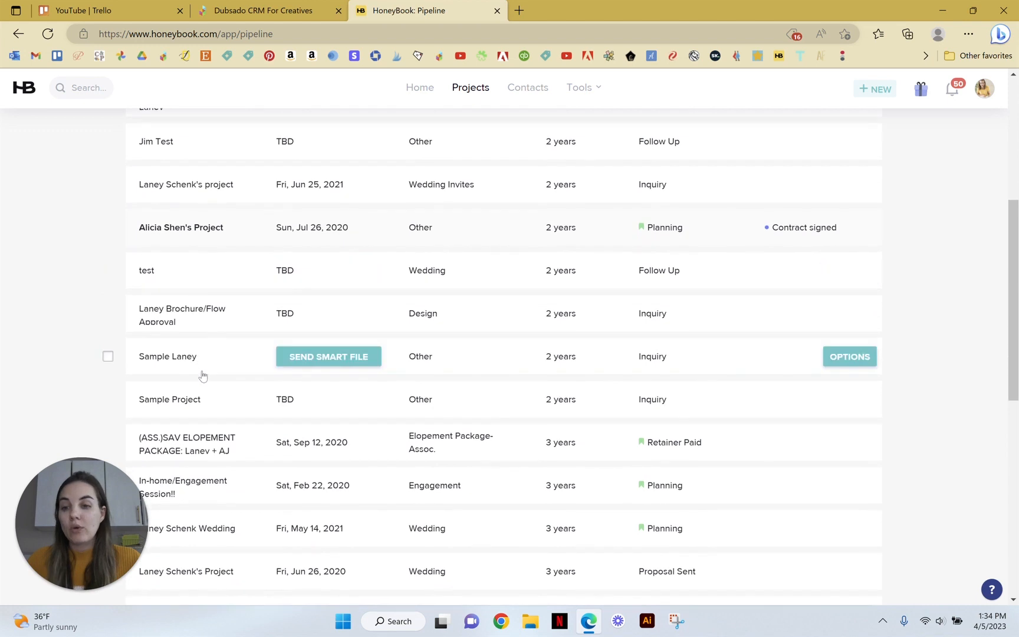
scroll(down, 3)
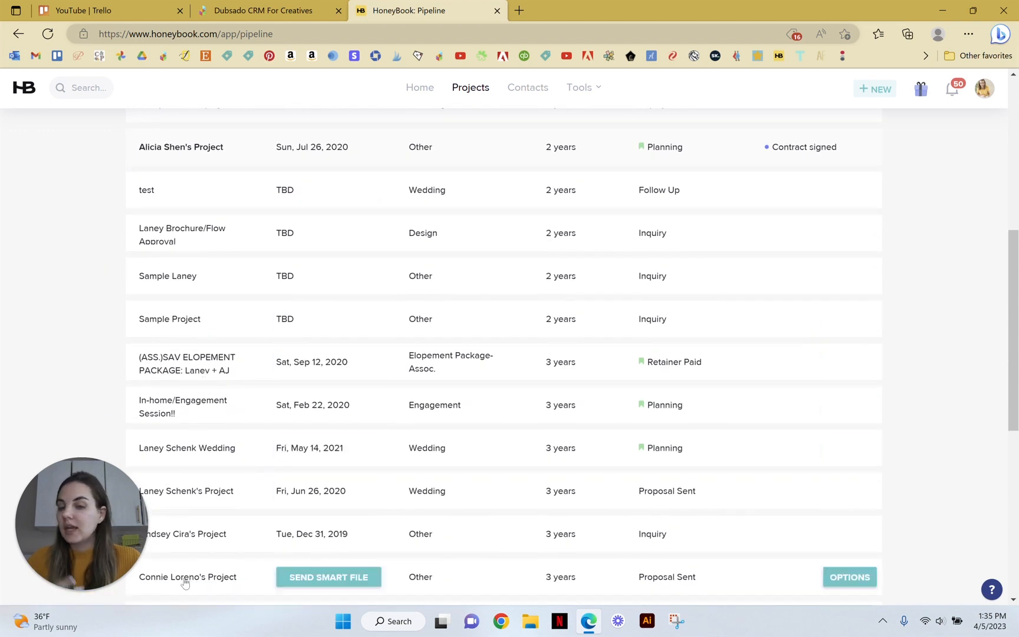
scroll(up, 3)
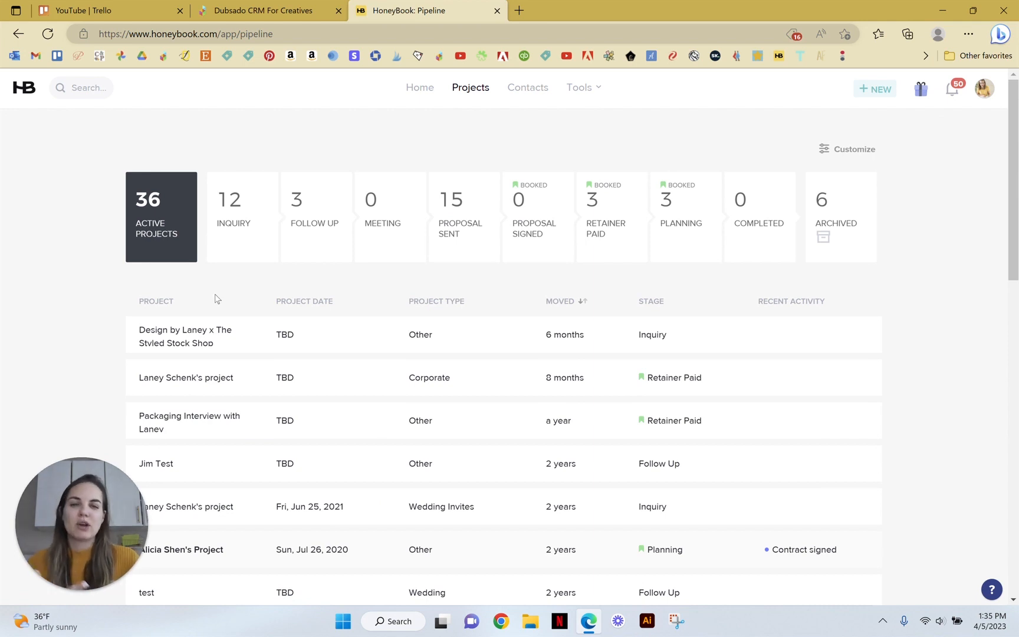
mouse_move(362, 156)
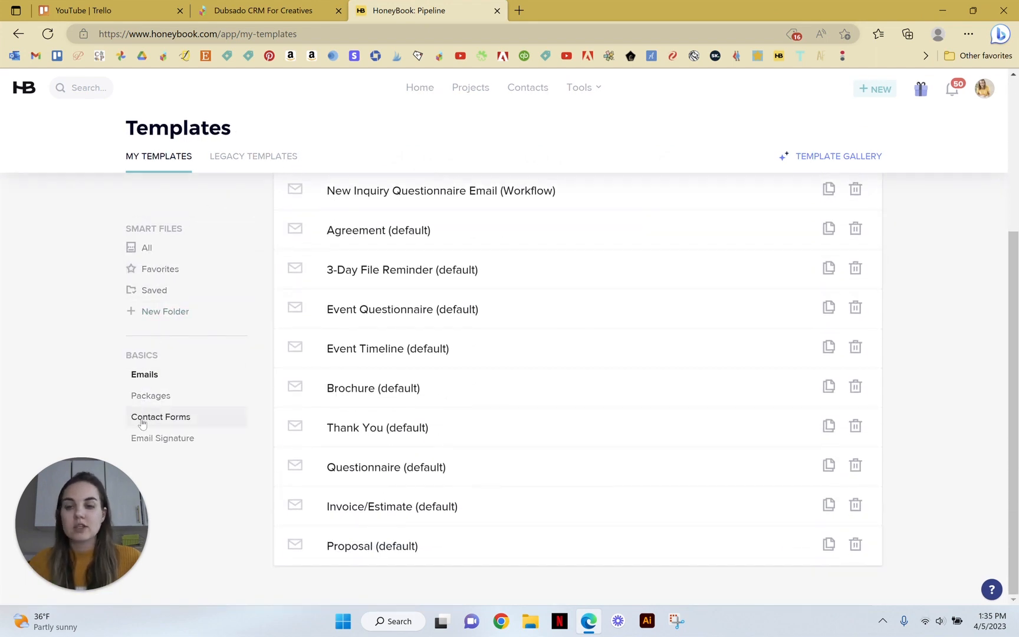
Step: Browse the Tools menu and April 2023 calendar, then return to HoneyBook Home
scroll(up, 3)
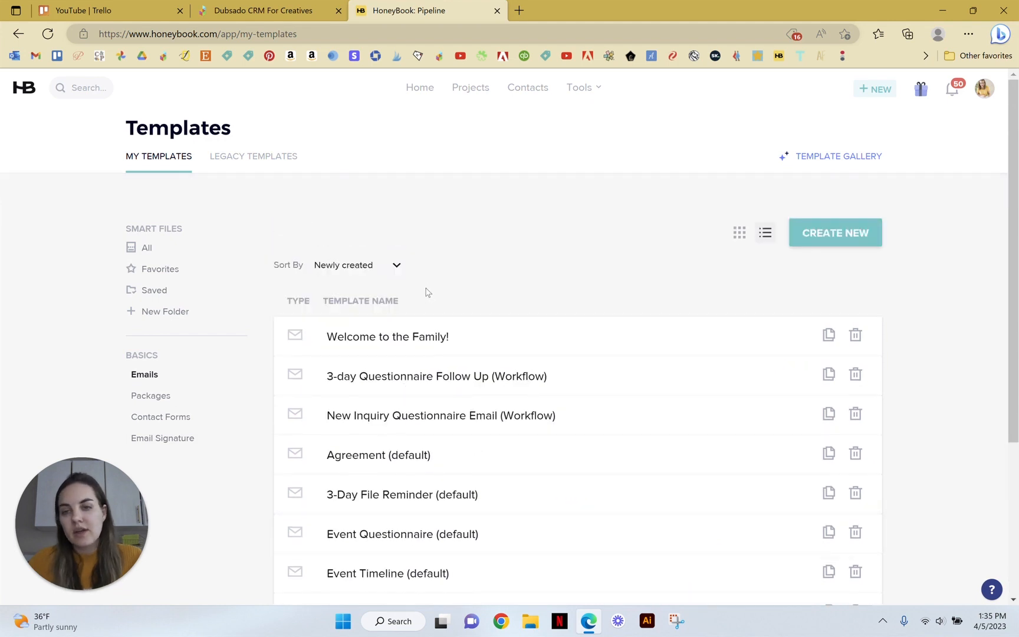
click(580, 87)
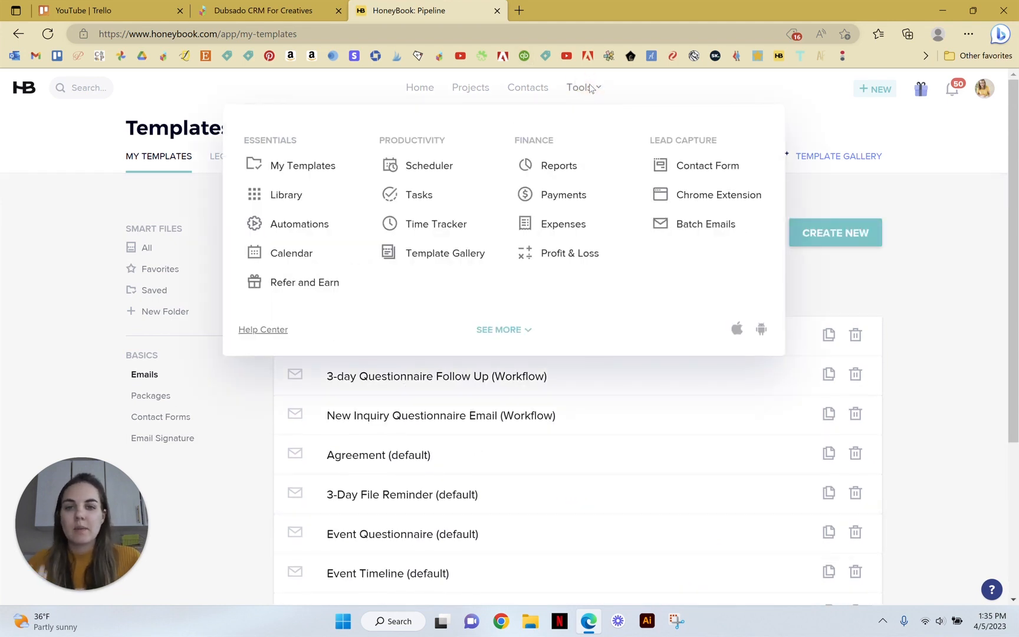
mouse_move(299, 224)
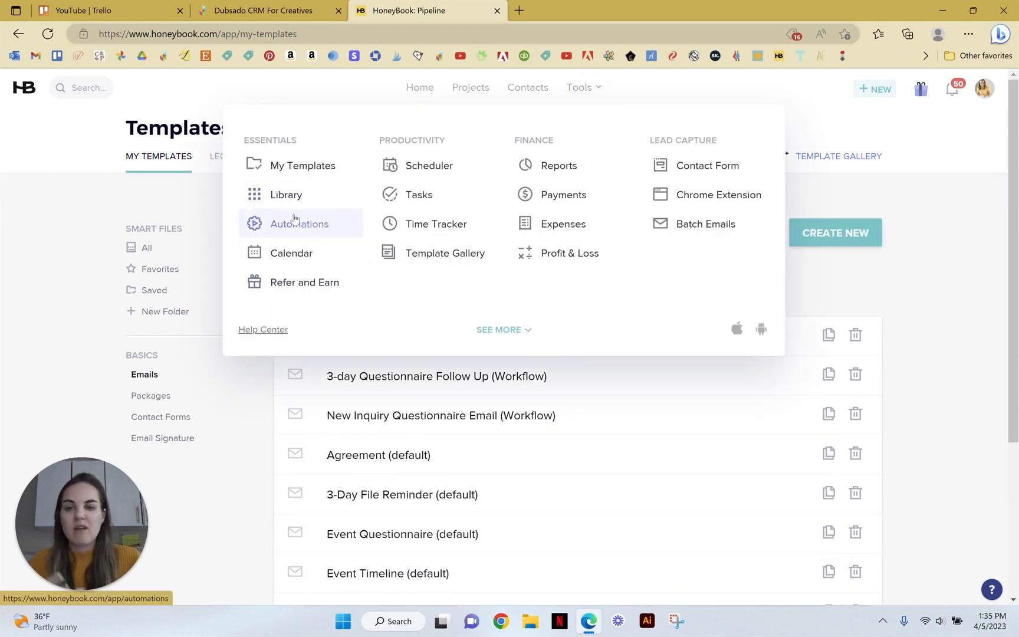
click(292, 253)
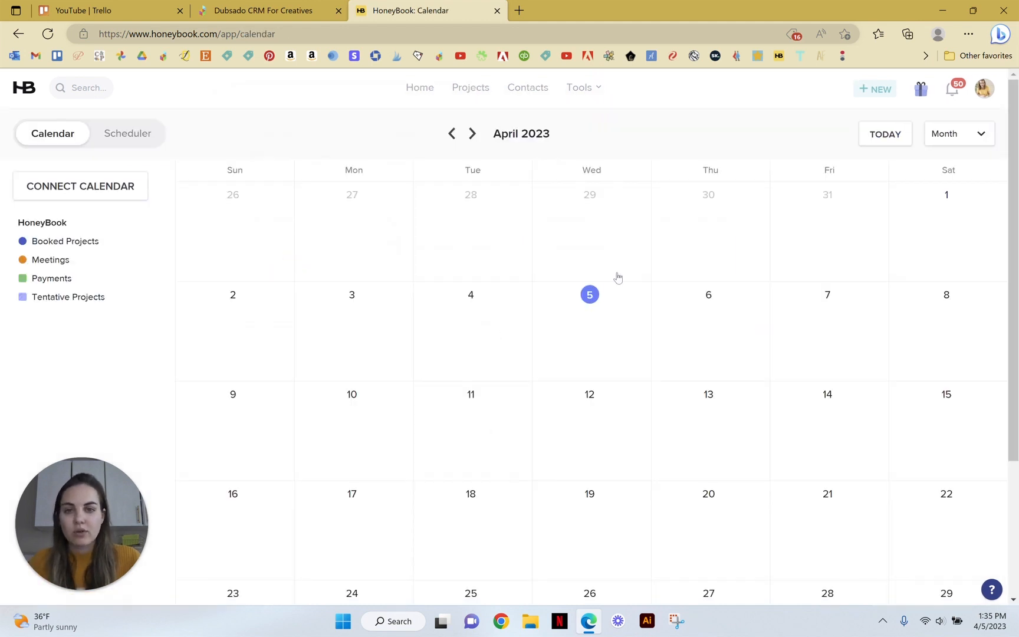
click(581, 87)
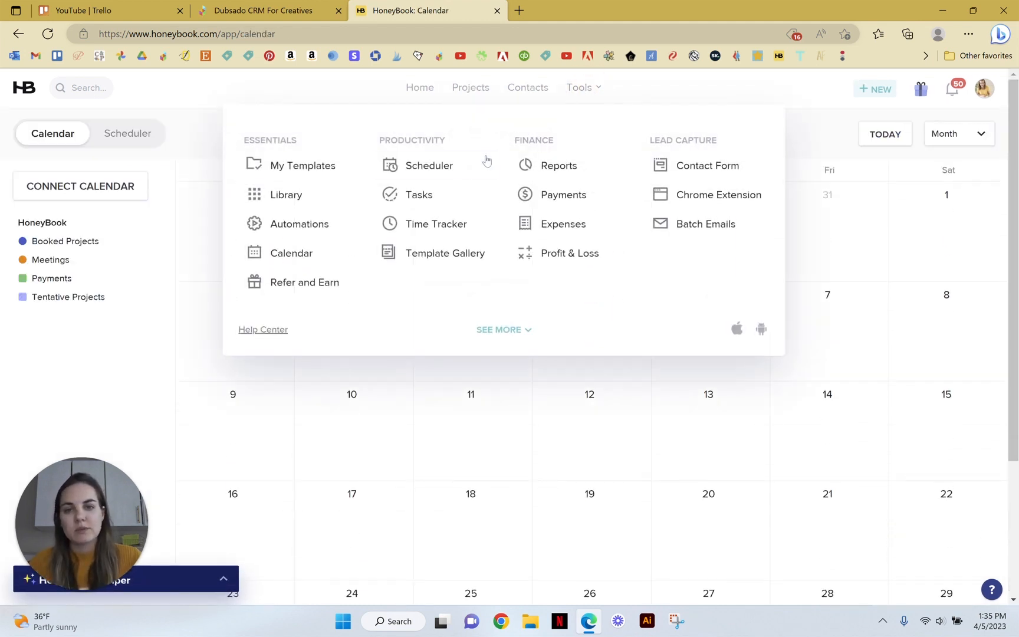
mouse_move(446, 253)
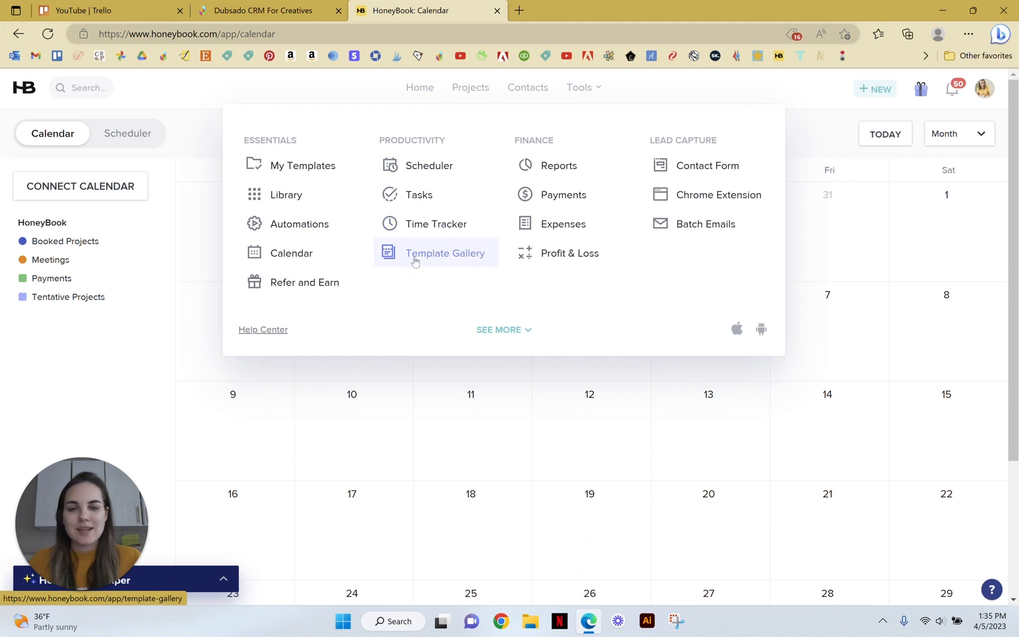
mouse_move(562, 223)
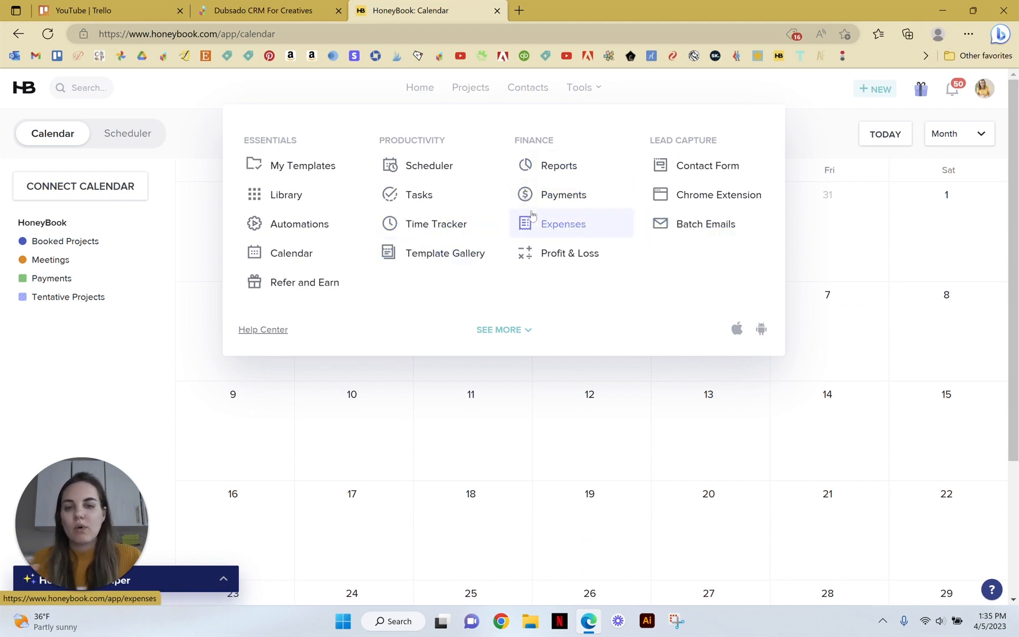
mouse_move(611, 109)
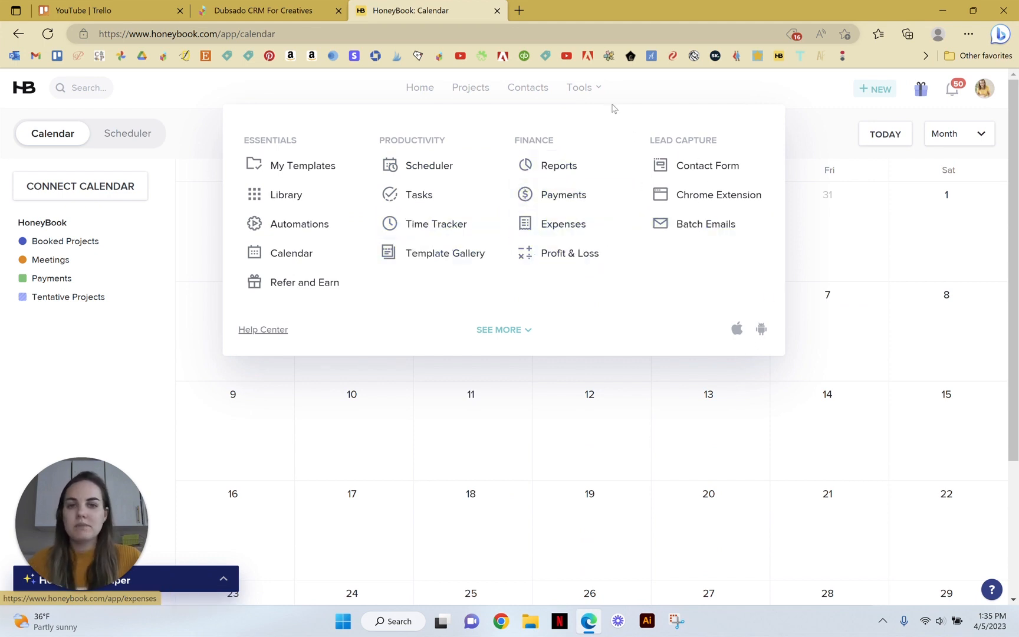
click(426, 87)
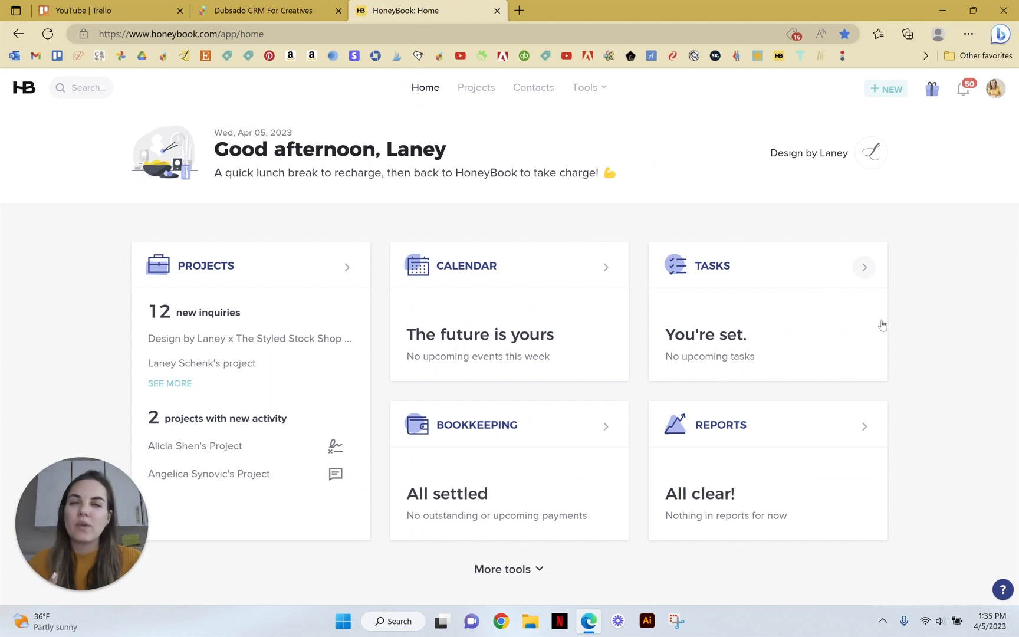
mouse_move(725, 203)
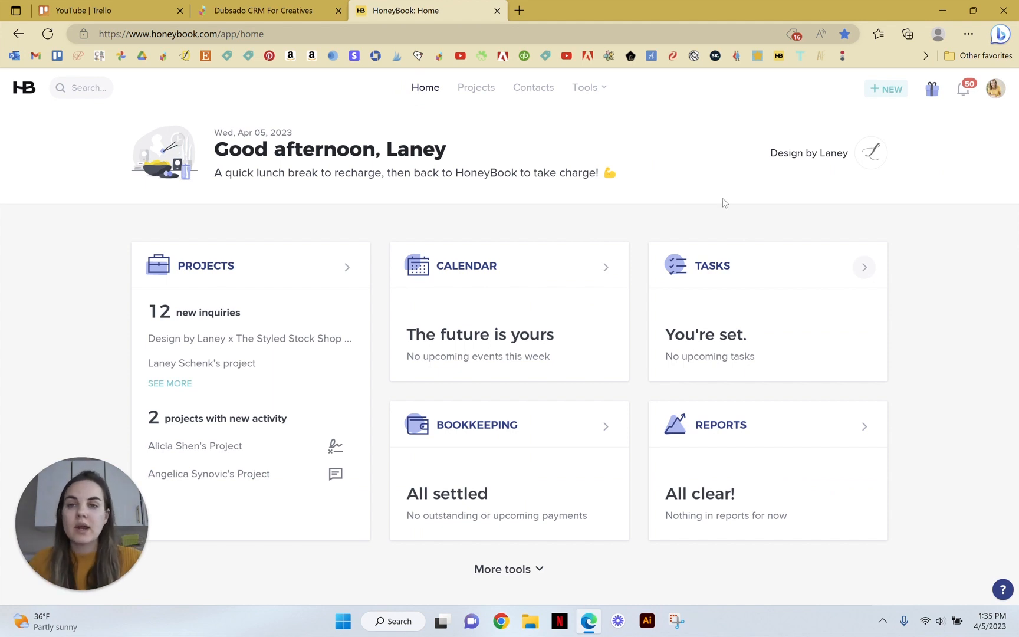
Step: Review Dubsado's Stripe, Square and PayPal payment options, then return to HoneyBook Home
click(269, 11)
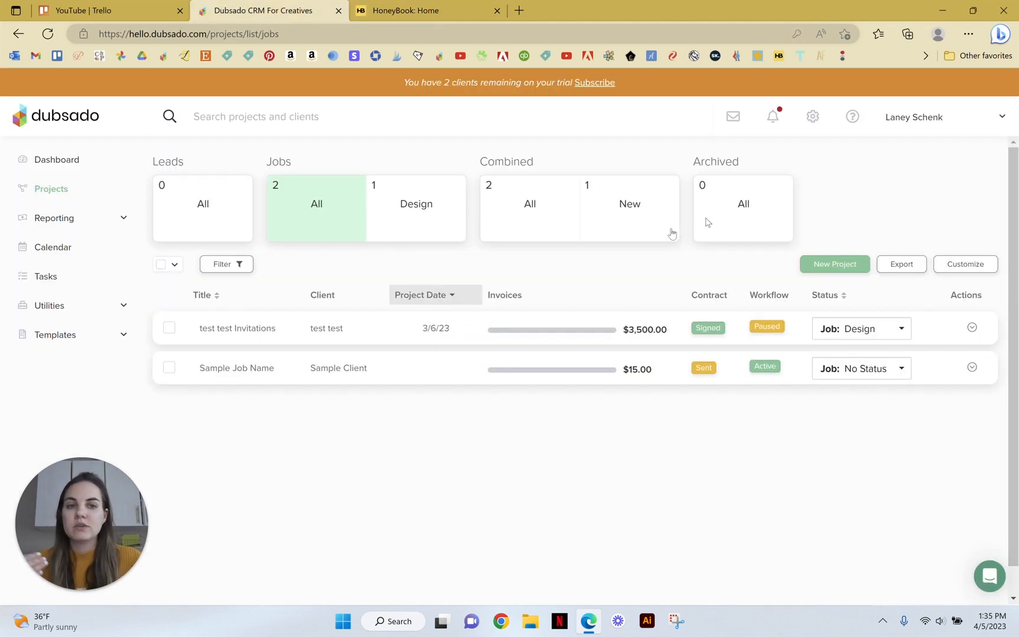
click(812, 117)
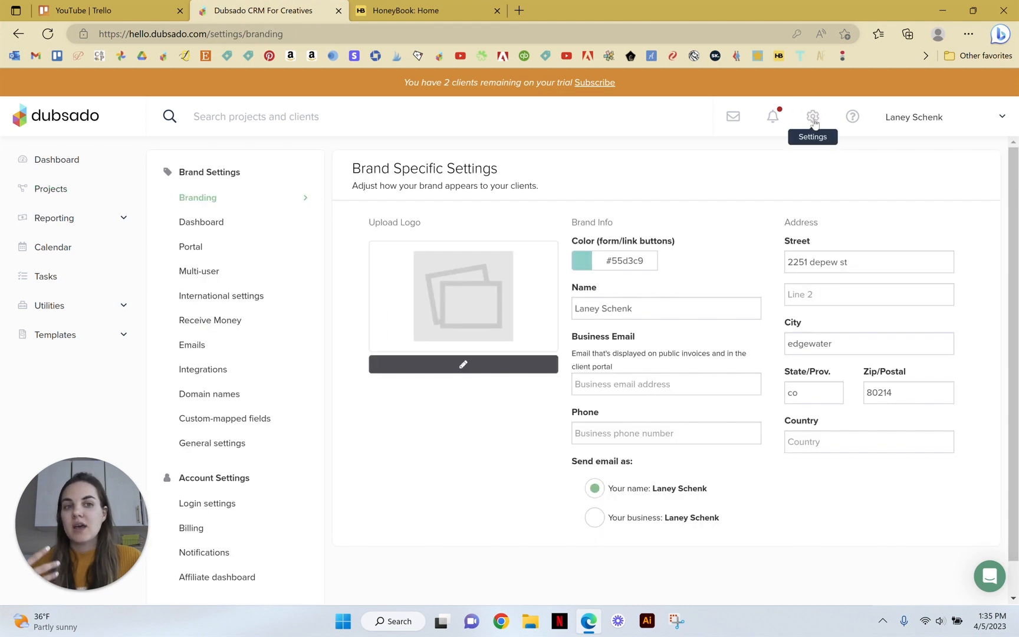
click(209, 319)
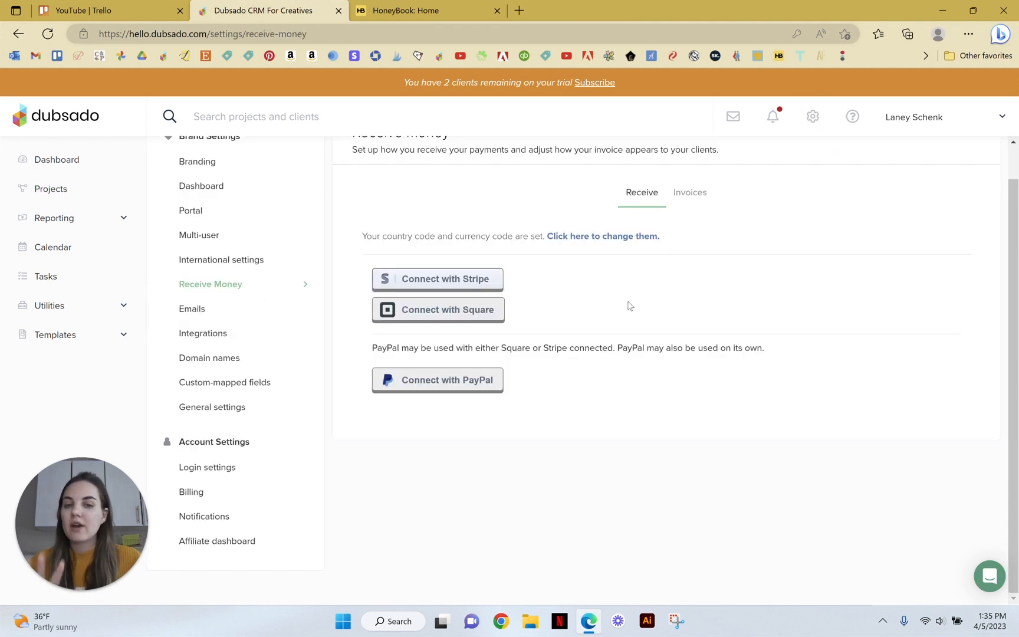
mouse_move(741, 412)
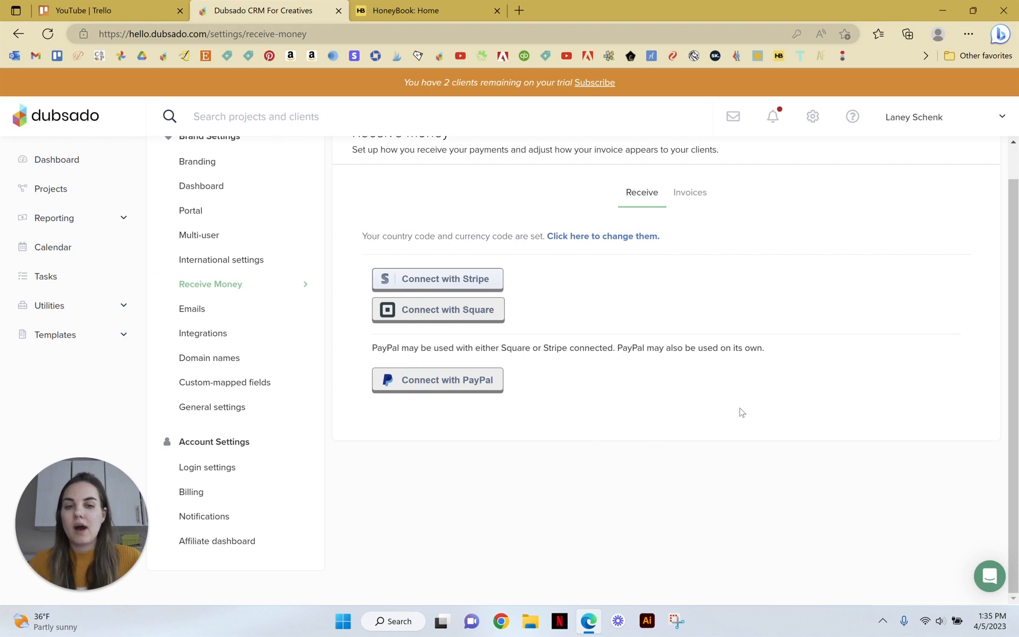
scroll(up, 3)
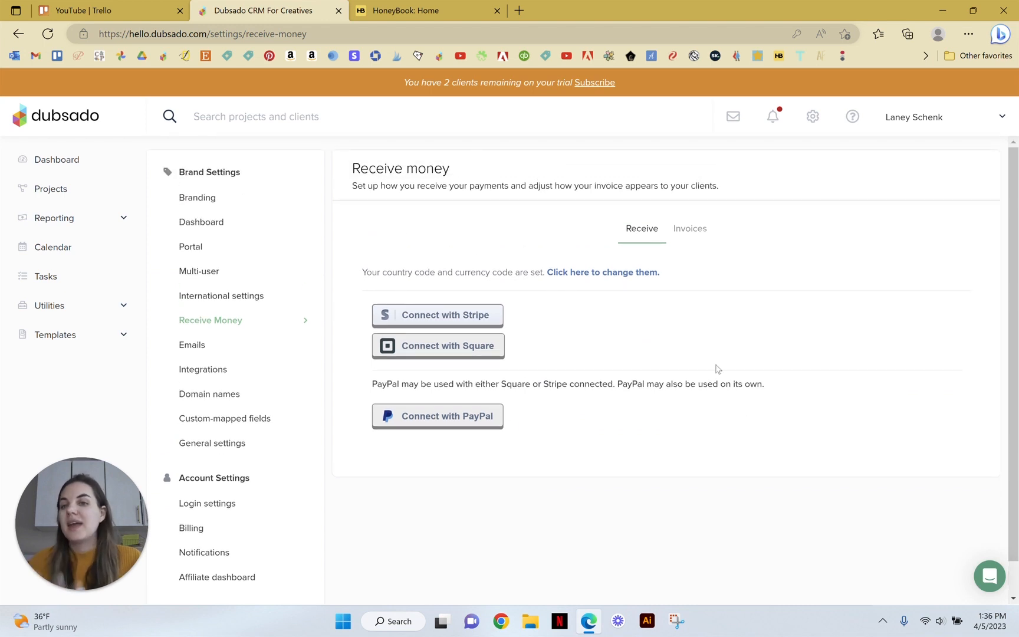
click(426, 10)
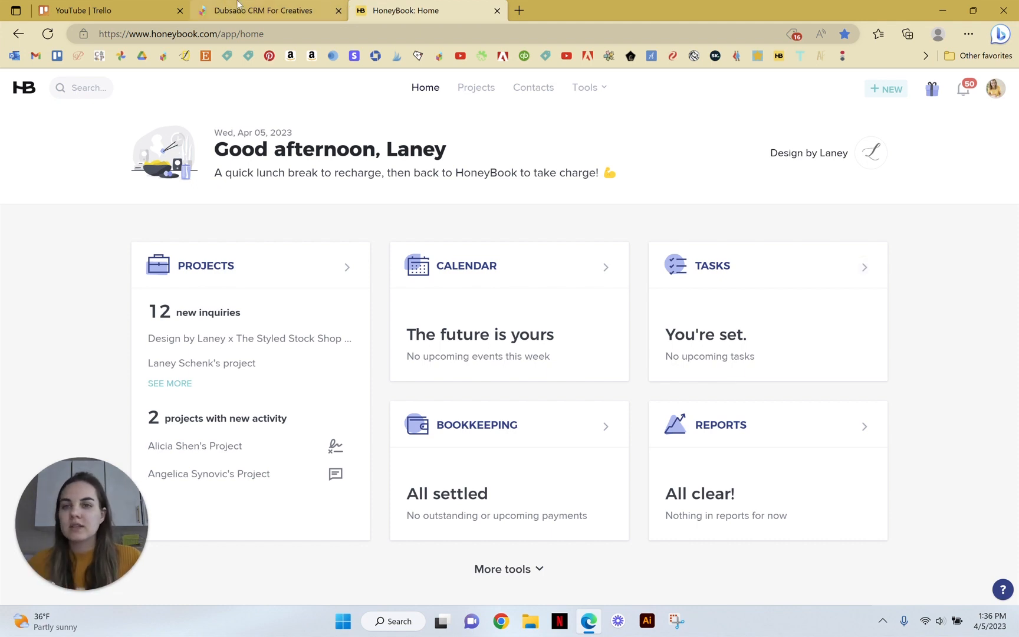
Step: Flip from Dubsado's Receive Money settings to HoneyBook's QuickBooks integration page and back to Dubsado
click(266, 11)
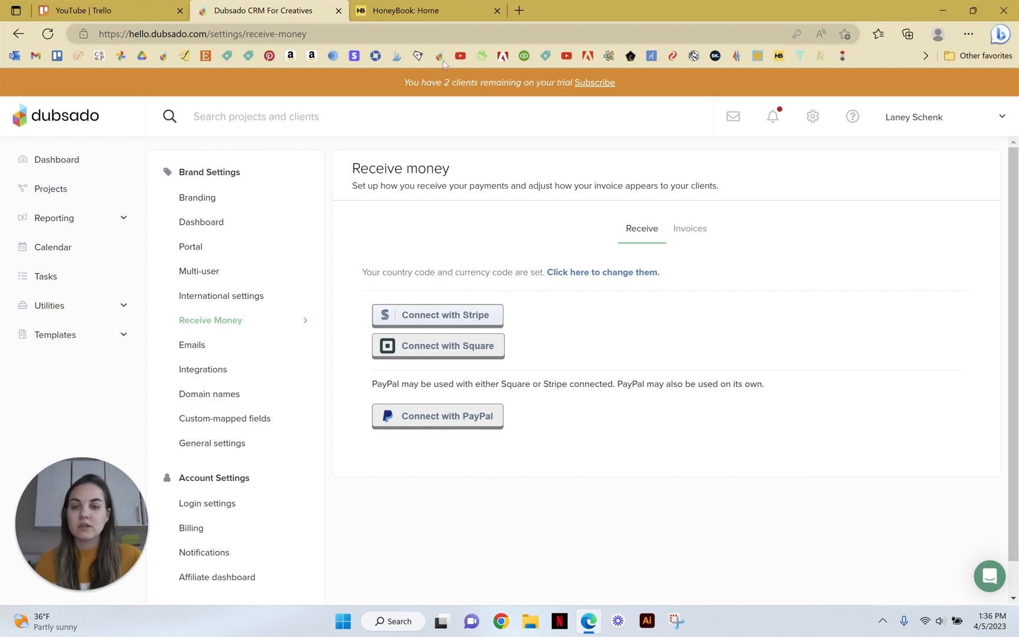
mouse_move(449, 561)
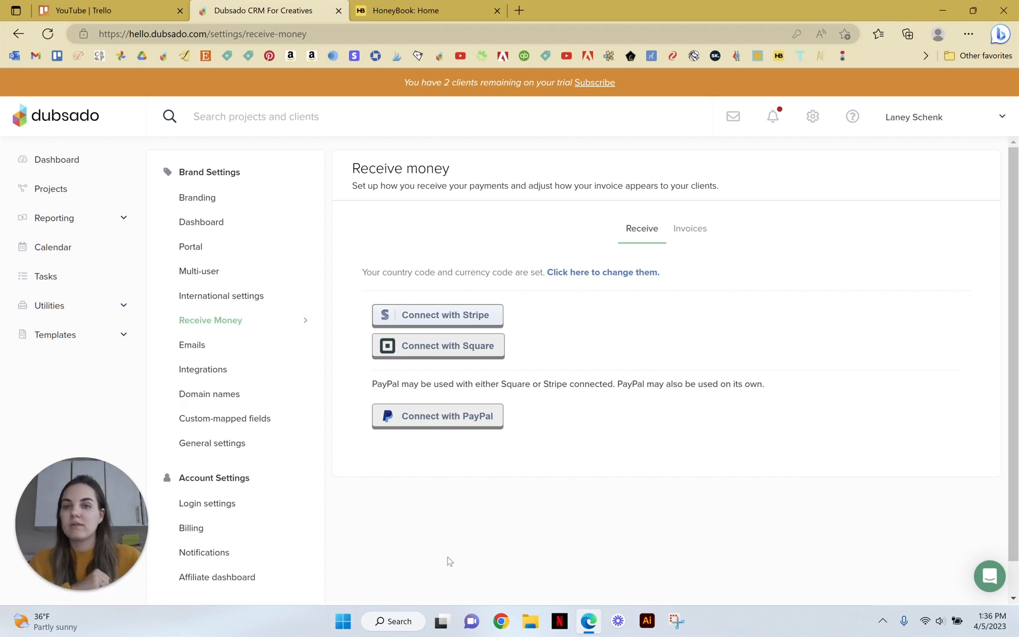
click(426, 10)
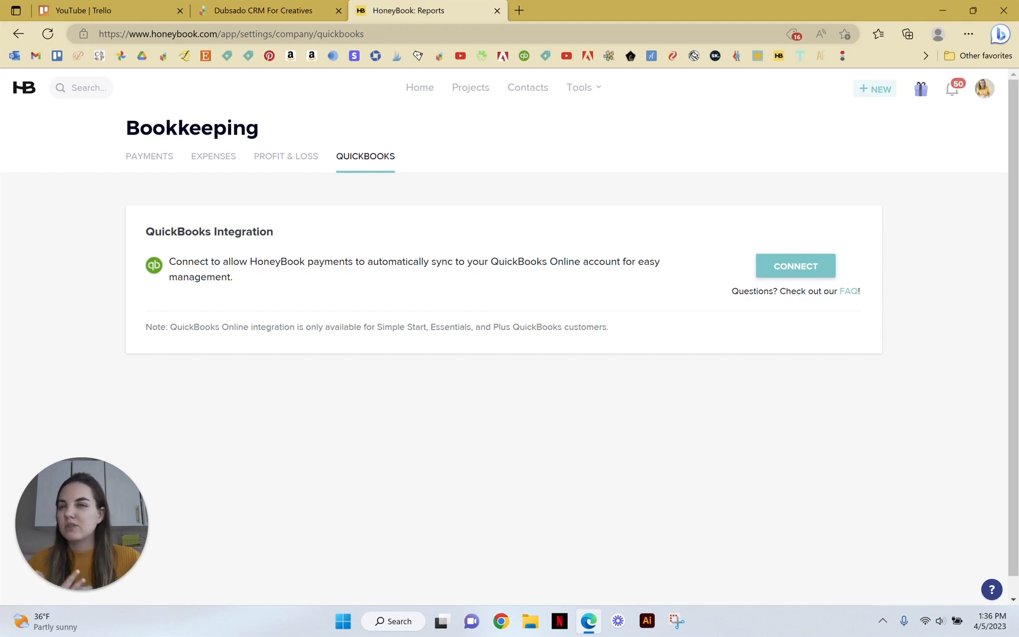
click(269, 10)
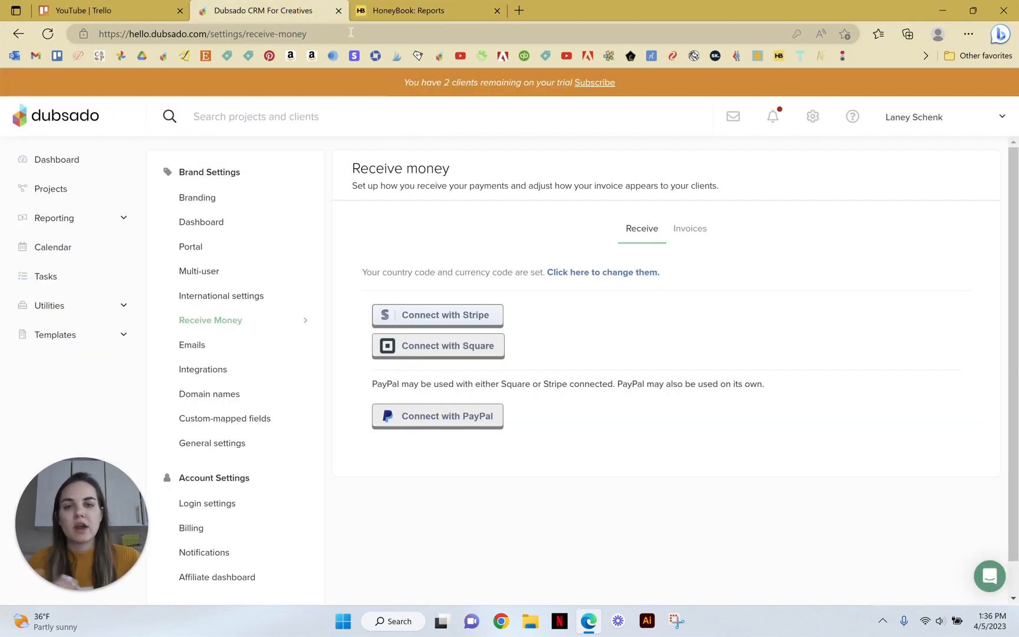
Step: Browse Dubsado's Integrations page through the Conferencing, QuickBooks, Xero and Zapier cards
click(202, 369)
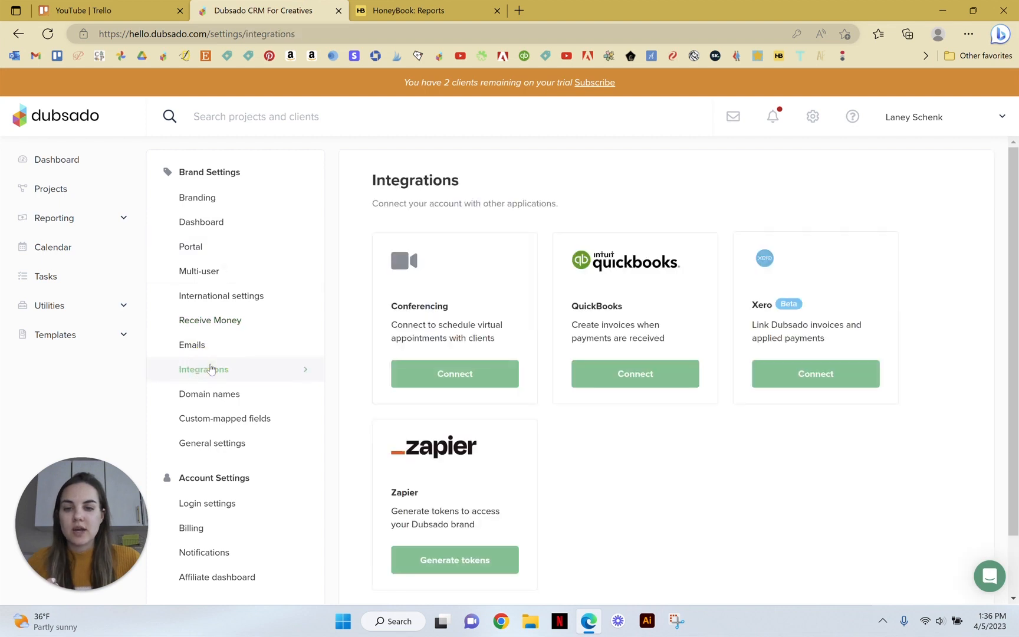
scroll(down, 3)
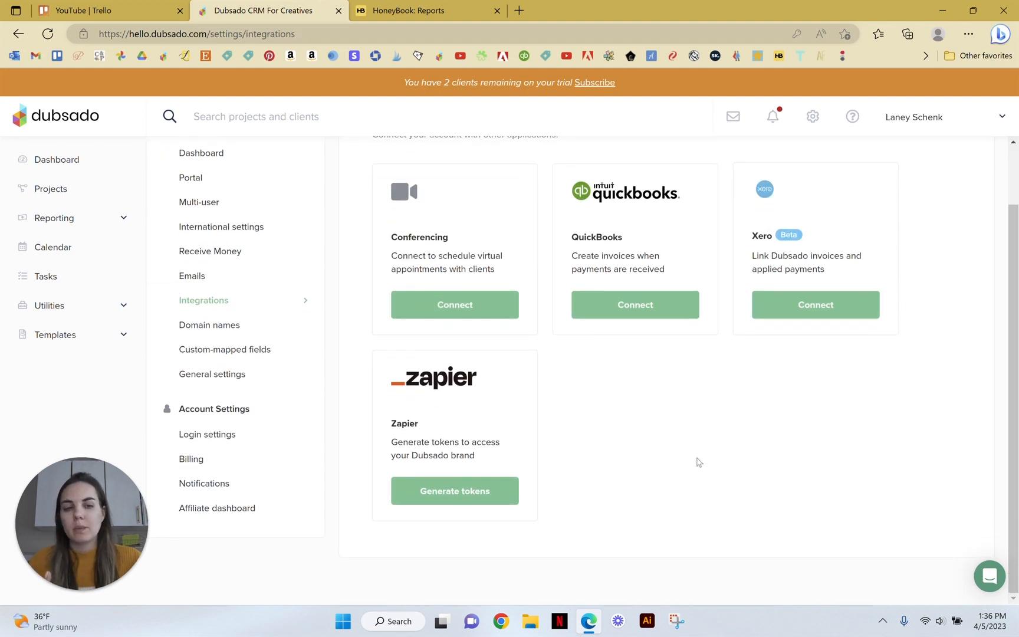
mouse_move(447, 233)
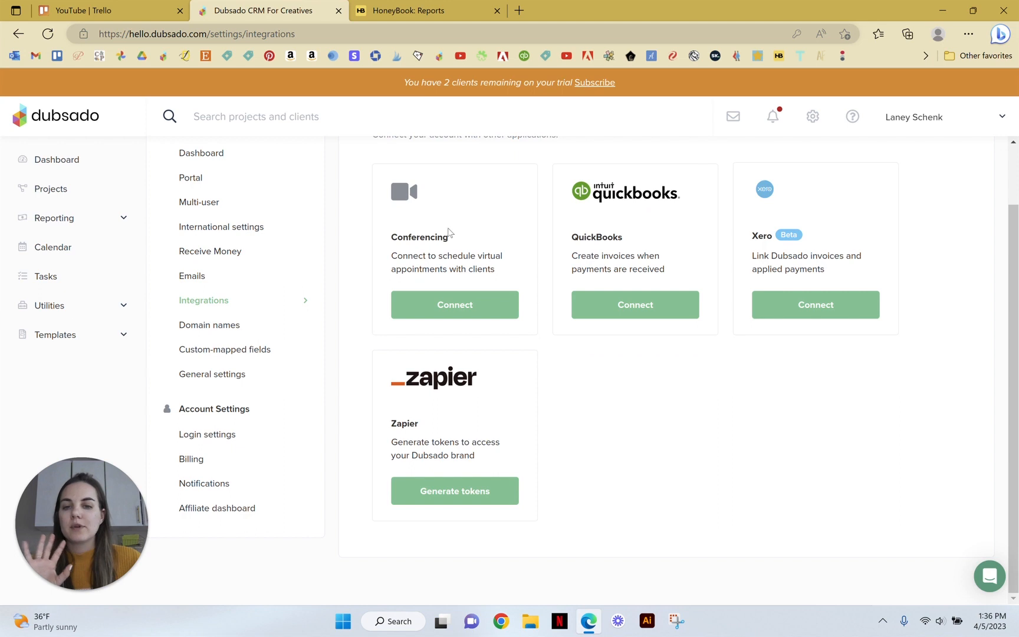
mouse_move(560, 484)
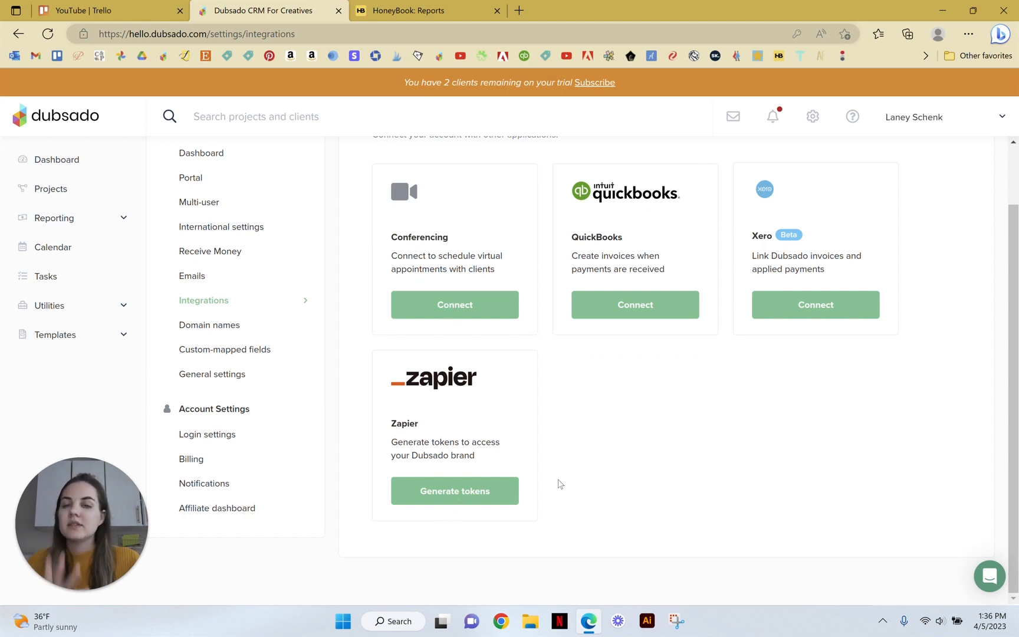
scroll(up, 3)
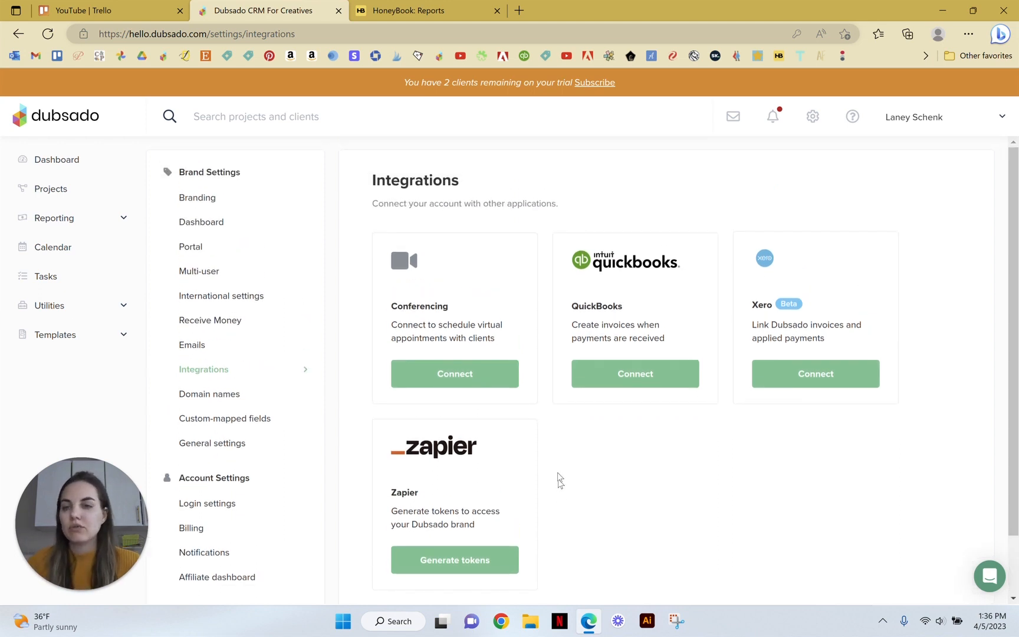
click(427, 11)
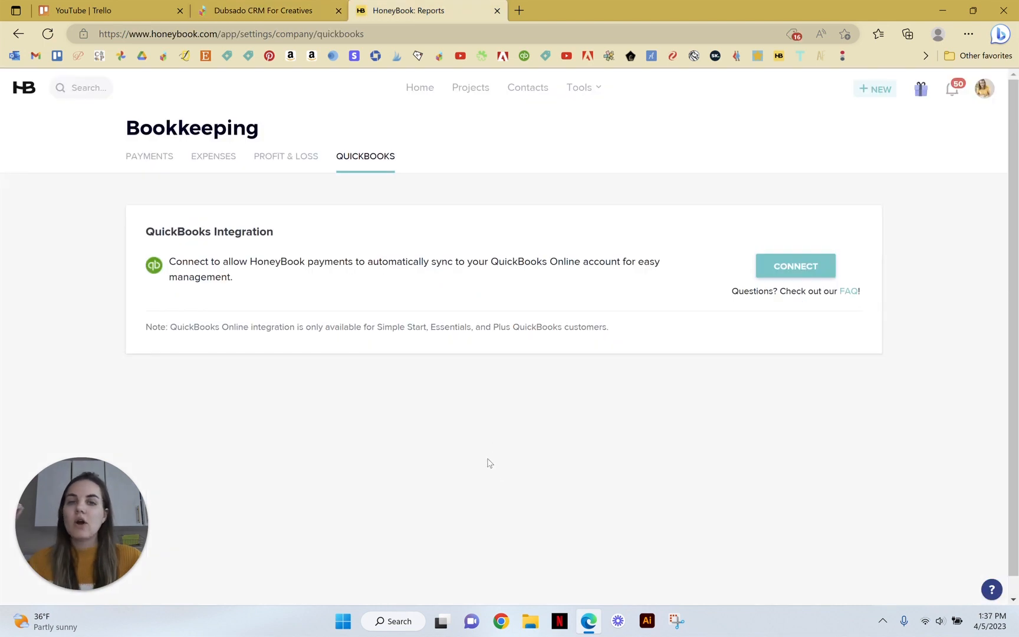
mouse_move(498, 485)
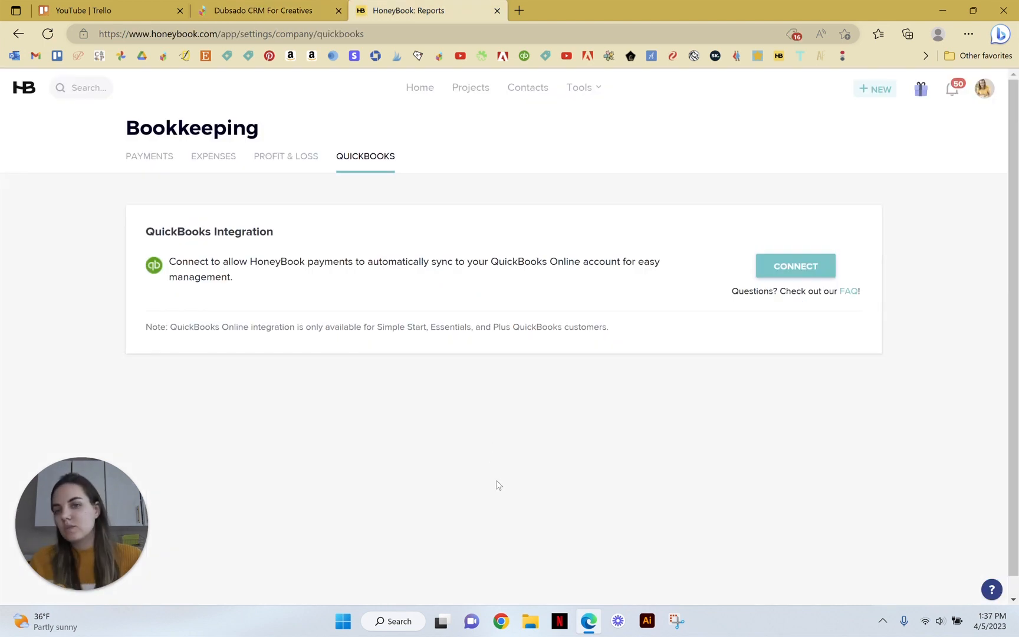
mouse_move(433, 412)
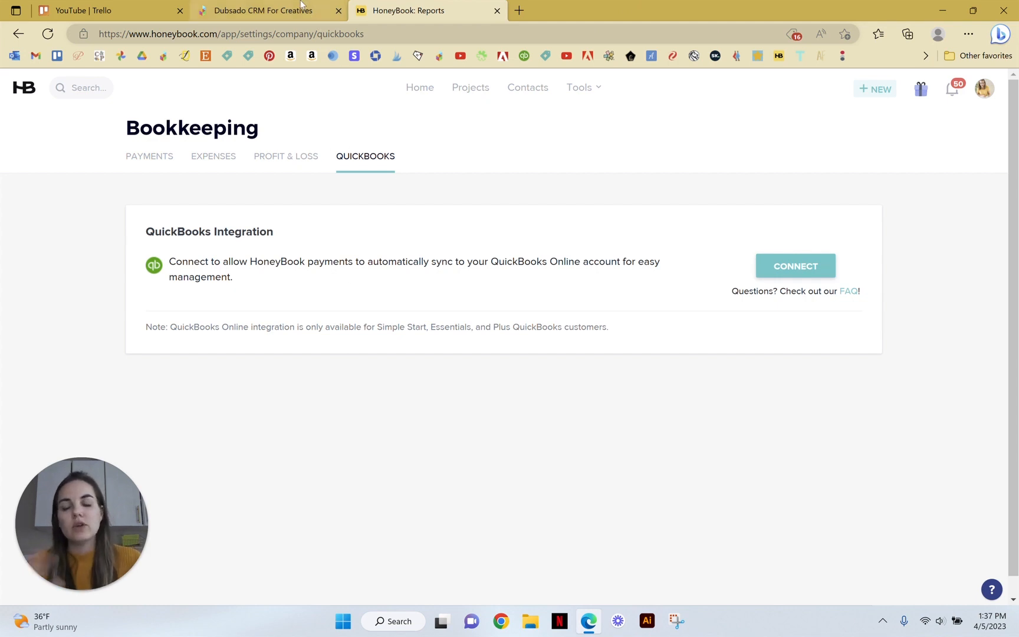
click(266, 11)
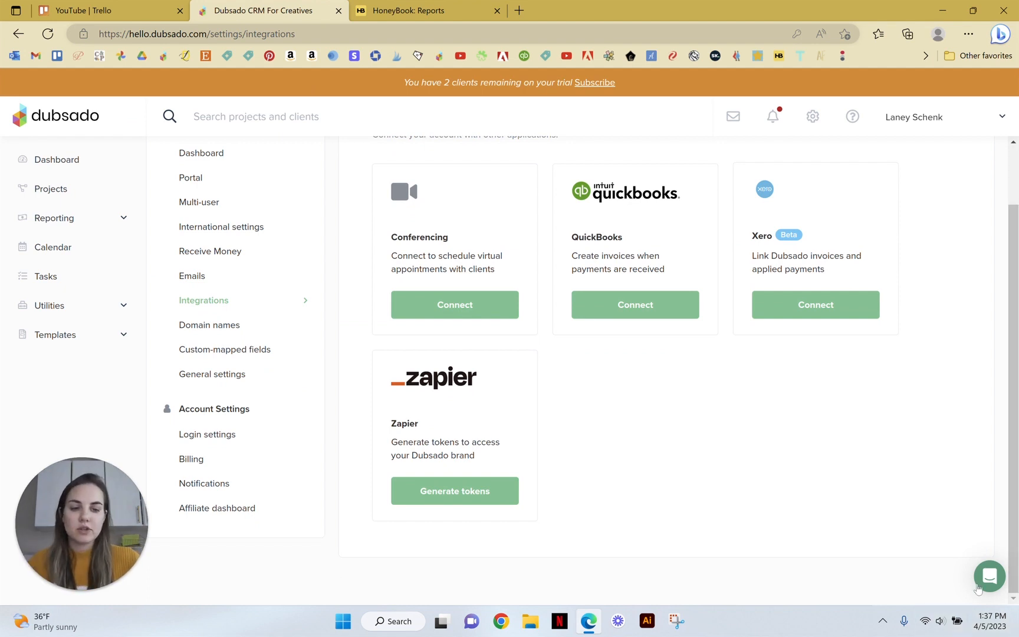
Step: Open Dubsado's support chat, then compare Dubsado Integrations against HoneyBook's QuickBooks page
click(988, 577)
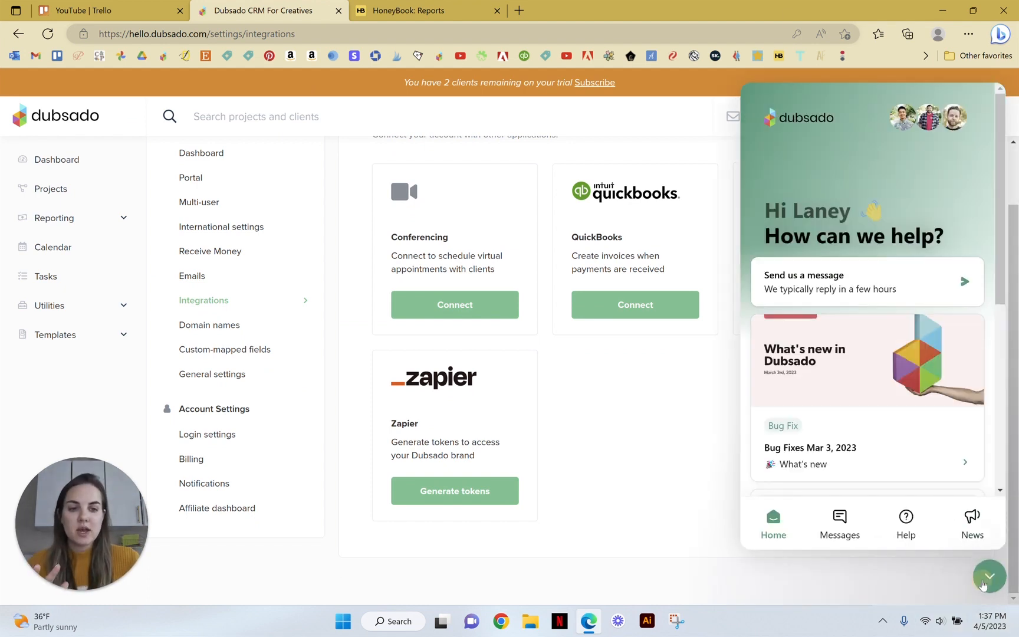
click(426, 11)
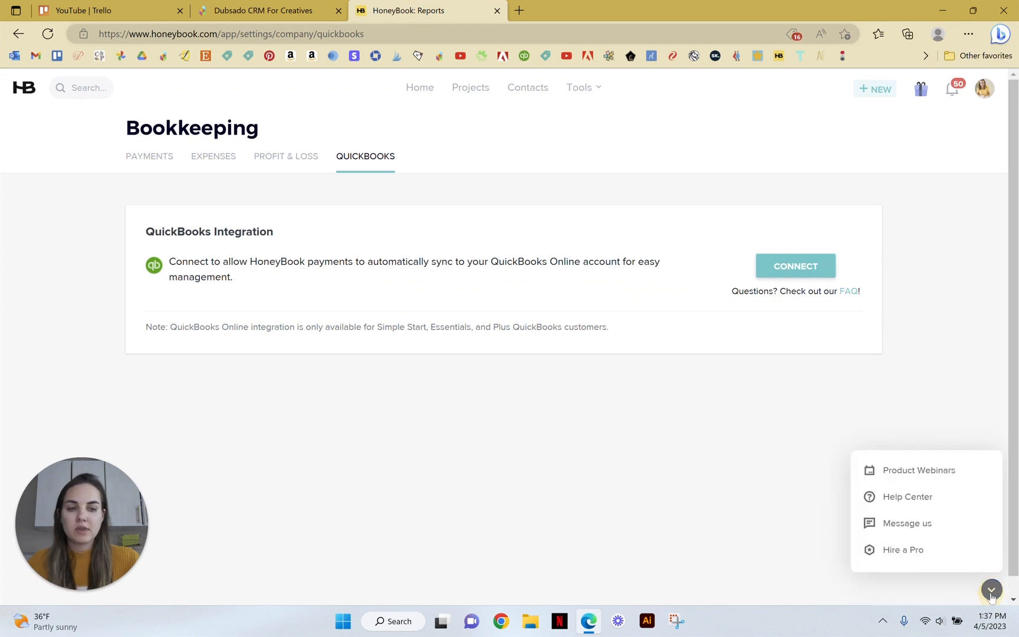
click(266, 11)
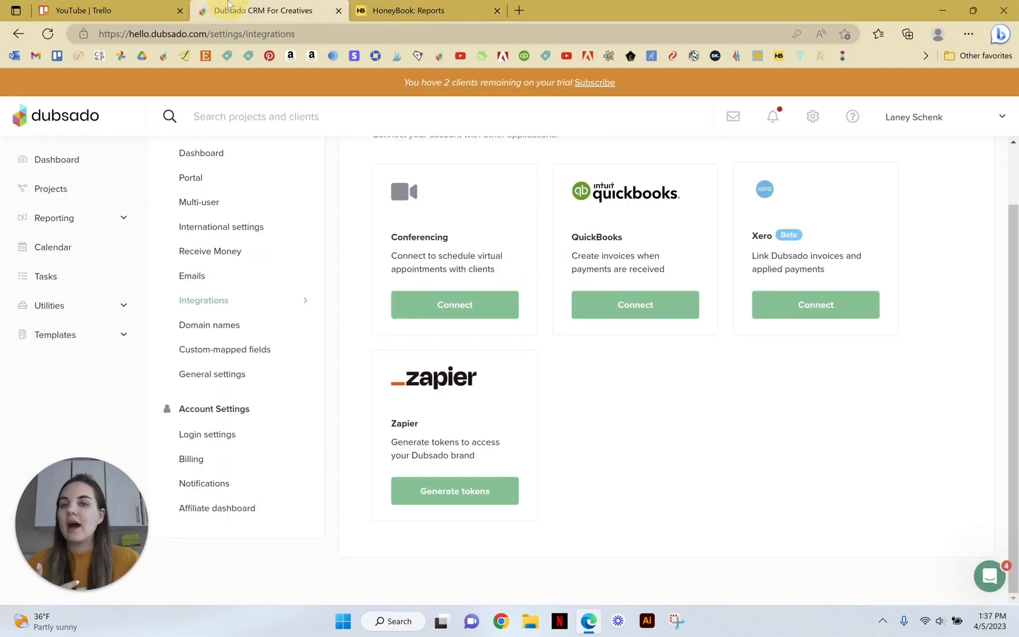
mouse_move(728, 511)
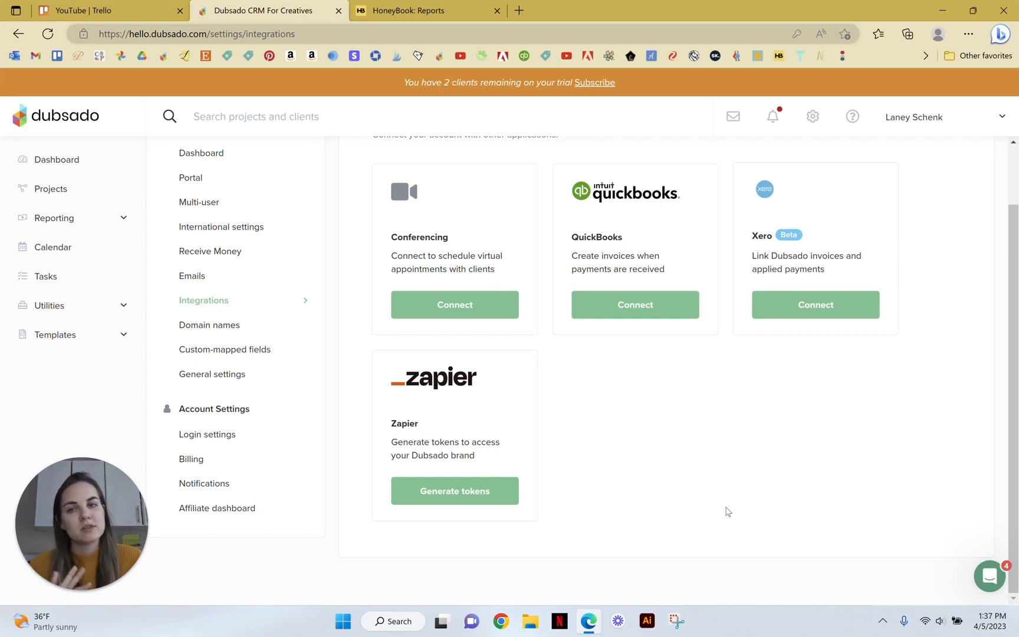
click(427, 11)
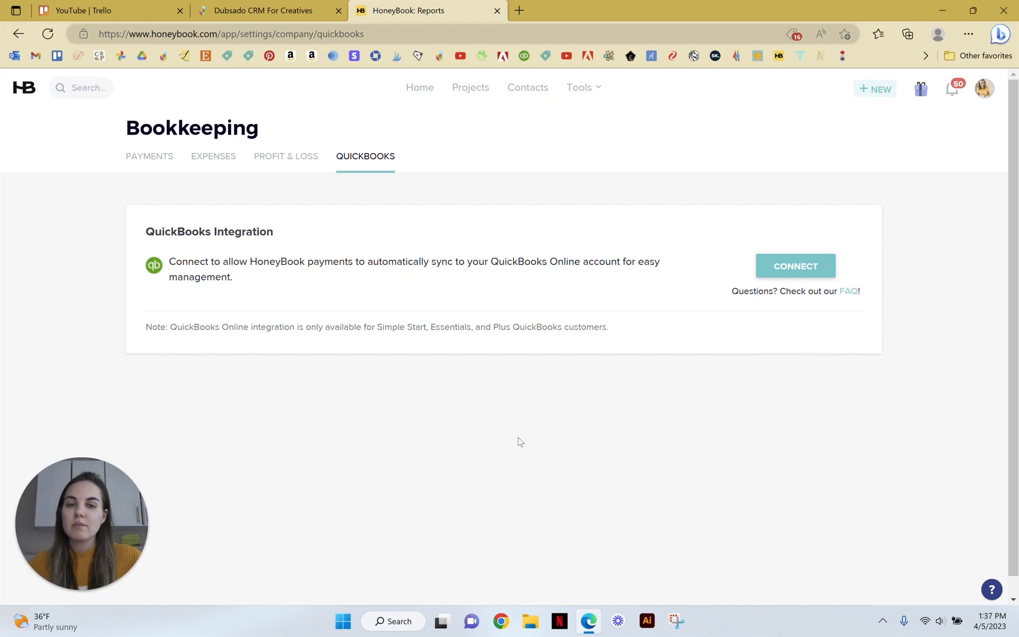
mouse_move(388, 326)
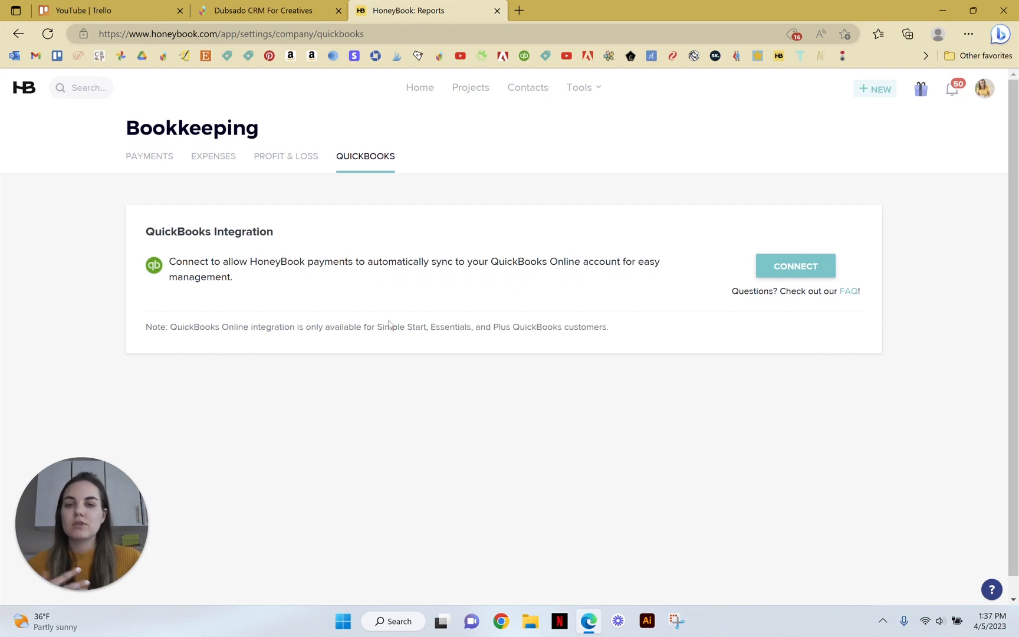
mouse_move(416, 397)
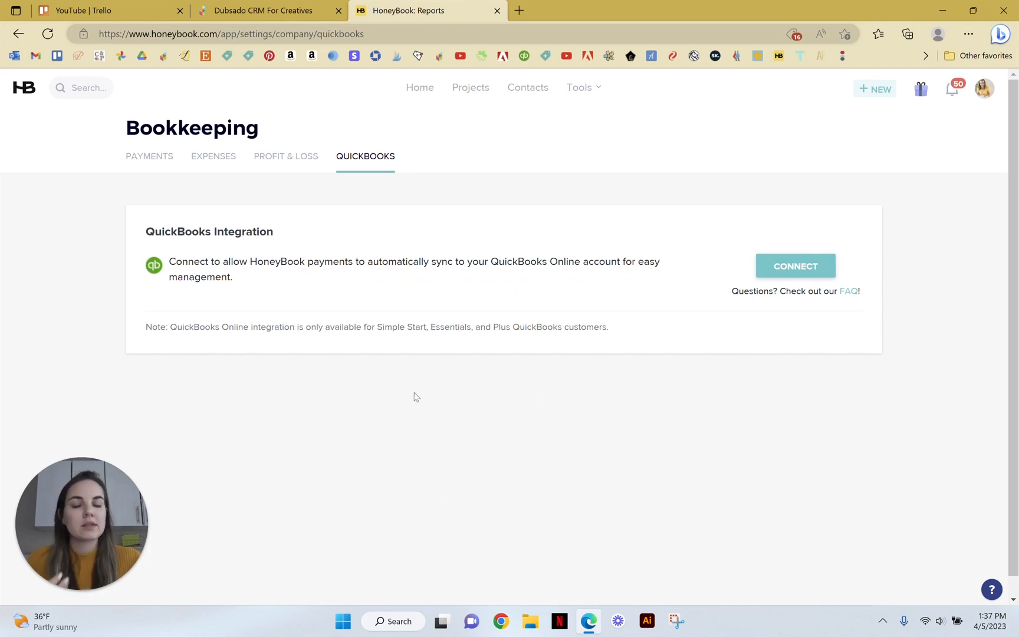
mouse_move(386, 392)
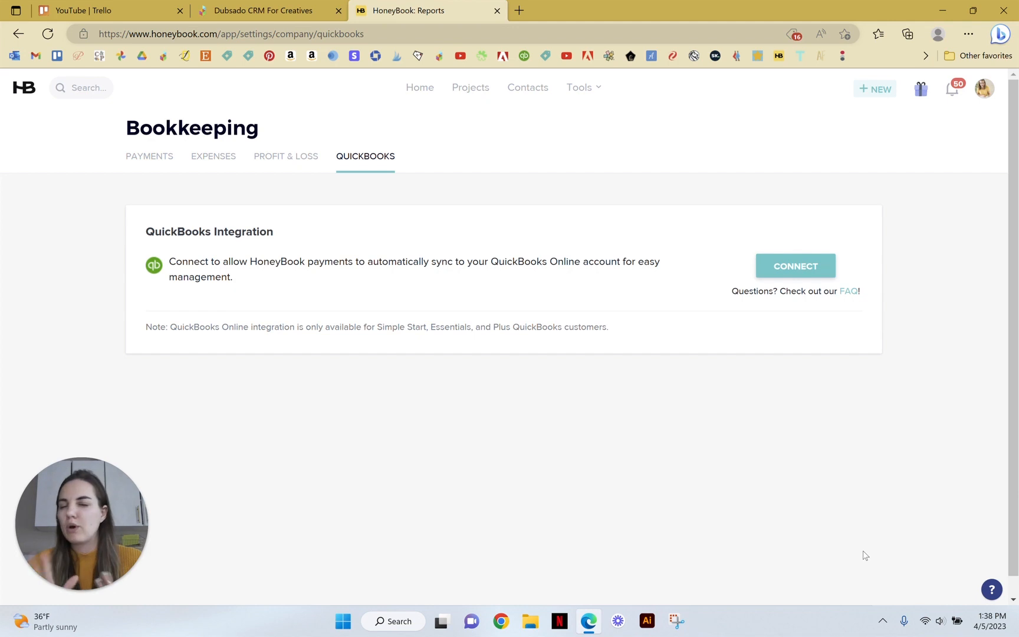
mouse_move(858, 538)
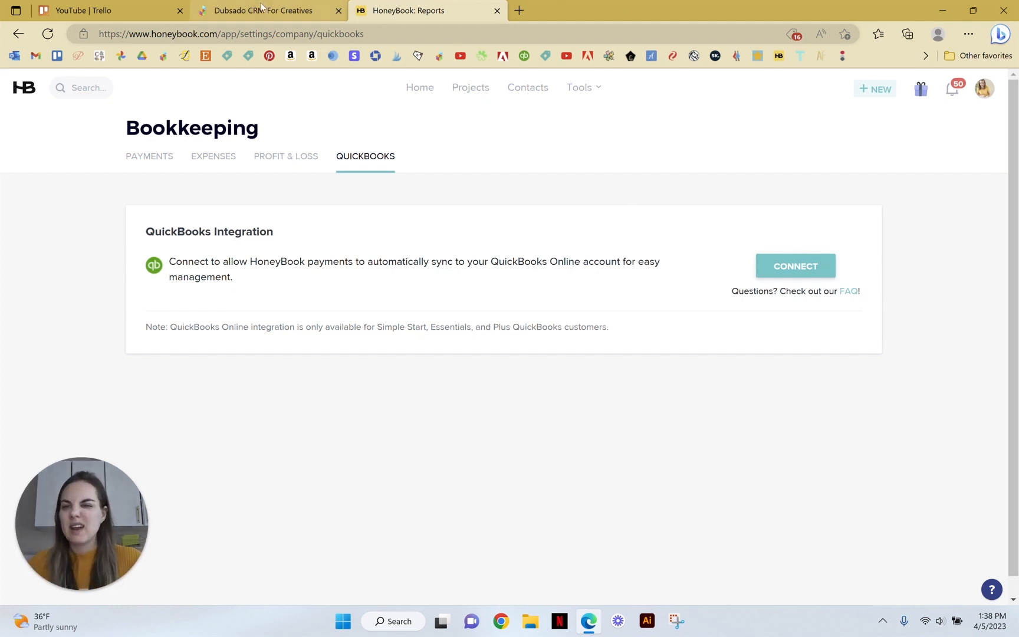
Step: Glance at Dubsado Integrations again, then show HoneyBook's Tools list from QuickBooks settings
click(267, 11)
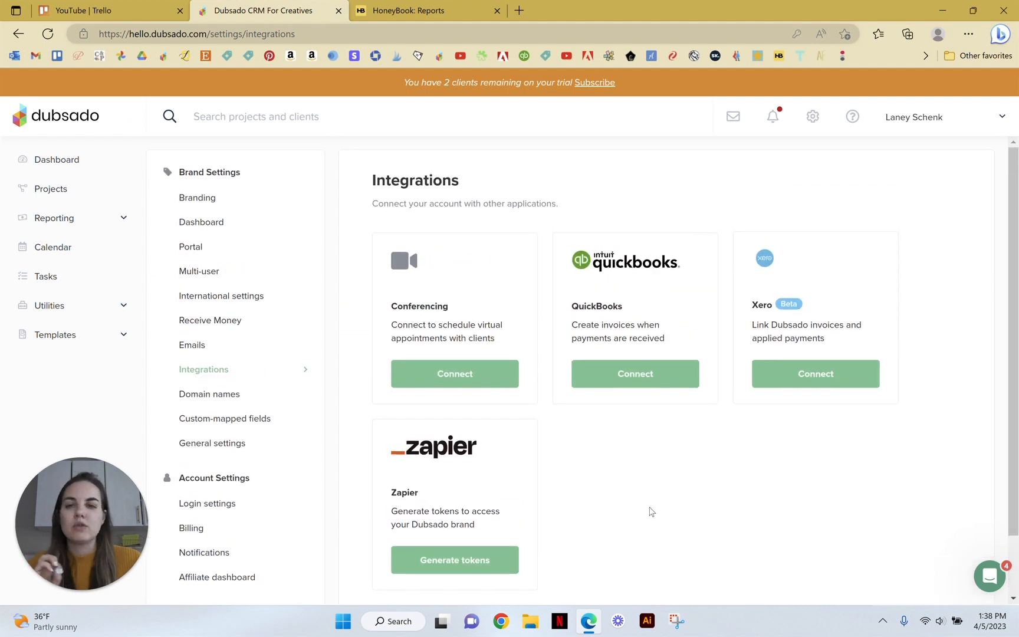
click(427, 10)
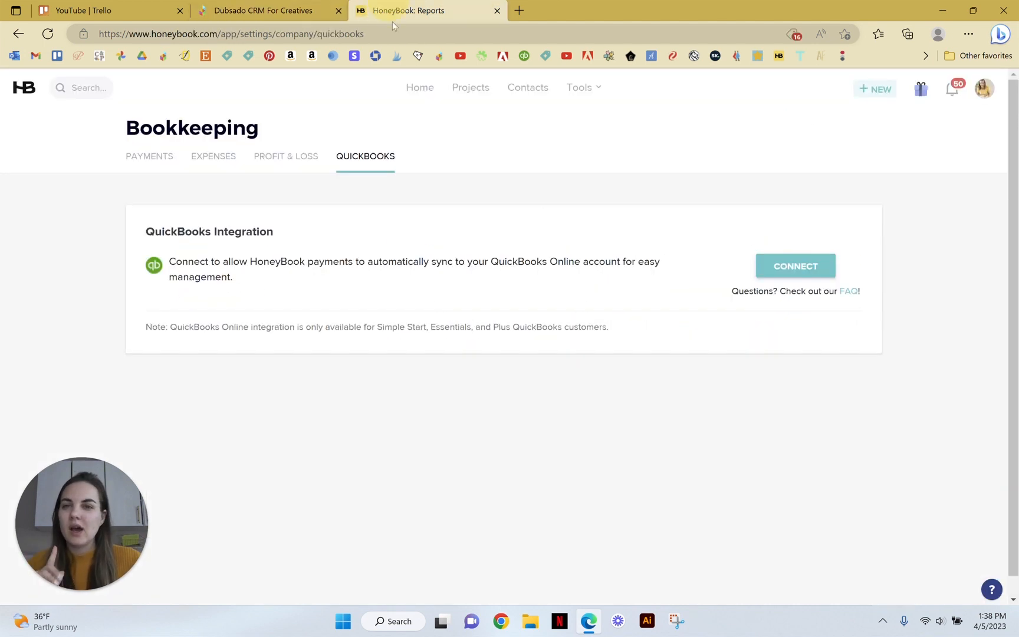
mouse_move(578, 515)
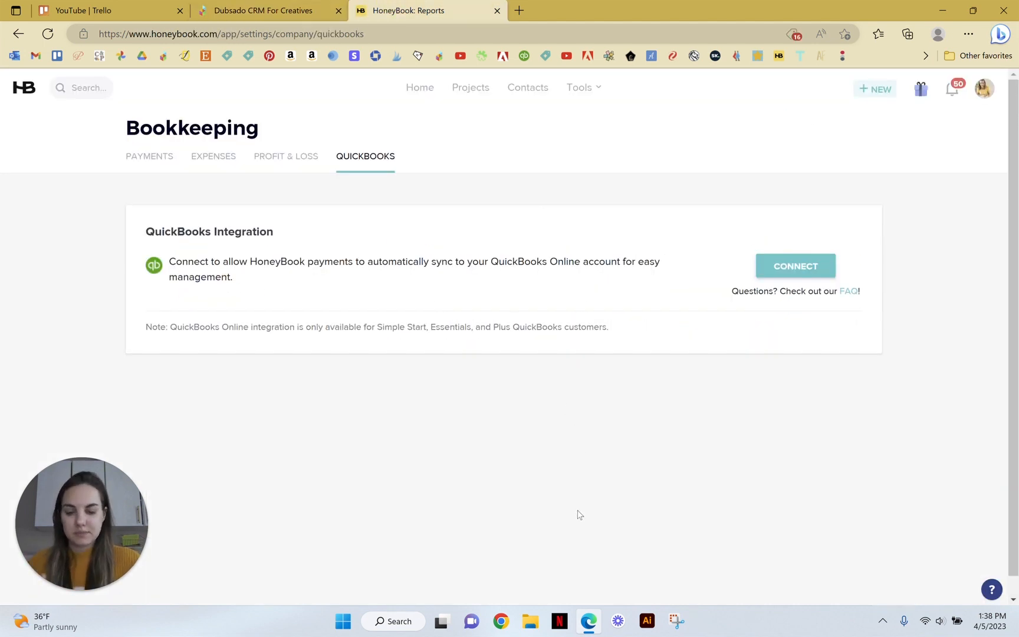
click(579, 87)
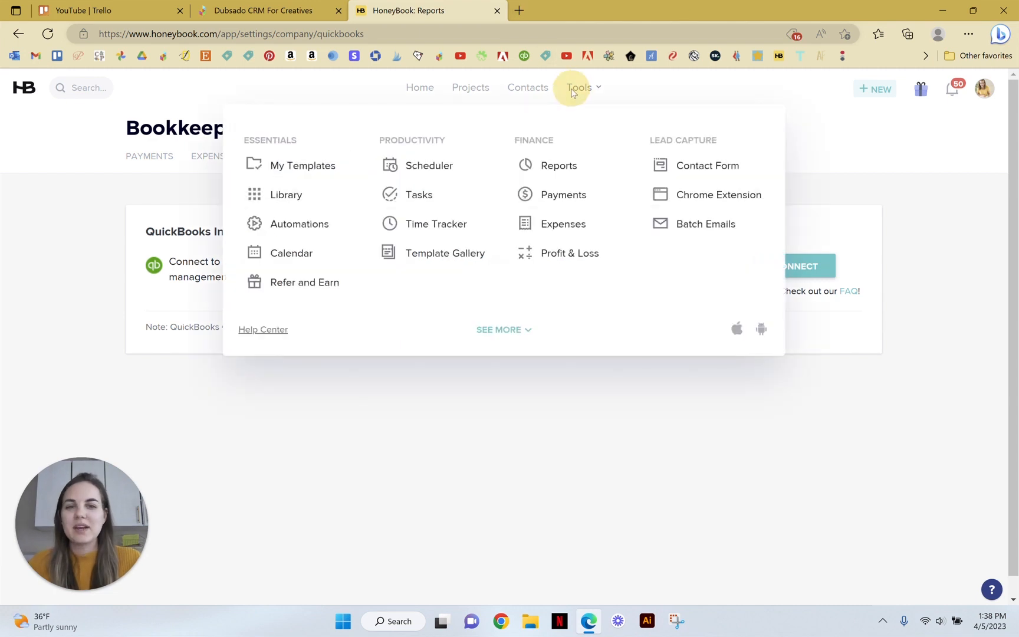
Step: Choose Chrome Extension to view the HoneyBook Extend Web Store listing
click(718, 195)
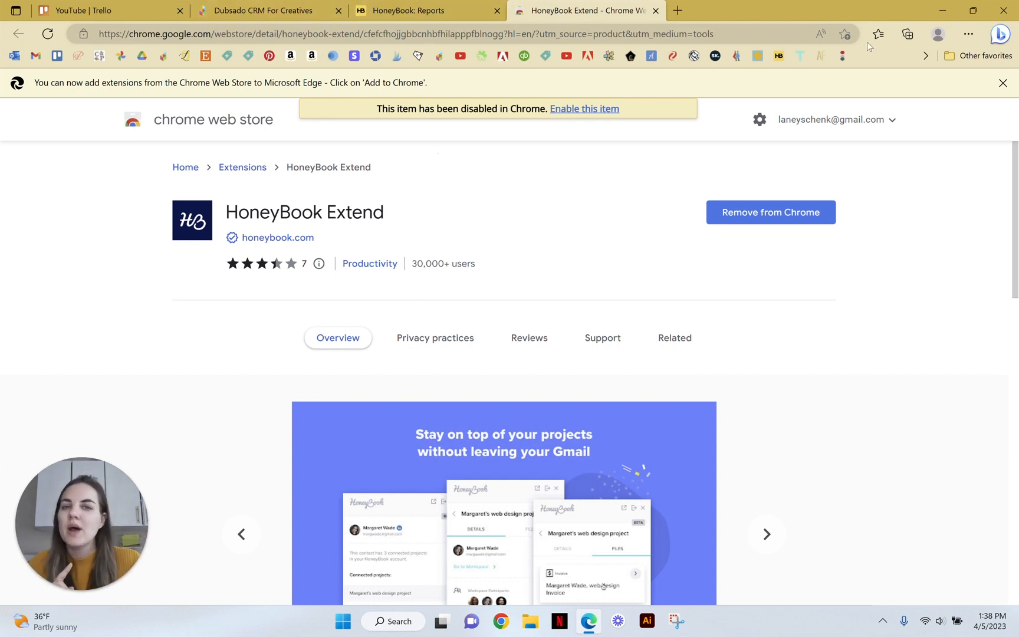
Step: Close the Web Store tab, then open and dismiss HoneyBook's Tools list
click(656, 11)
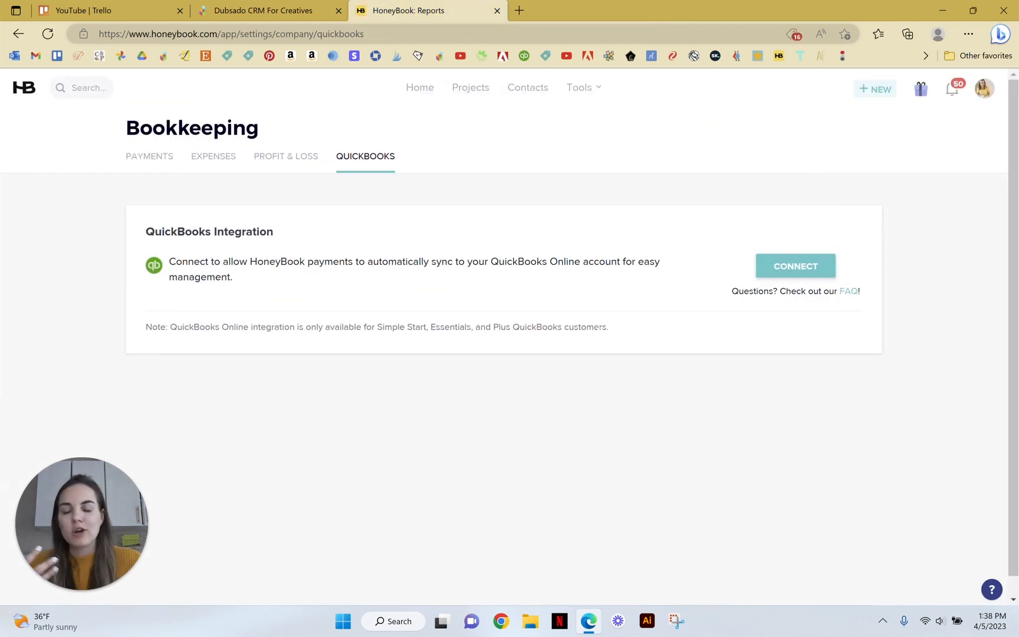
mouse_move(544, 578)
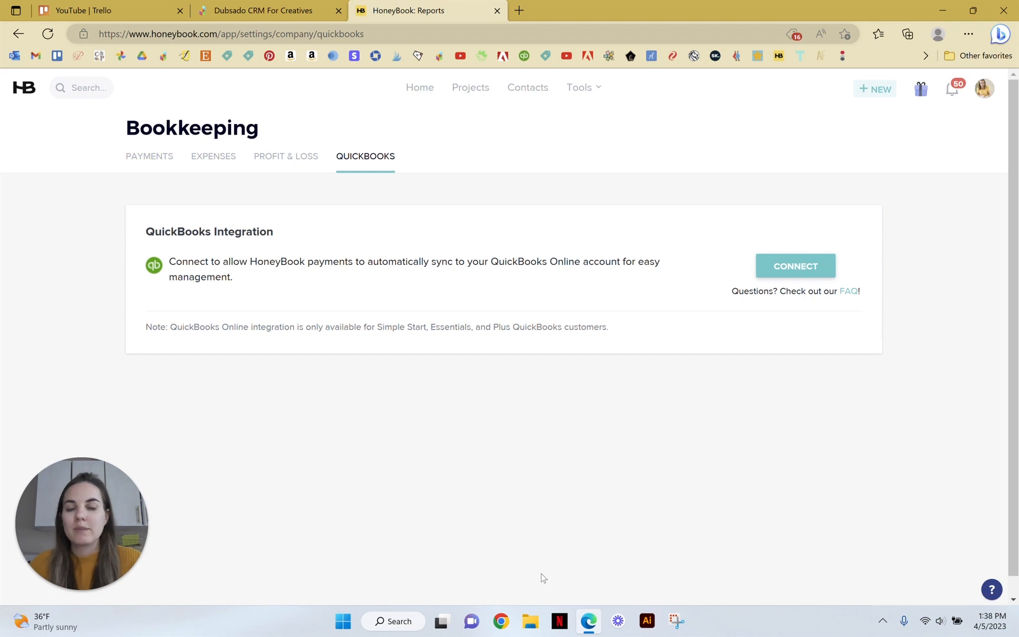
mouse_move(481, 381)
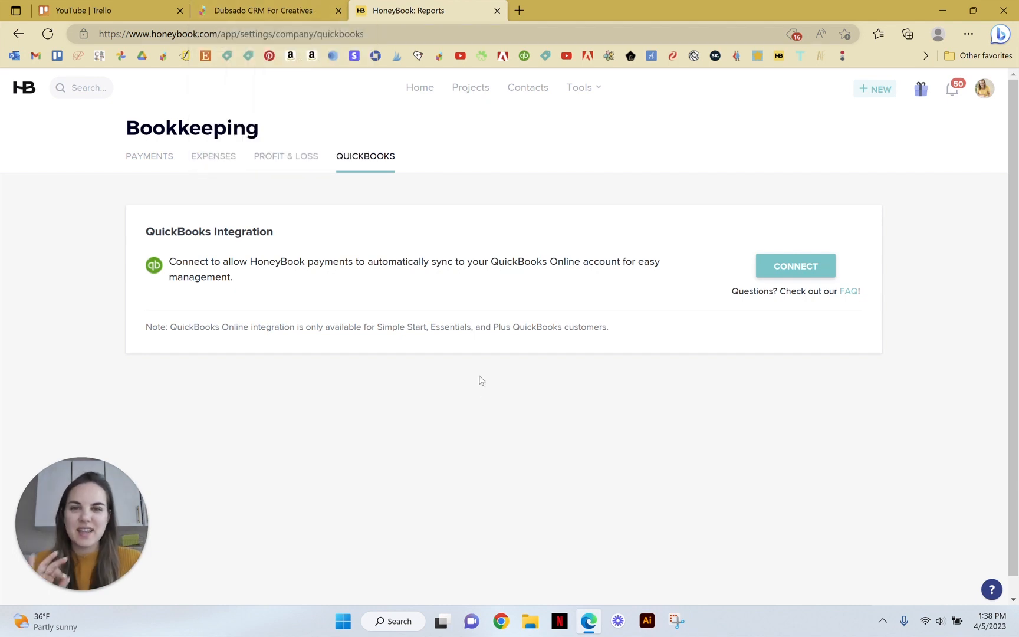
mouse_move(472, 407)
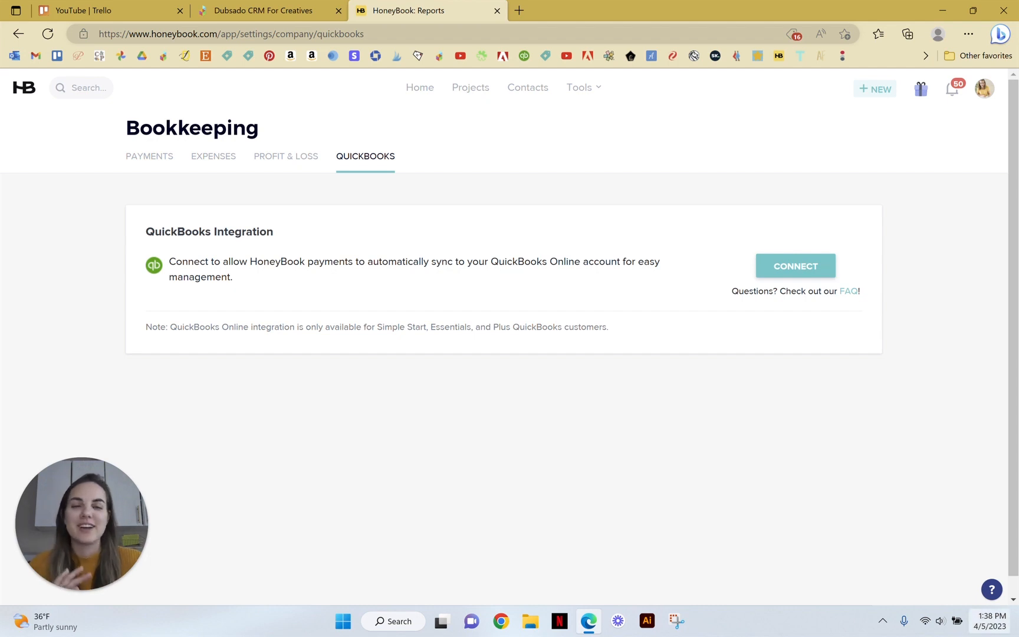
mouse_move(455, 524)
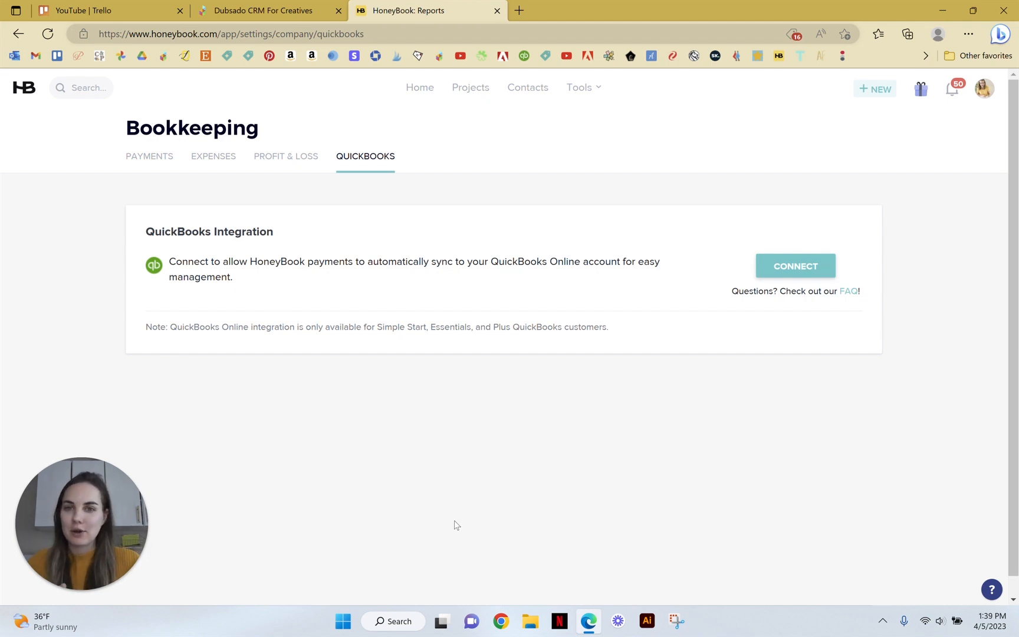
mouse_move(350, 486)
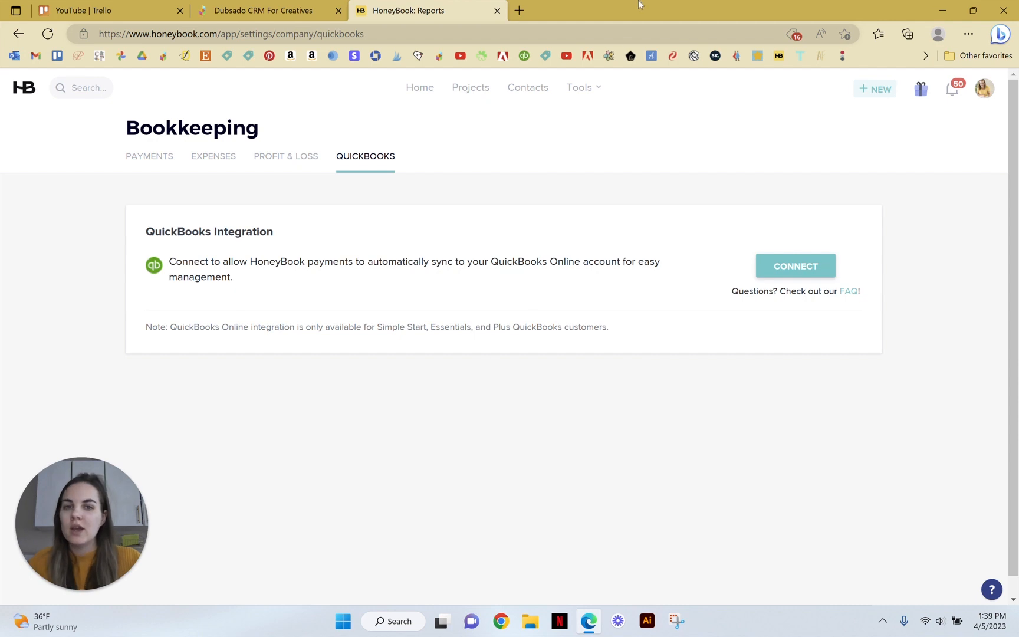
click(581, 87)
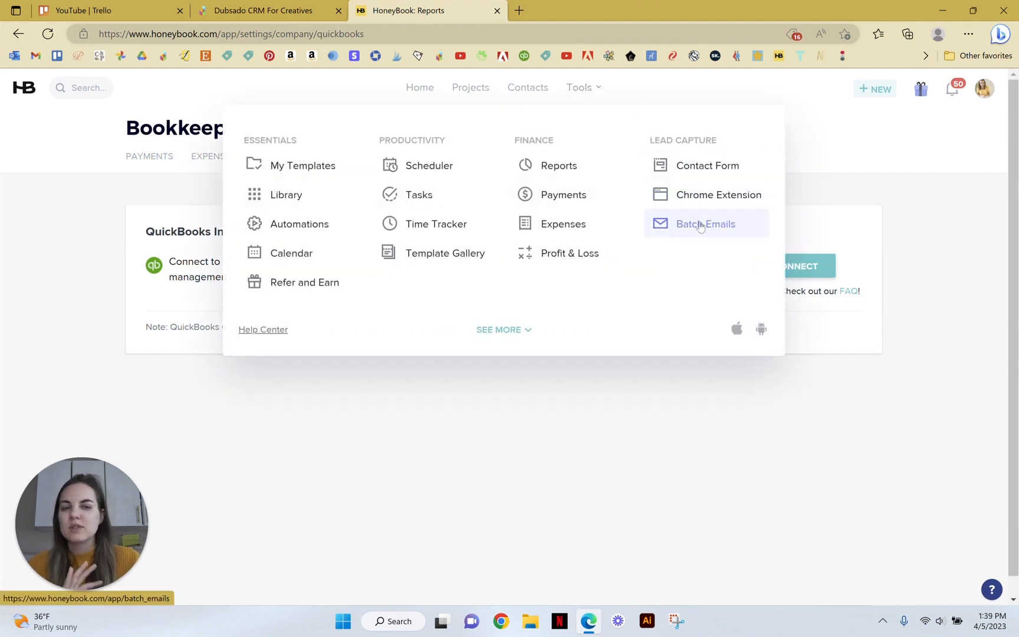
mouse_move(699, 229)
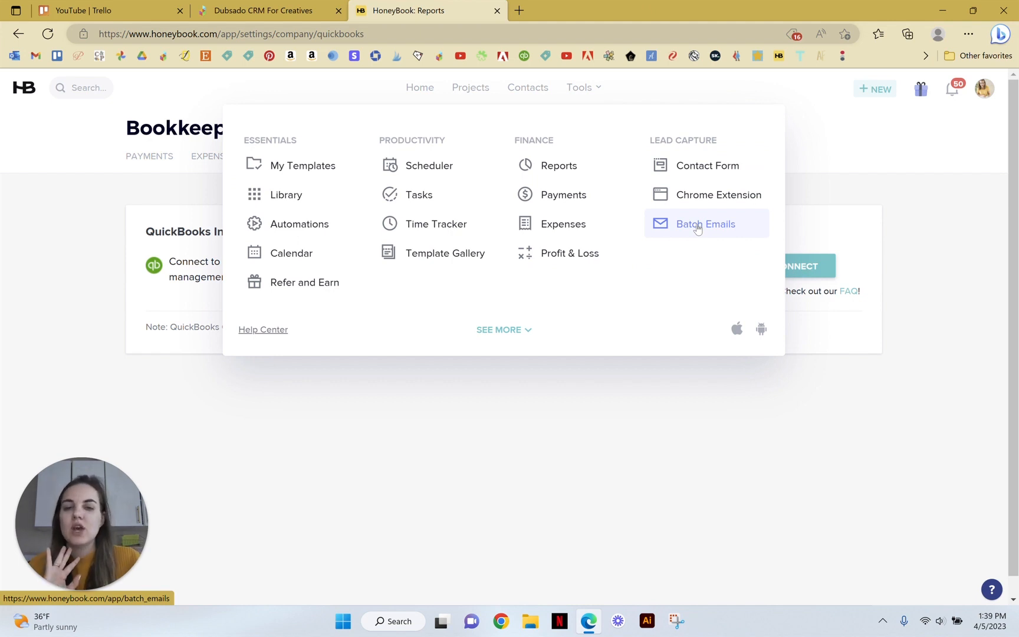
click(494, 449)
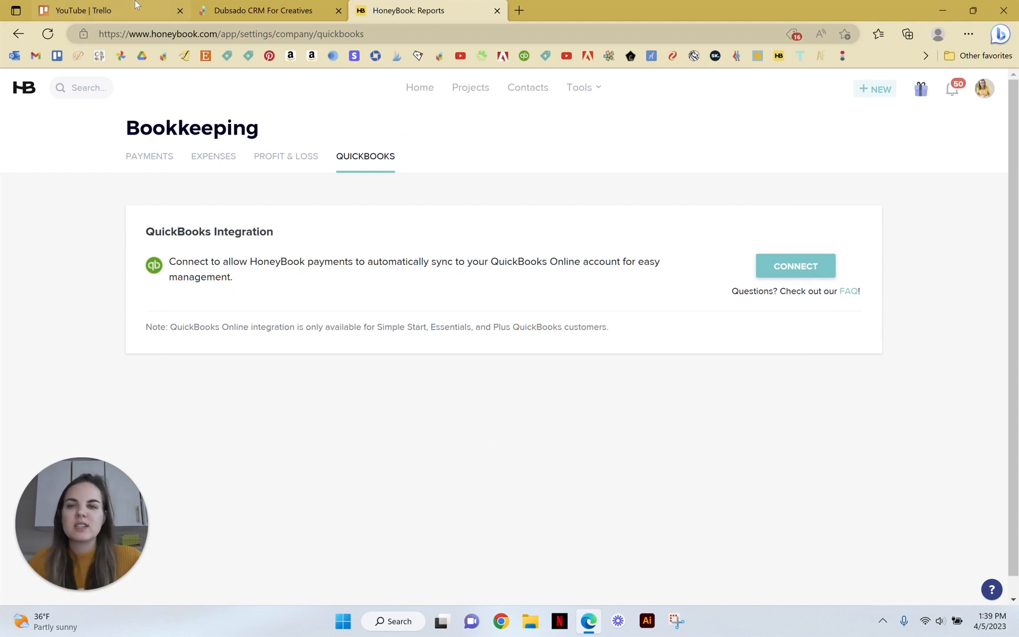
Step: Show Dubsado's Projects list with the two current jobs
click(267, 11)
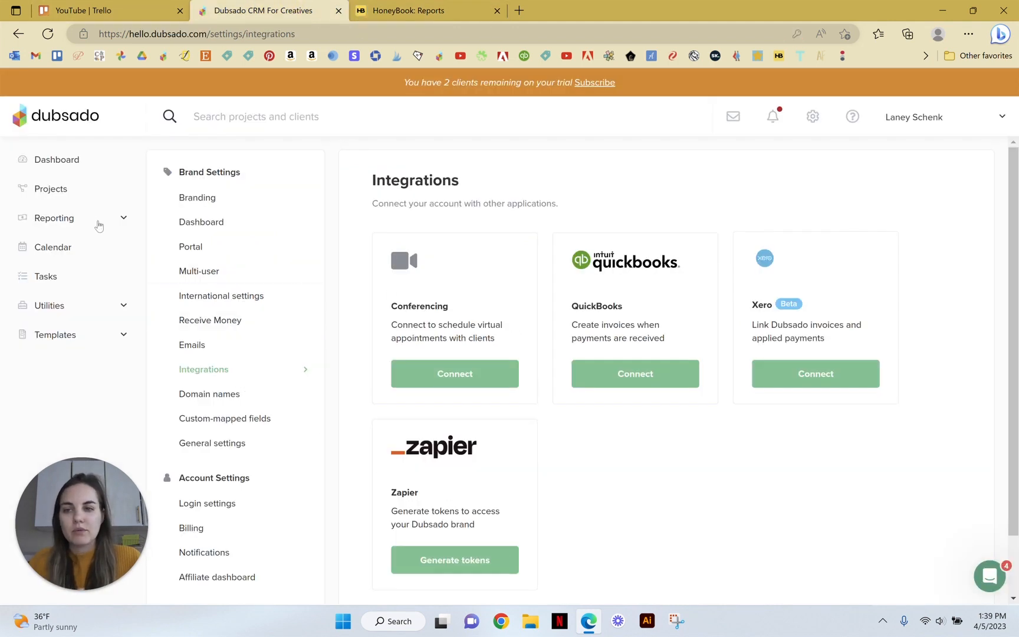
click(51, 189)
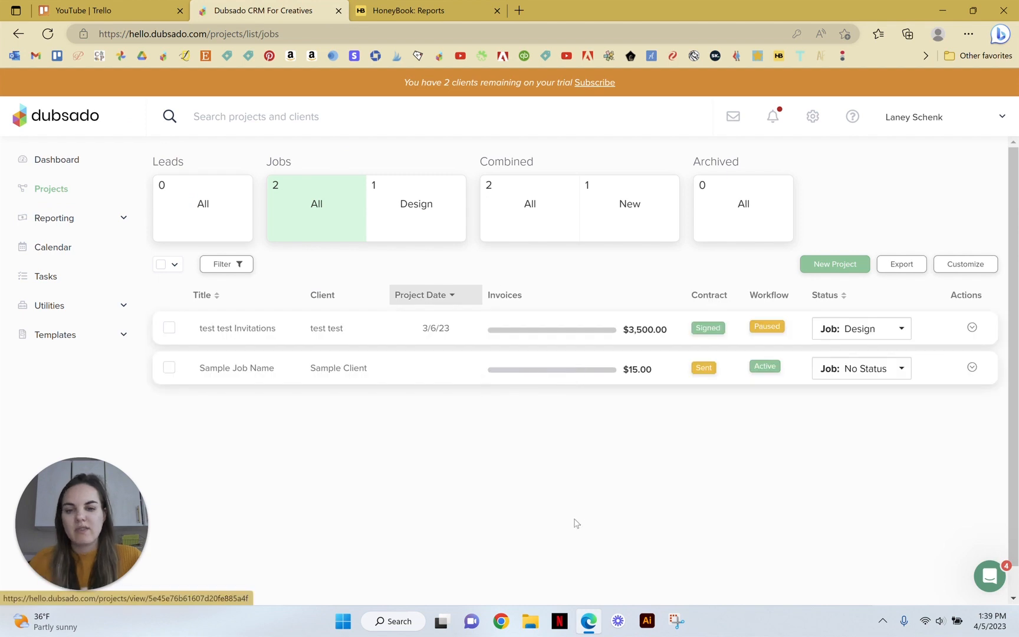
mouse_move(607, 580)
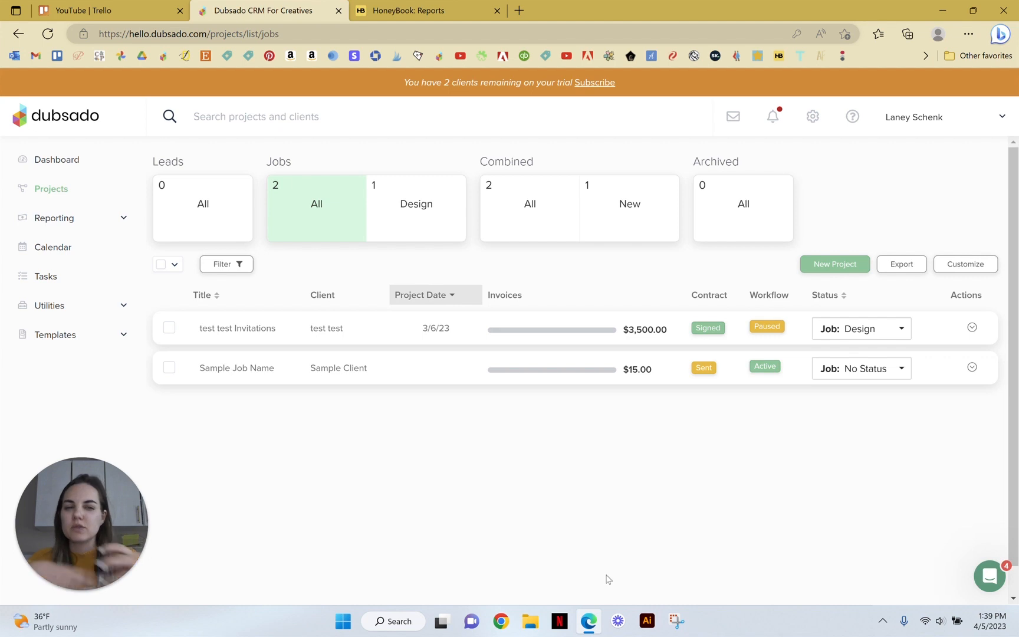
mouse_move(70, 345)
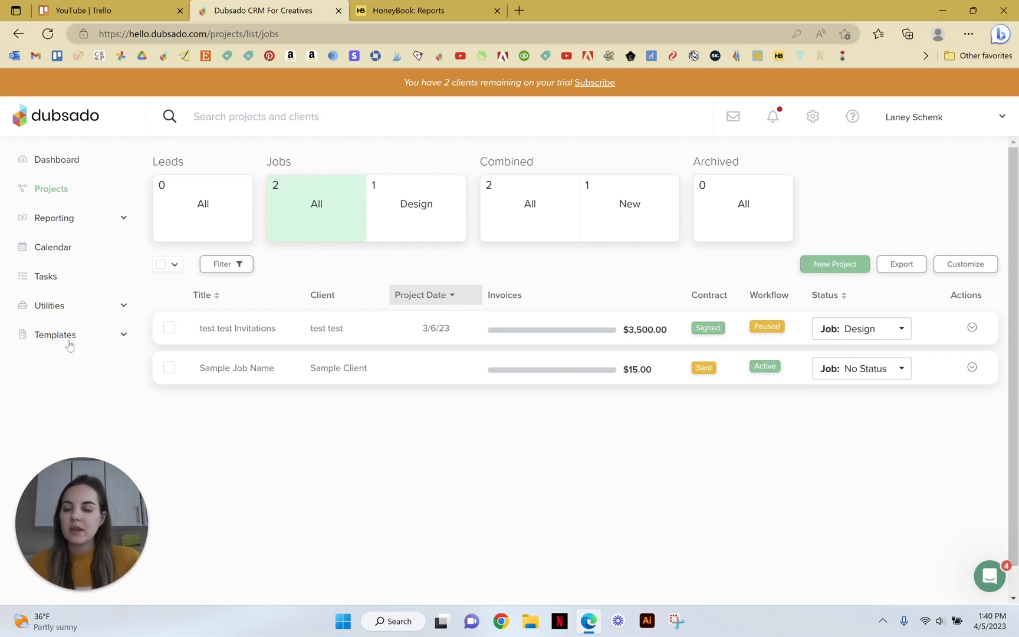
Step: Open Templates > Workflows in Dubsado and preview Laney's Workflow steps
click(55, 334)
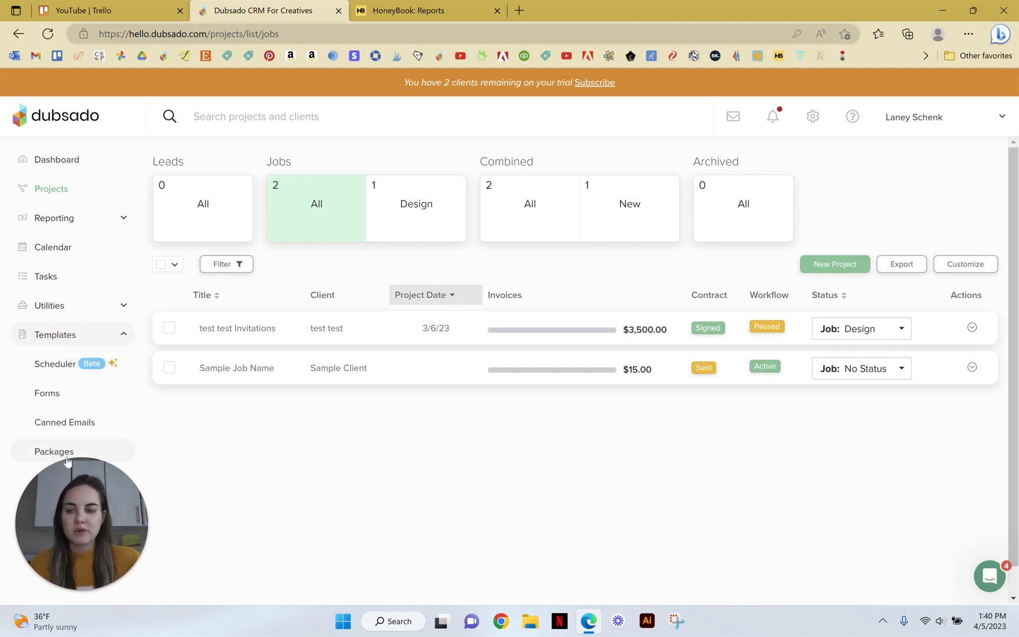
click(55, 480)
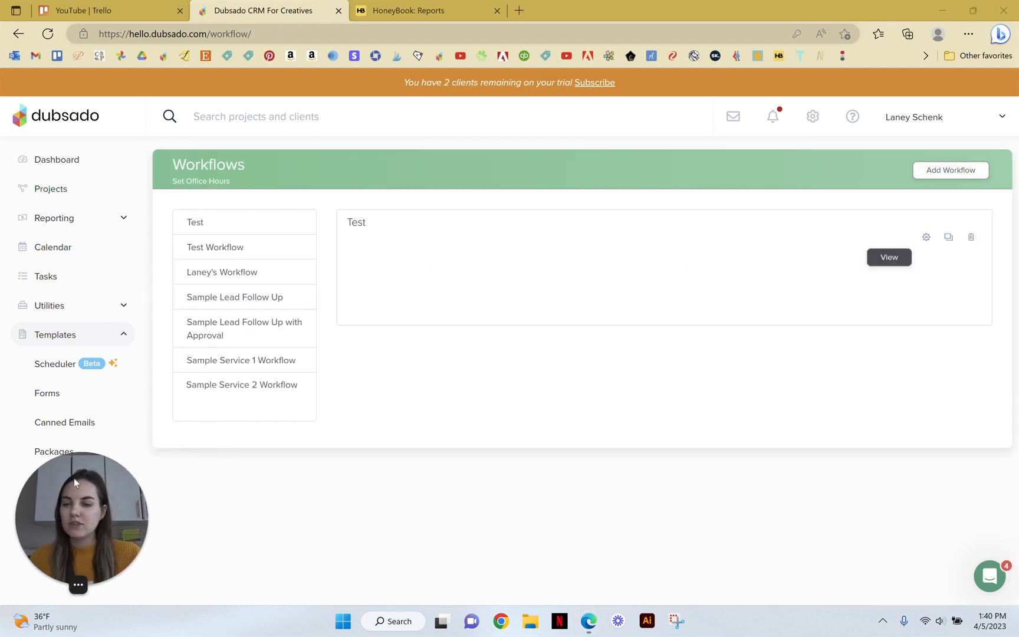
mouse_move(441, 524)
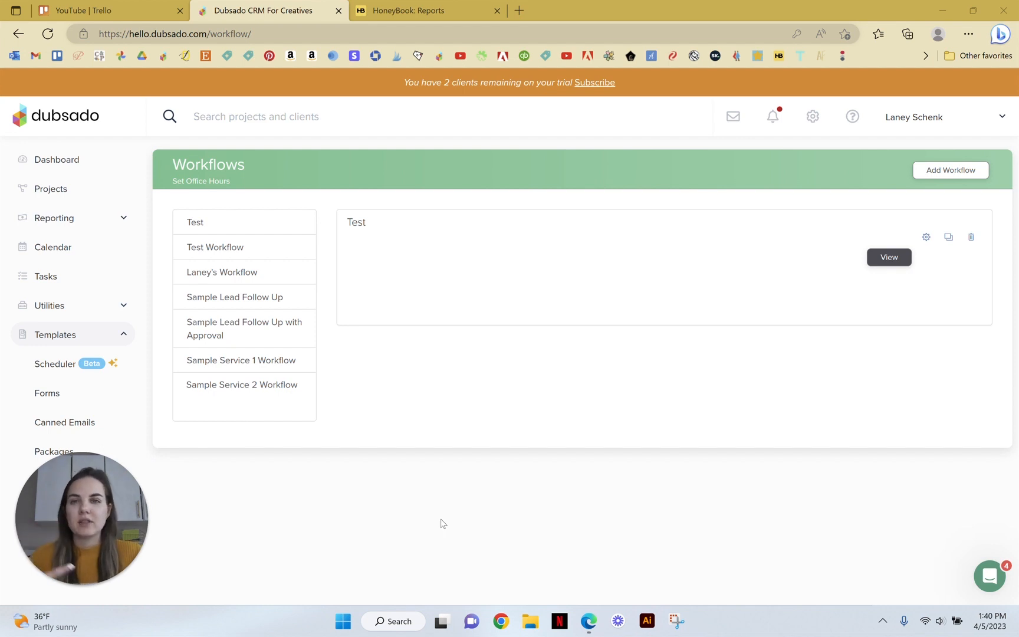
mouse_move(265, 228)
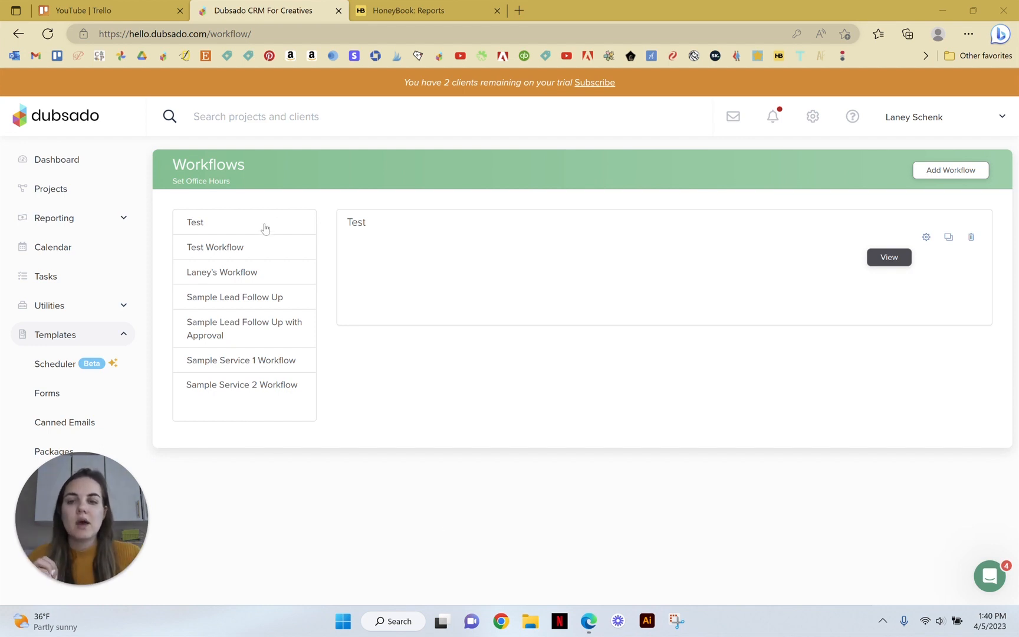
click(222, 272)
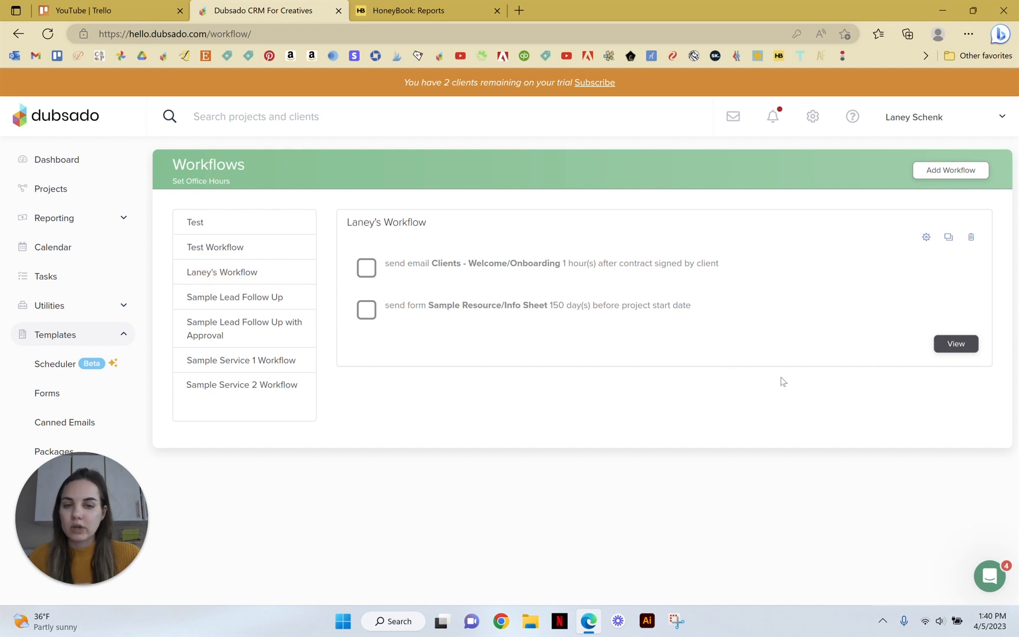
mouse_move(955, 343)
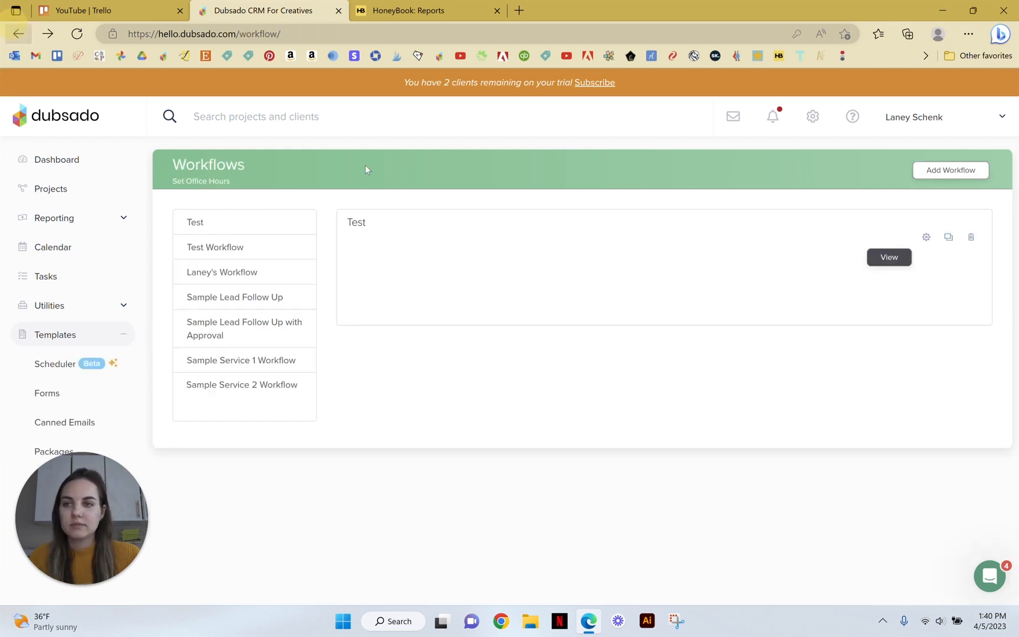
mouse_move(601, 323)
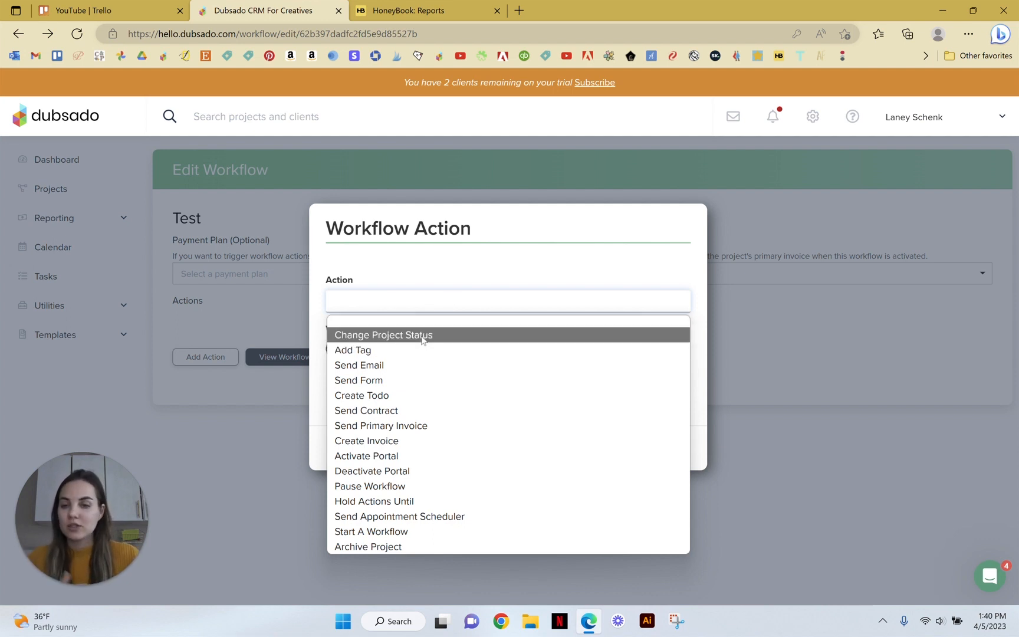
mouse_move(382, 364)
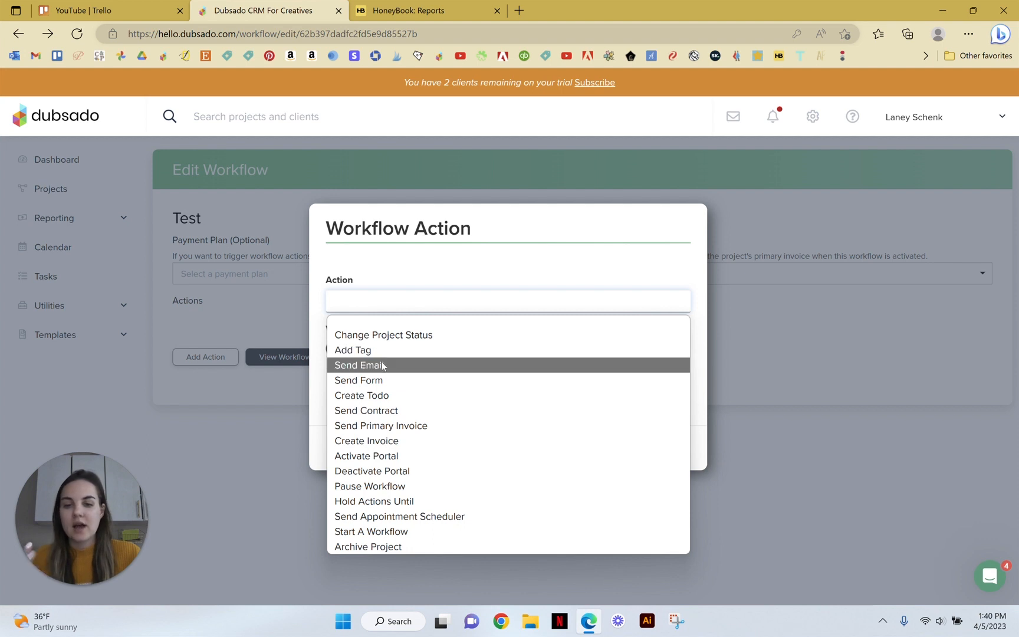
mouse_move(388, 395)
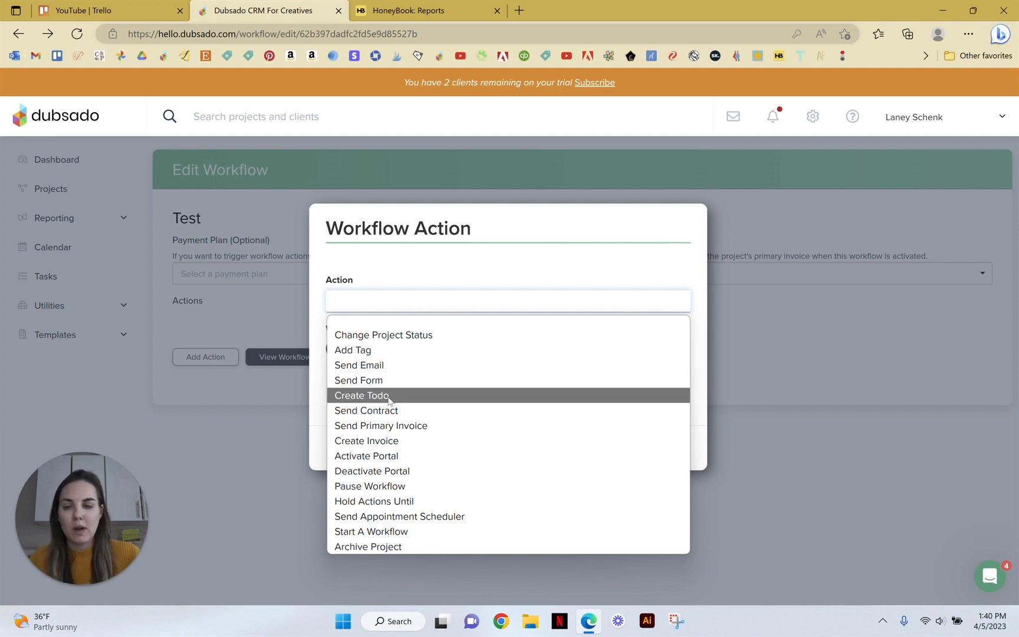
mouse_move(380, 456)
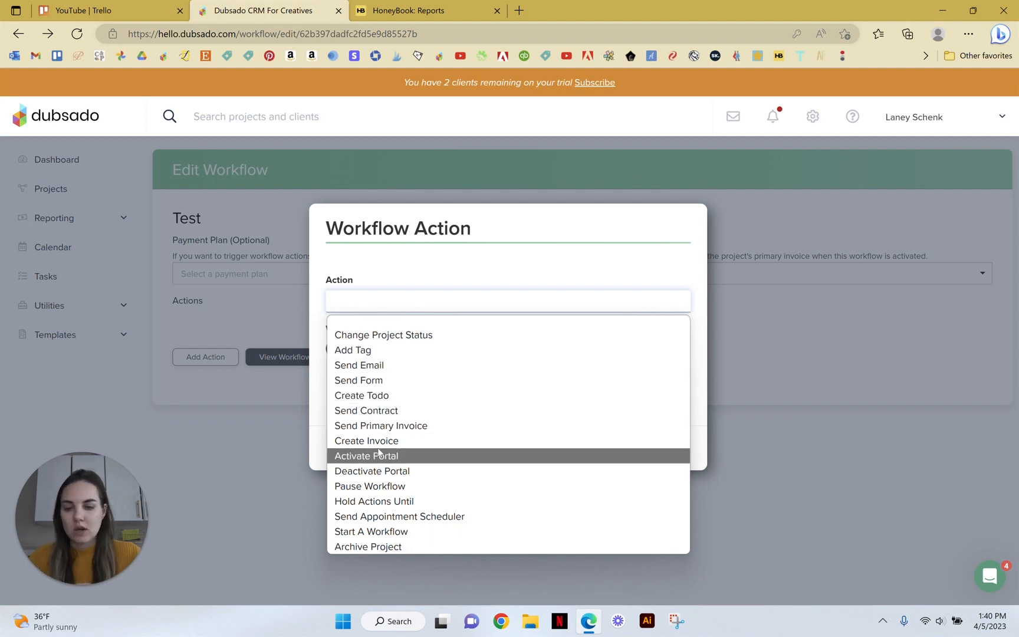
mouse_move(401, 472)
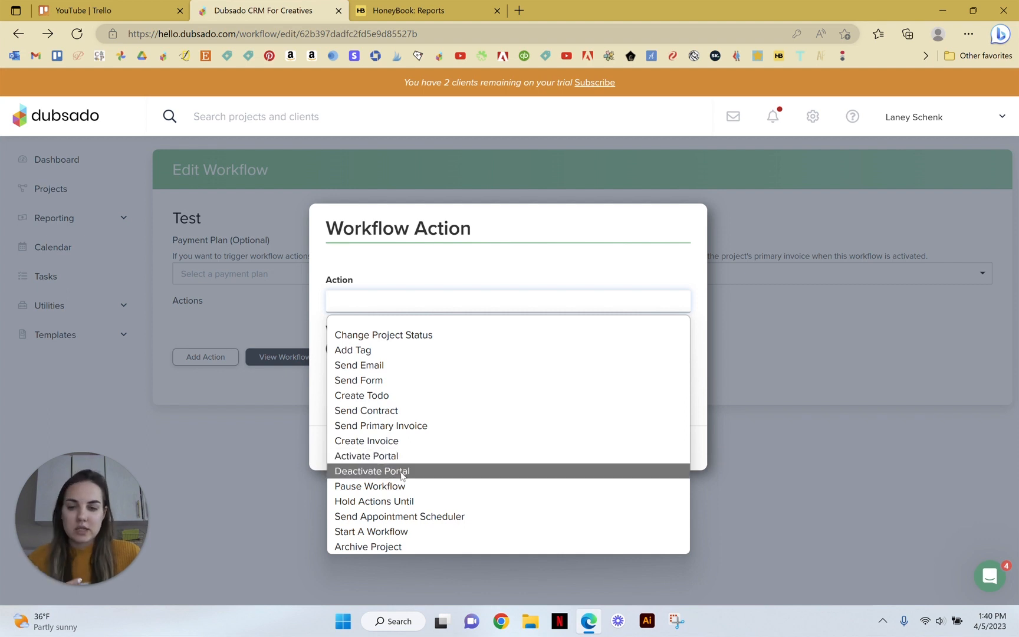
mouse_move(370, 486)
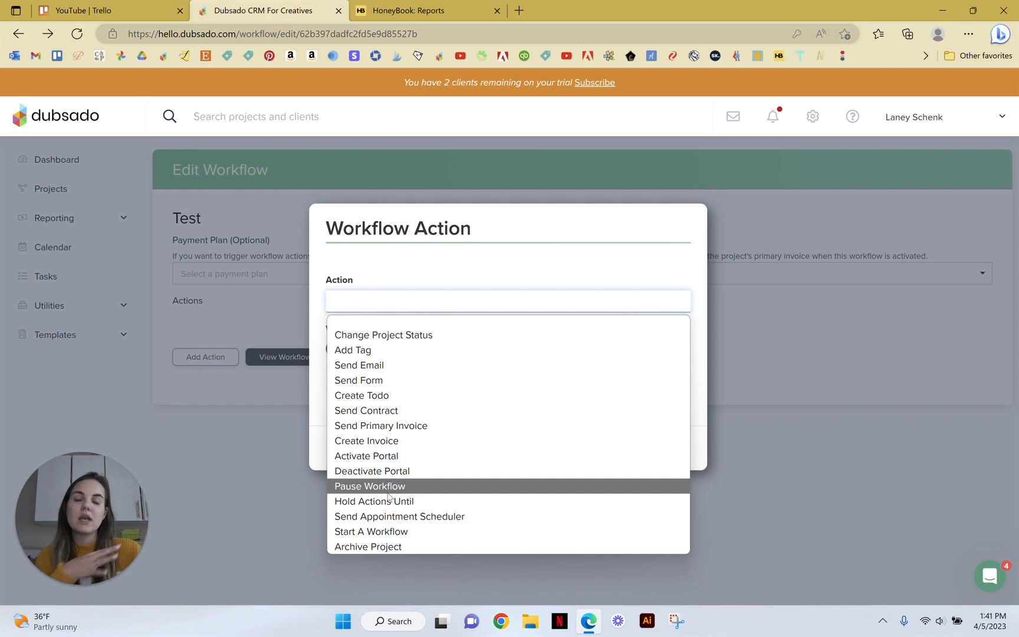
mouse_move(390, 495)
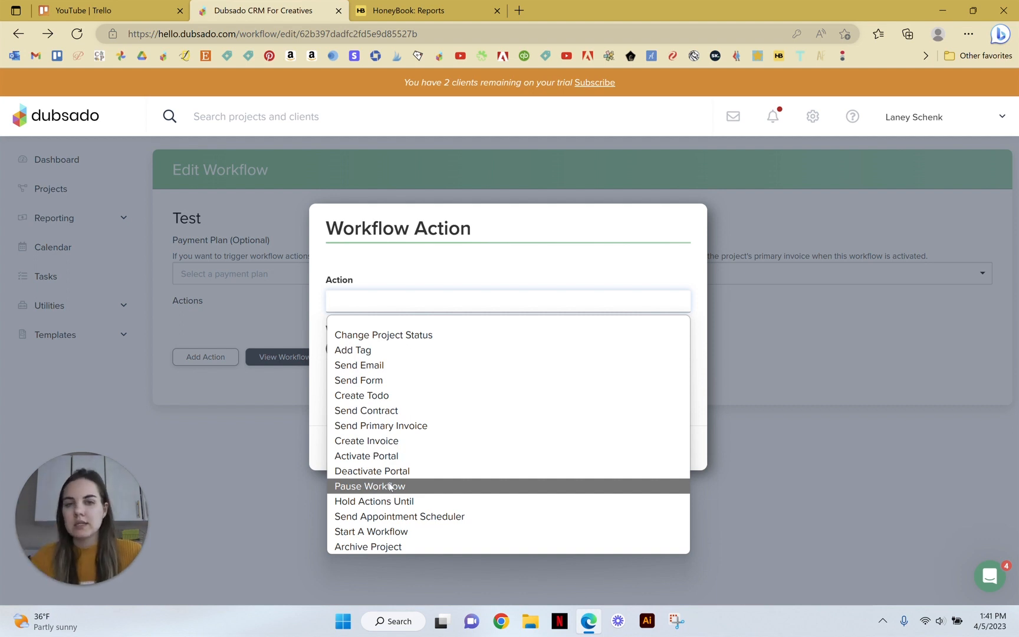
mouse_move(387, 536)
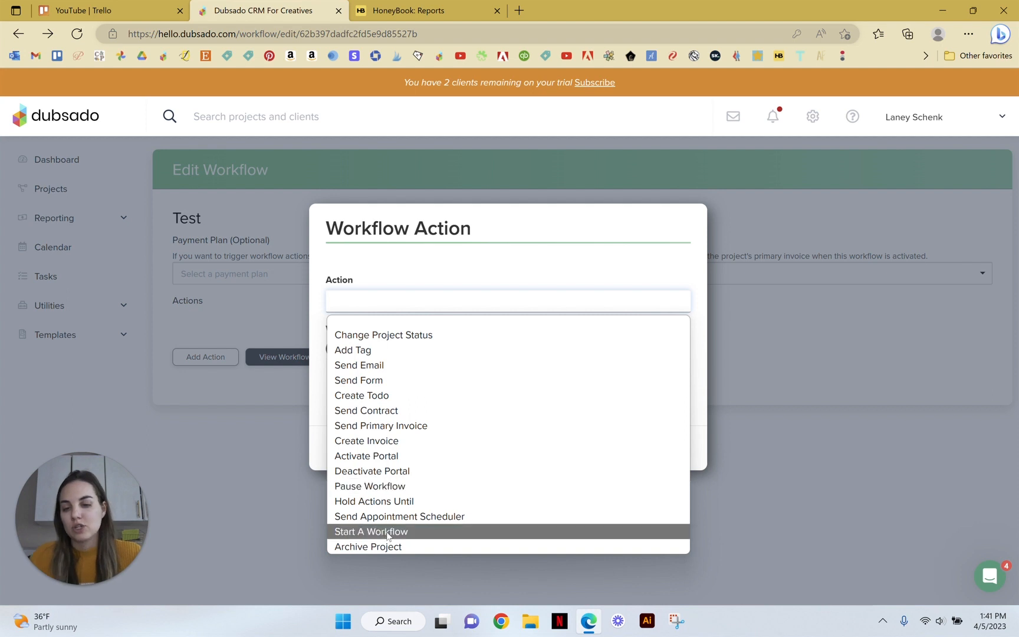
mouse_move(406, 516)
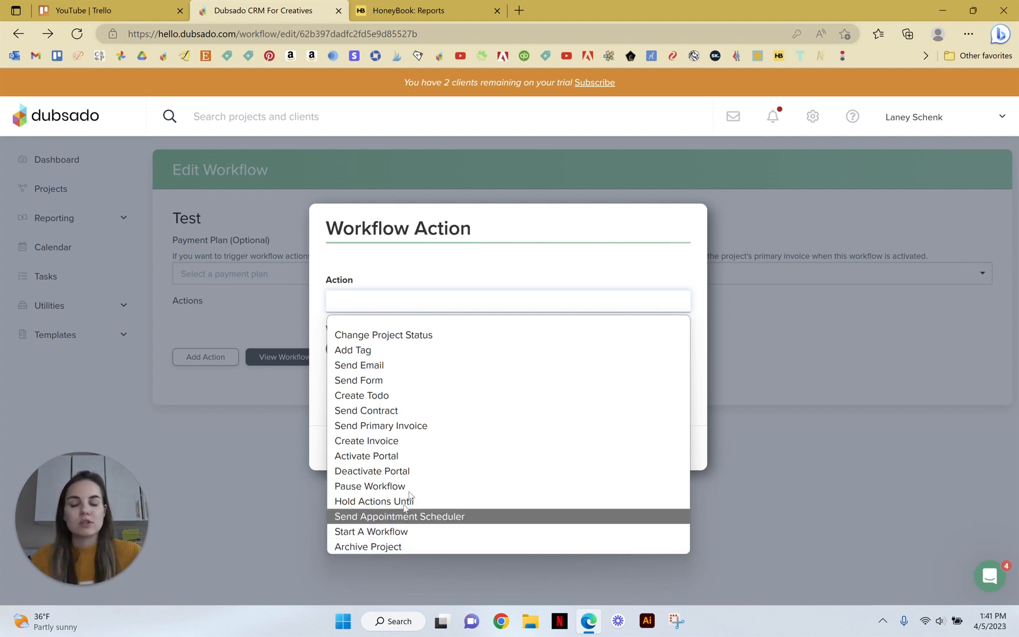
mouse_move(395, 536)
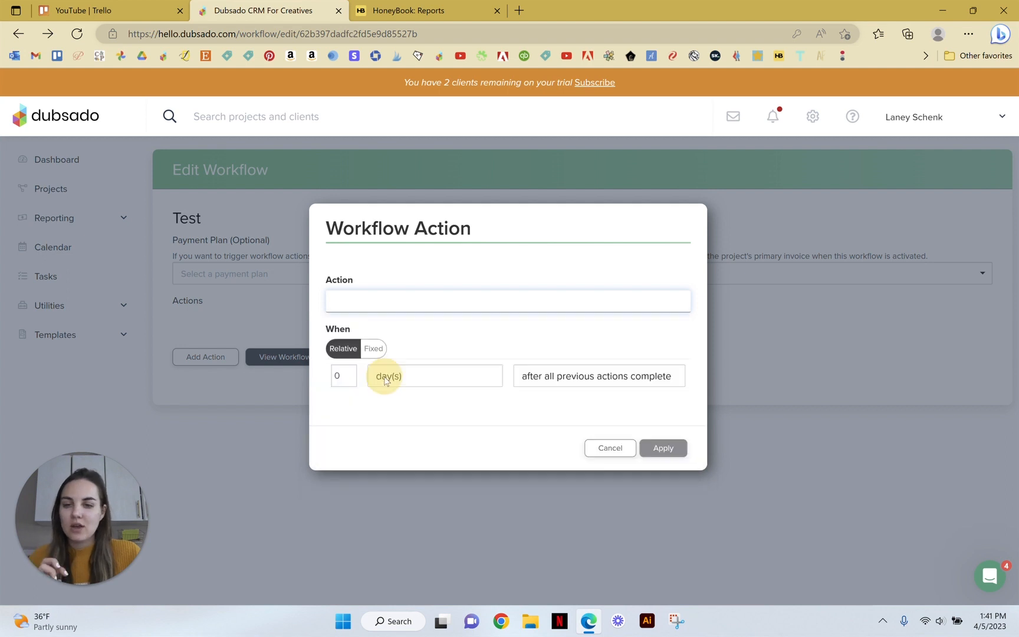
Step: Review the Send Form timing and action-type options, then cancel the workflow action
click(597, 375)
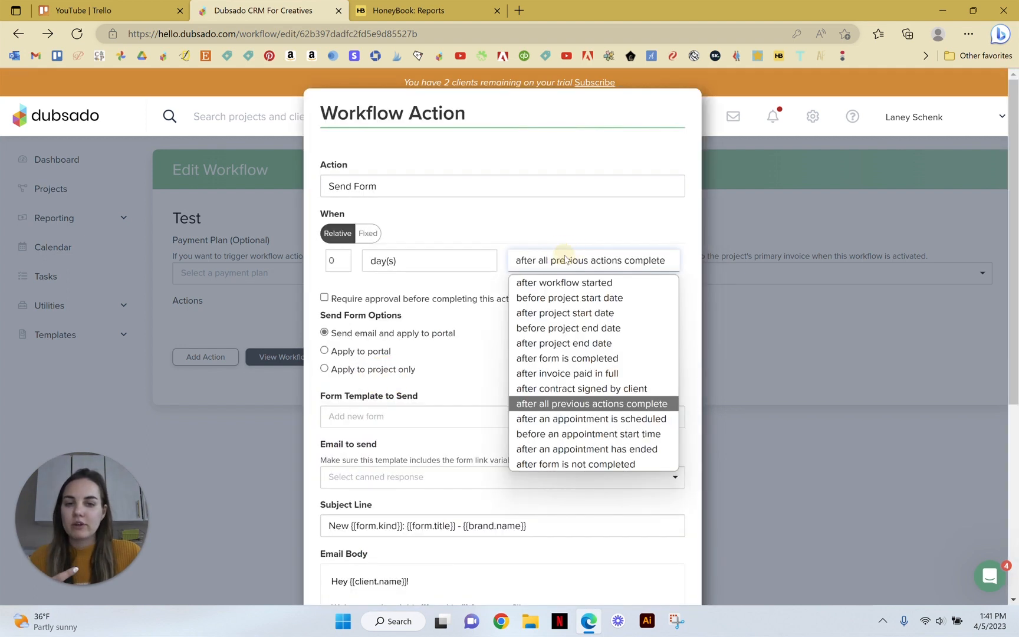
mouse_move(563, 282)
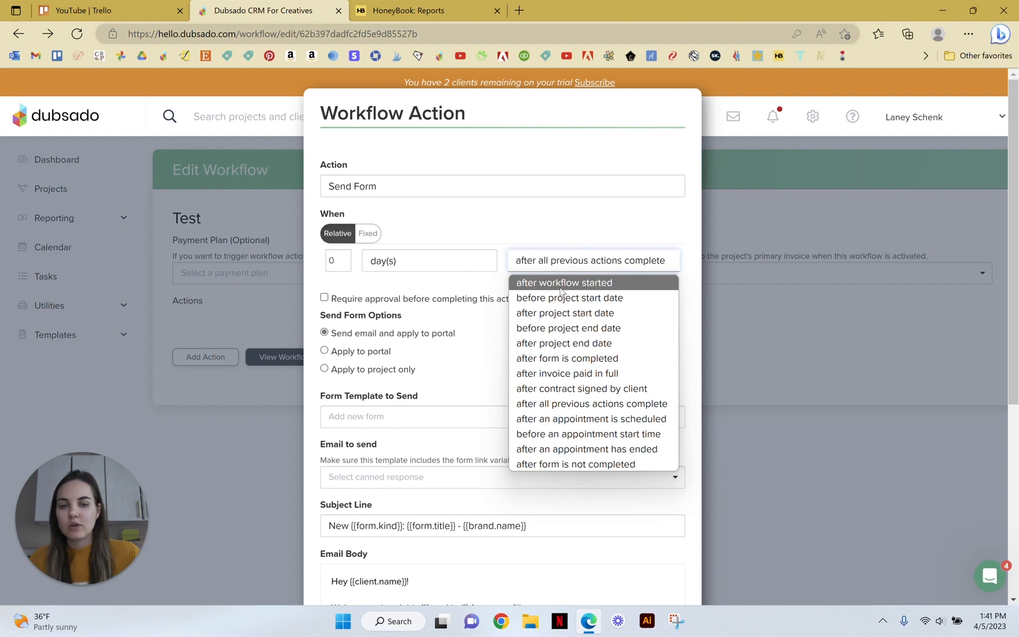
mouse_move(563, 343)
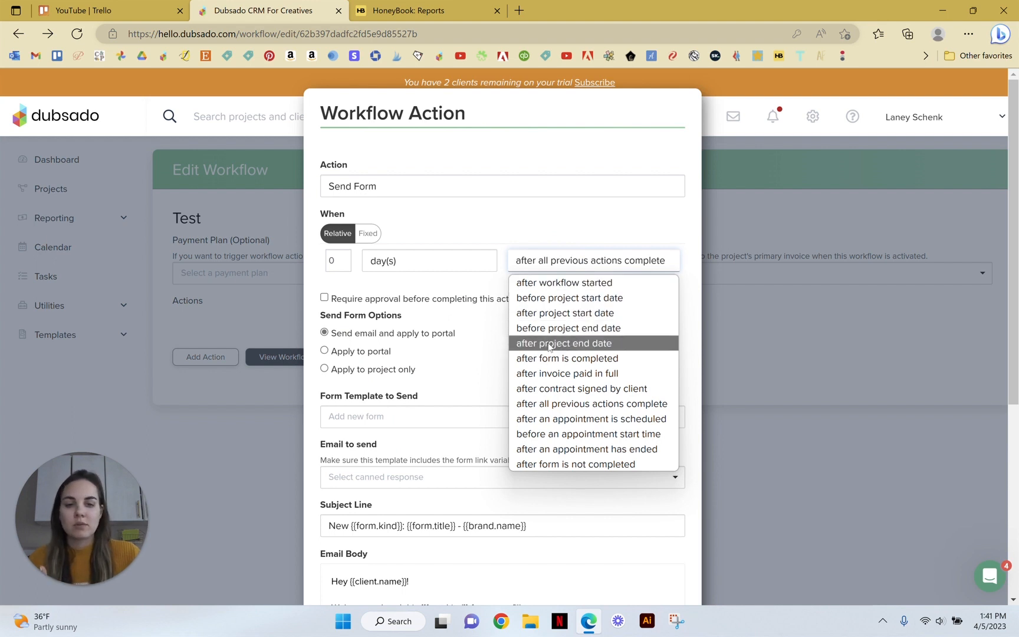
mouse_move(531, 349)
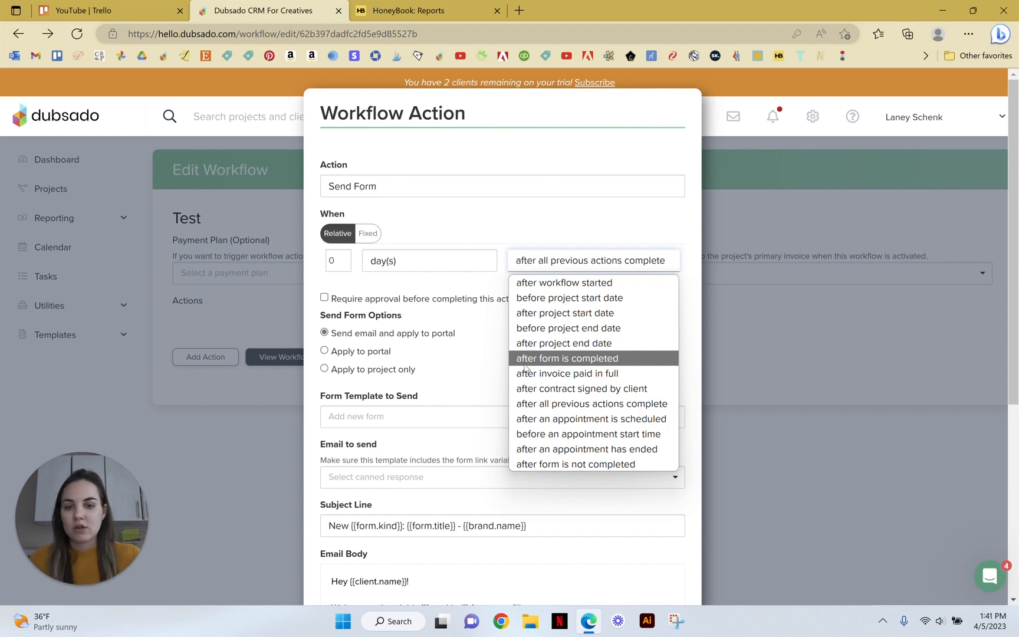
mouse_move(599, 362)
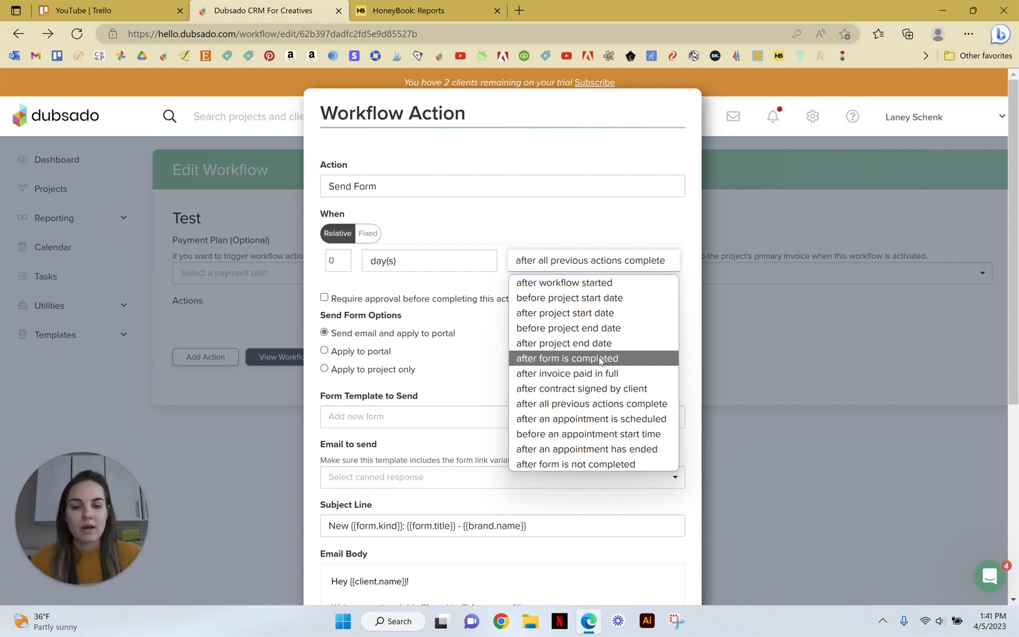
mouse_move(590, 403)
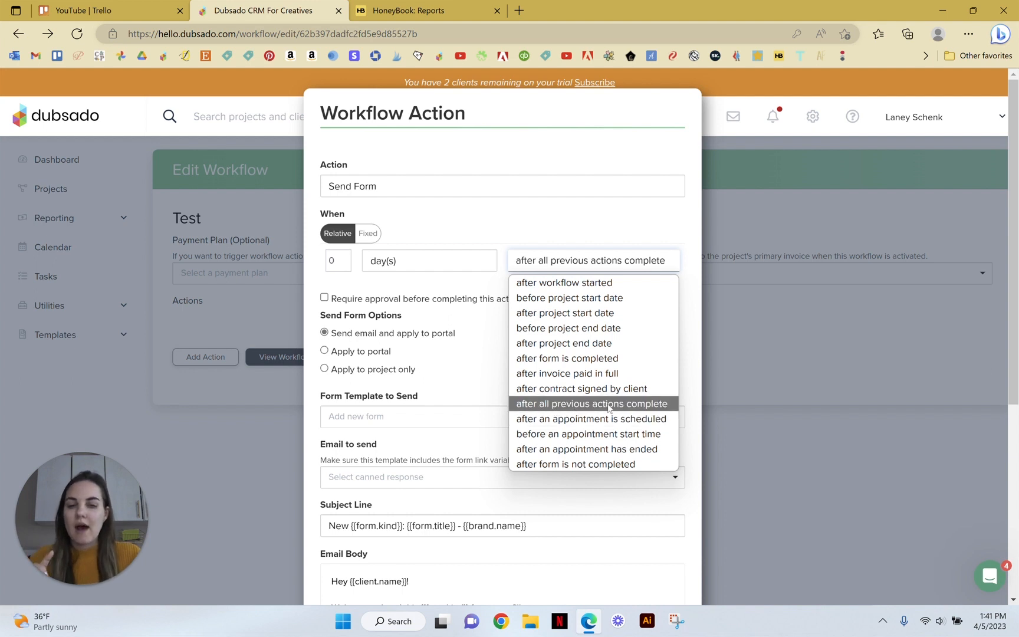
mouse_move(599, 464)
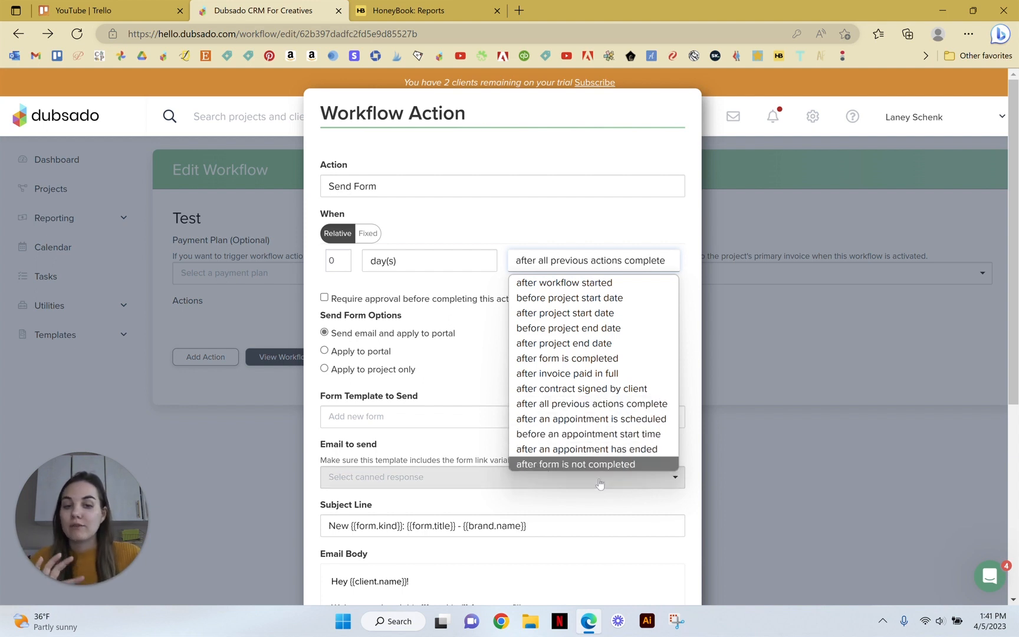
mouse_move(636, 467)
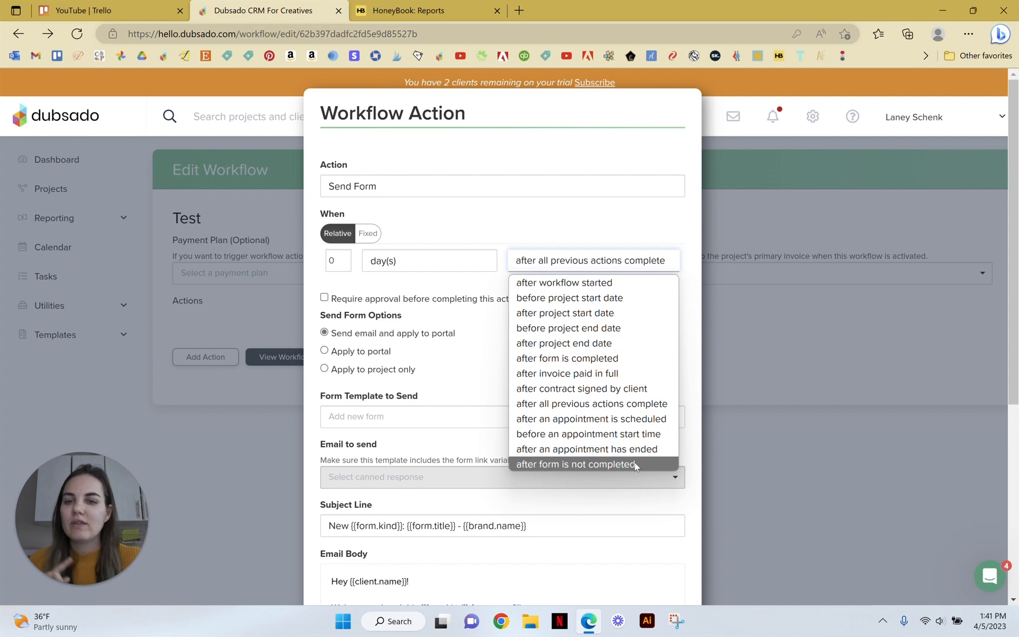
click(500, 186)
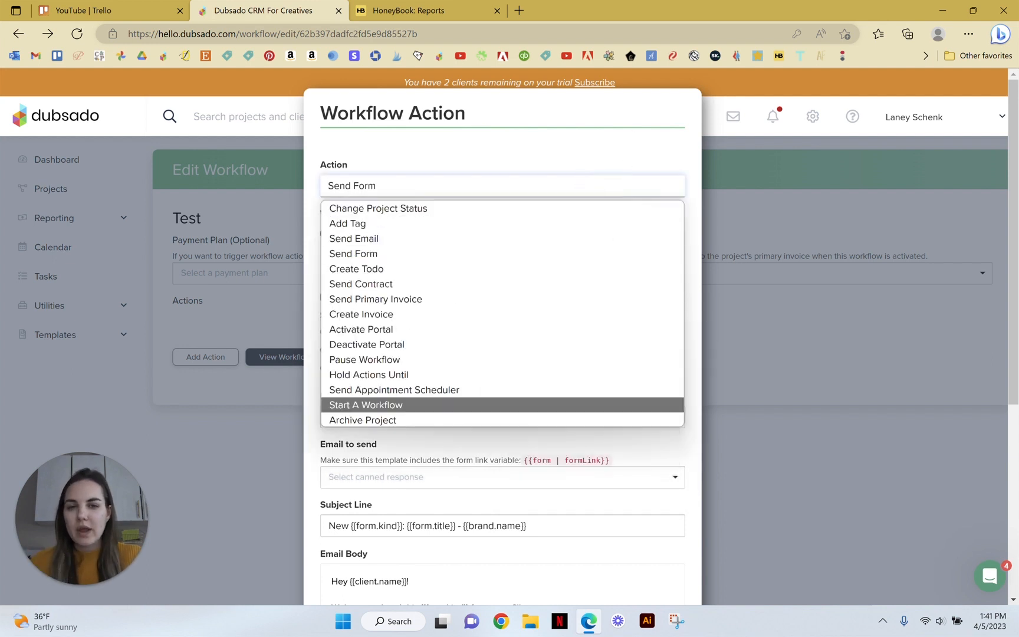
click(354, 253)
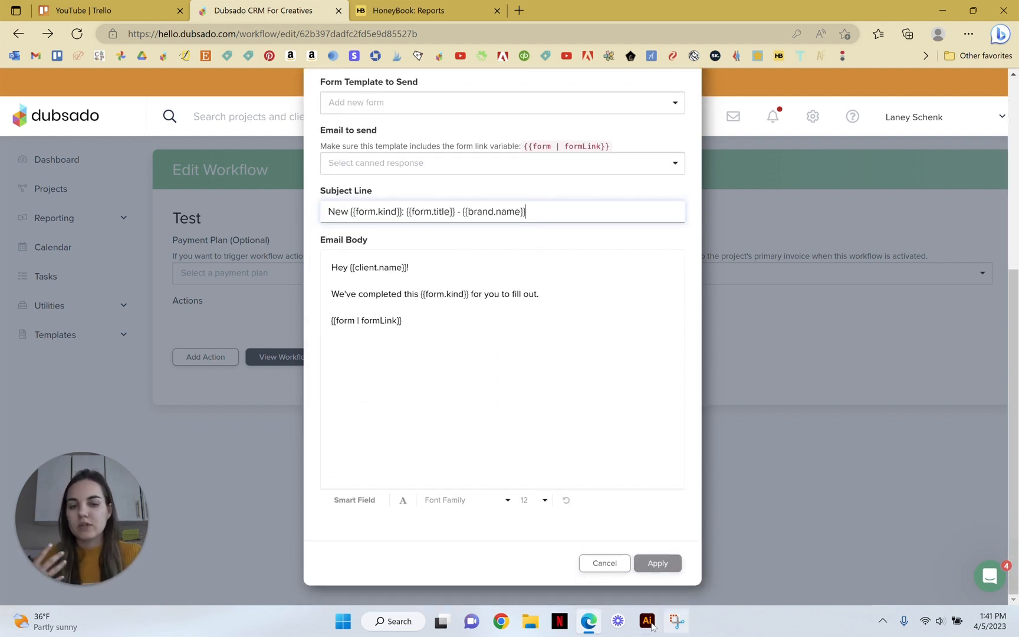
click(602, 563)
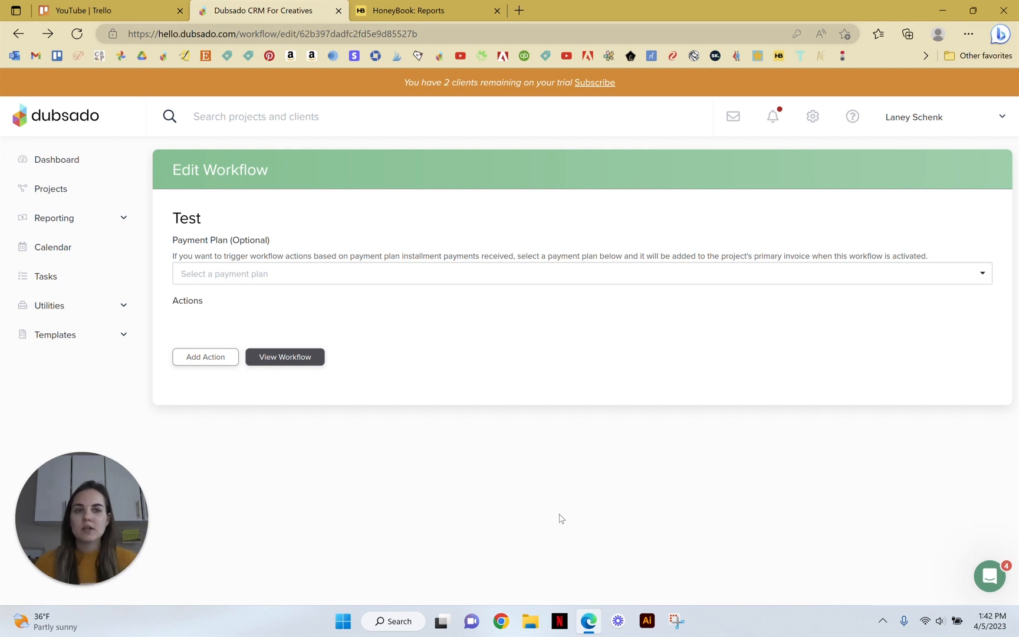
Step: Open HoneyBook's Workflow Title automation to see Send Email and Create Task choices
click(422, 11)
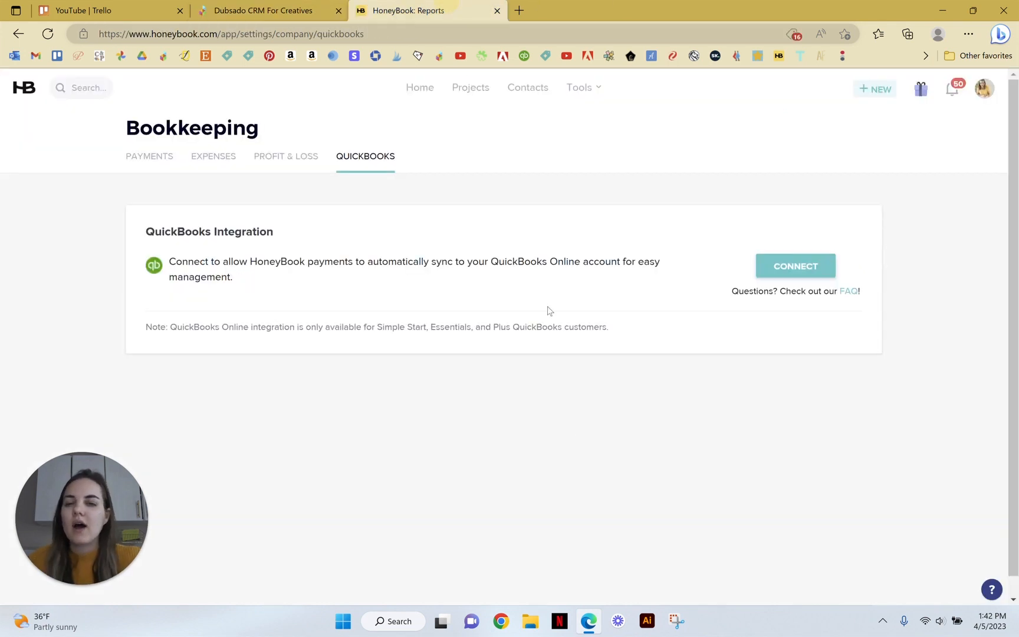
mouse_move(478, 95)
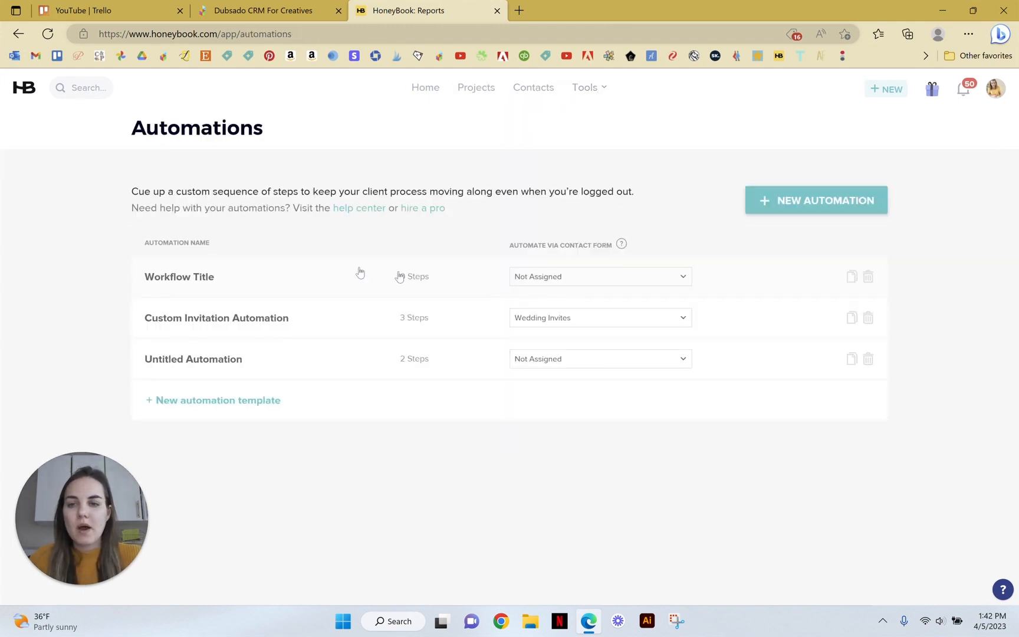
click(179, 276)
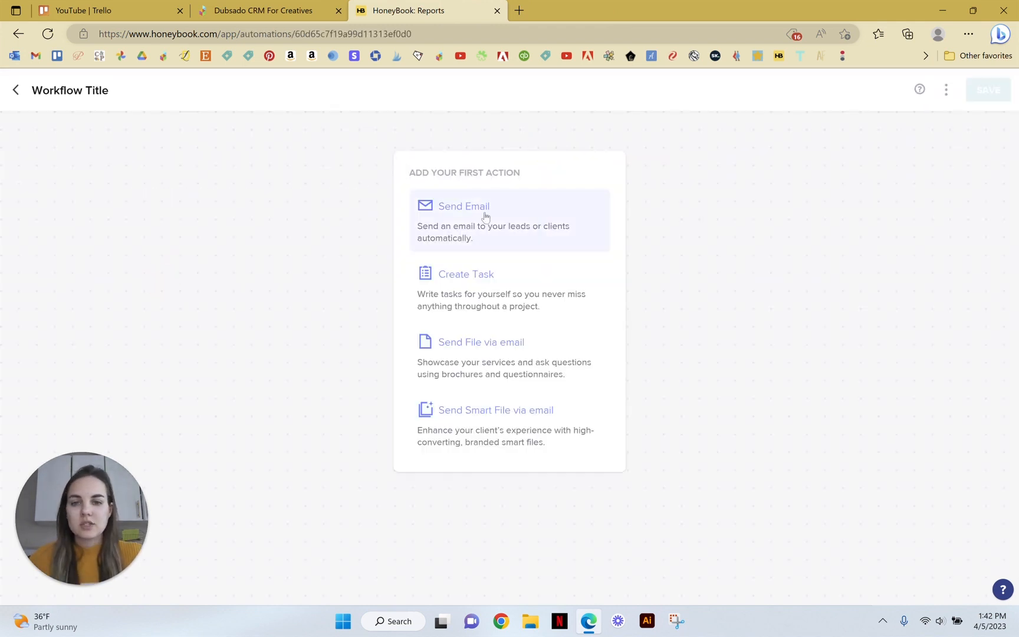
mouse_move(492, 342)
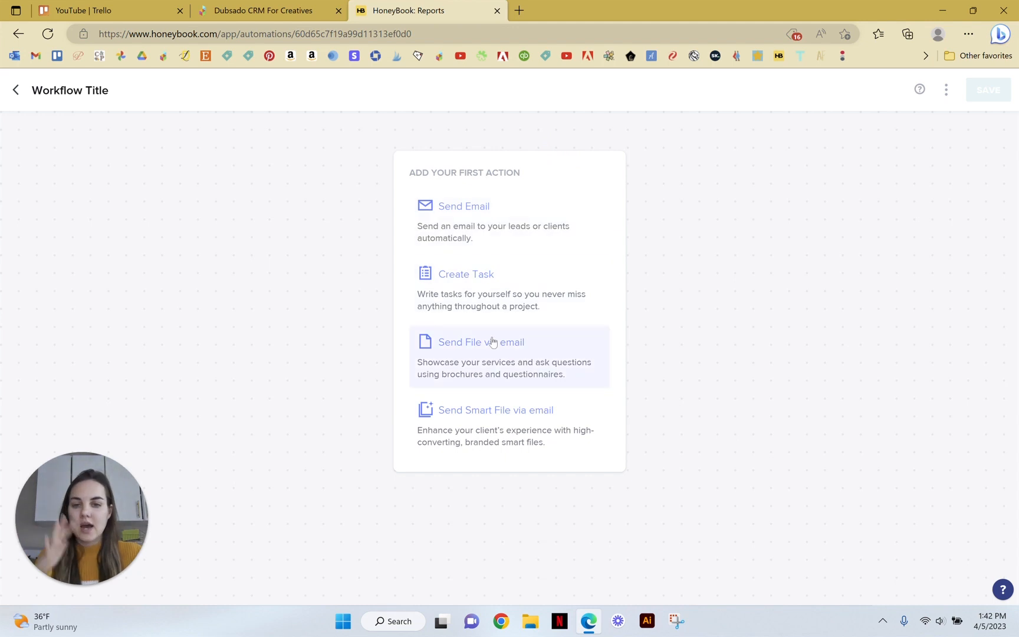
mouse_move(26, 98)
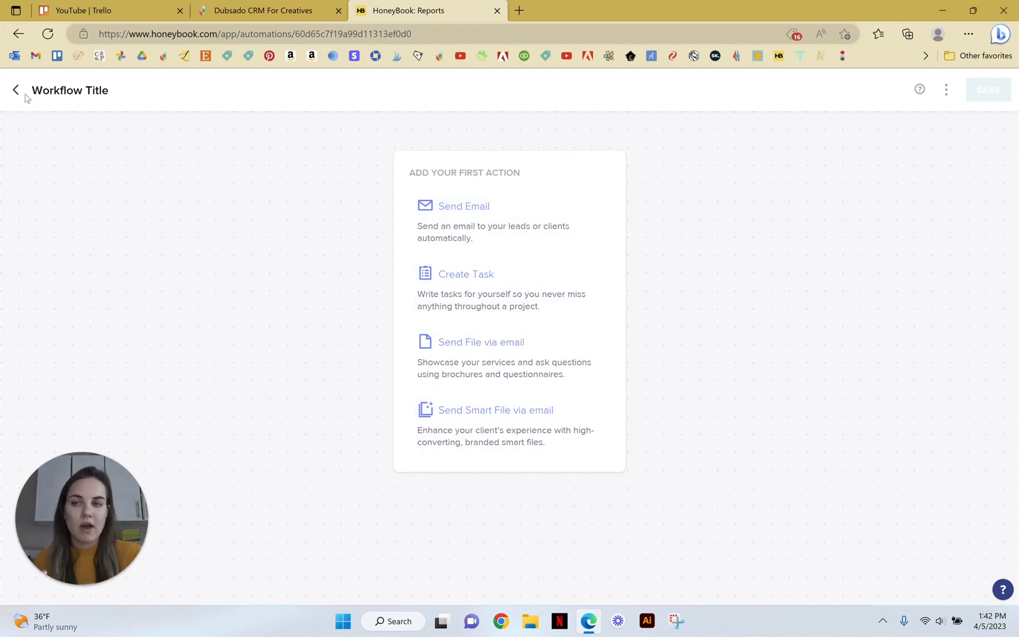
Step: Exit the Workflow Title automation editor
click(14, 90)
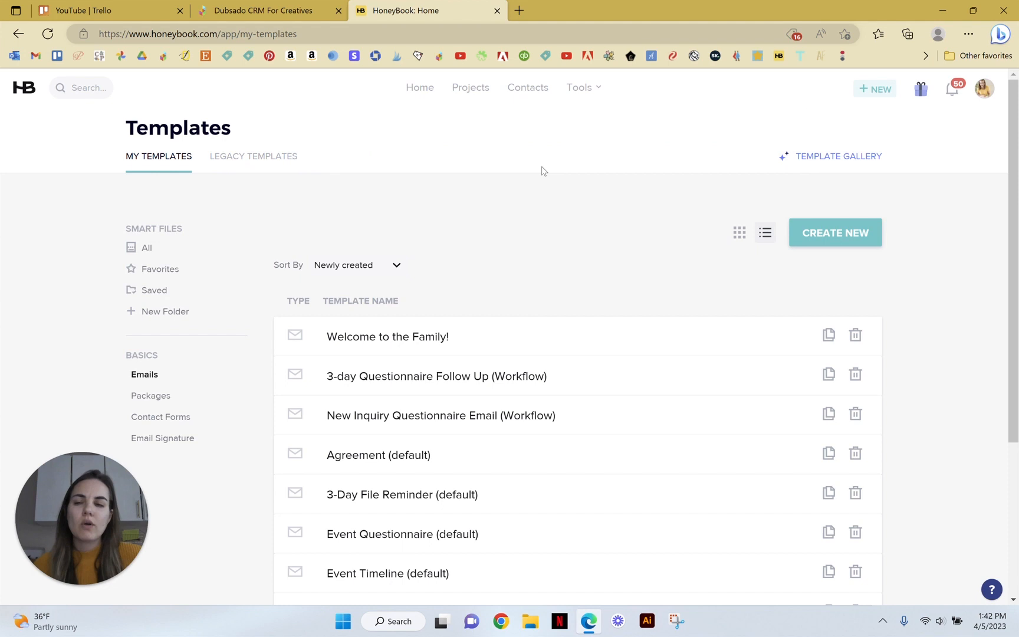
mouse_move(274, 298)
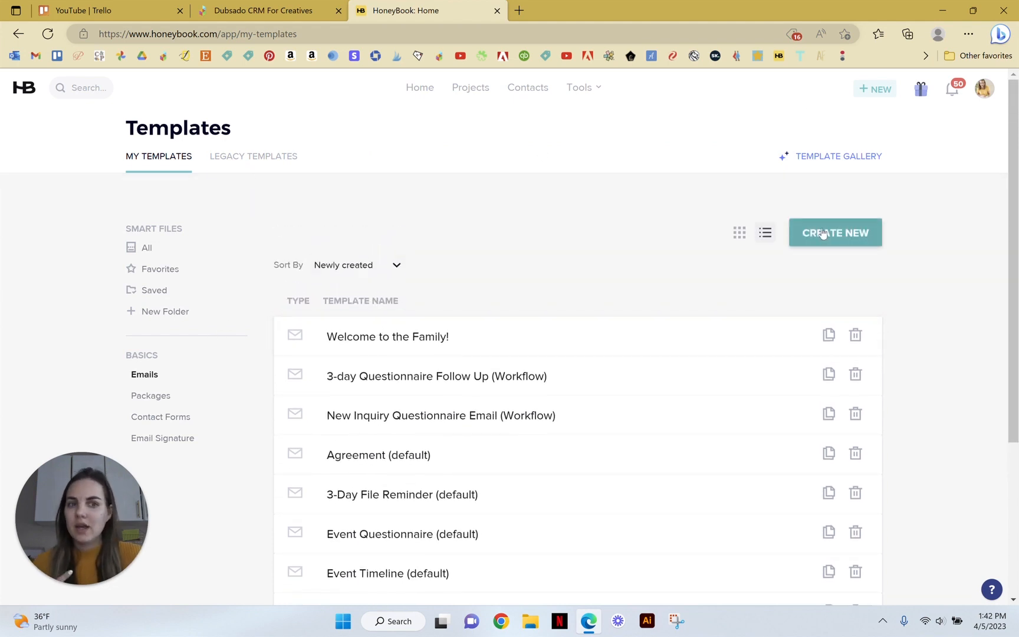
mouse_move(751, 235)
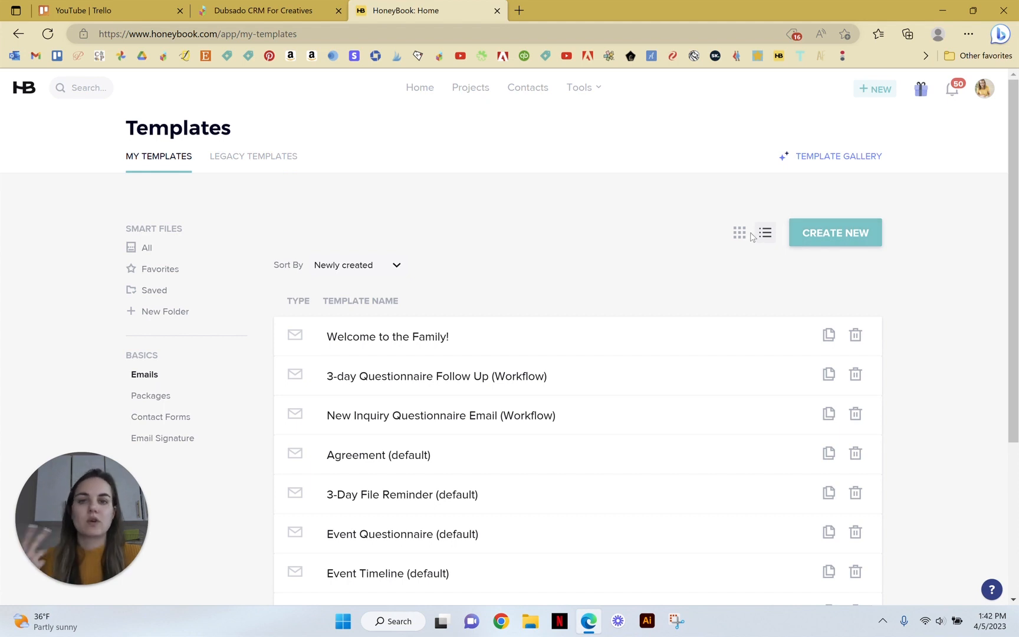
mouse_move(674, 265)
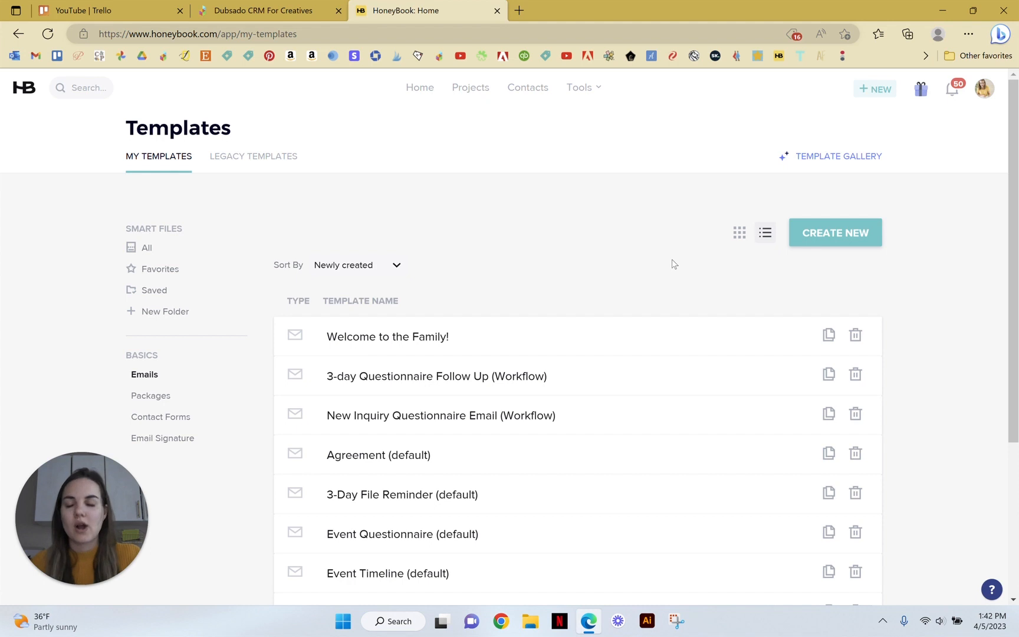
mouse_move(563, 333)
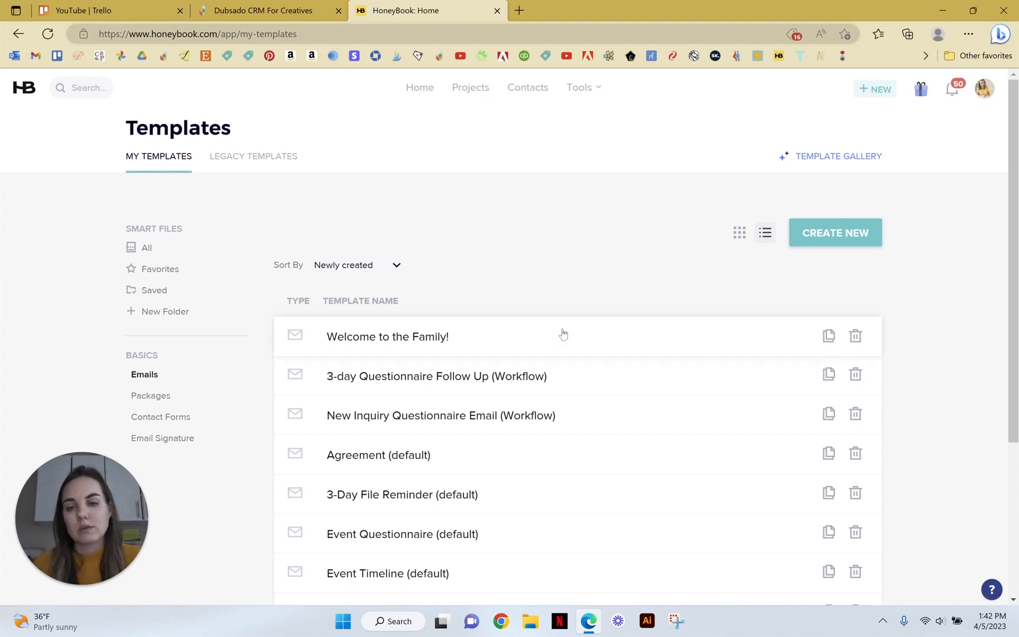
Step: Open HoneyBook's Wedding Invitation Proof template and scroll through its Mock-Up welcome text and image
click(387, 337)
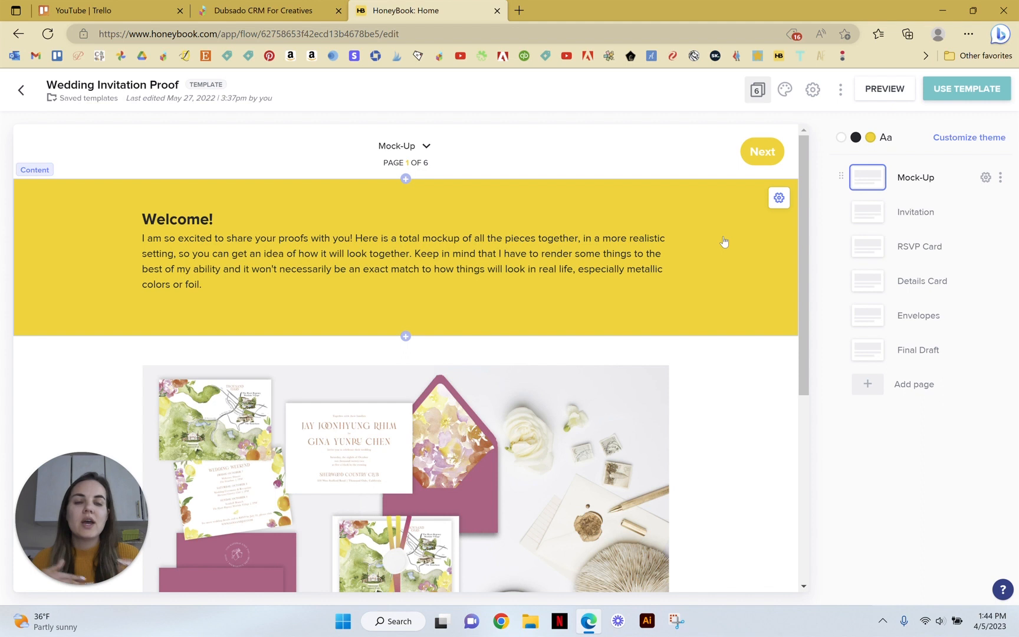
scroll(down, 3)
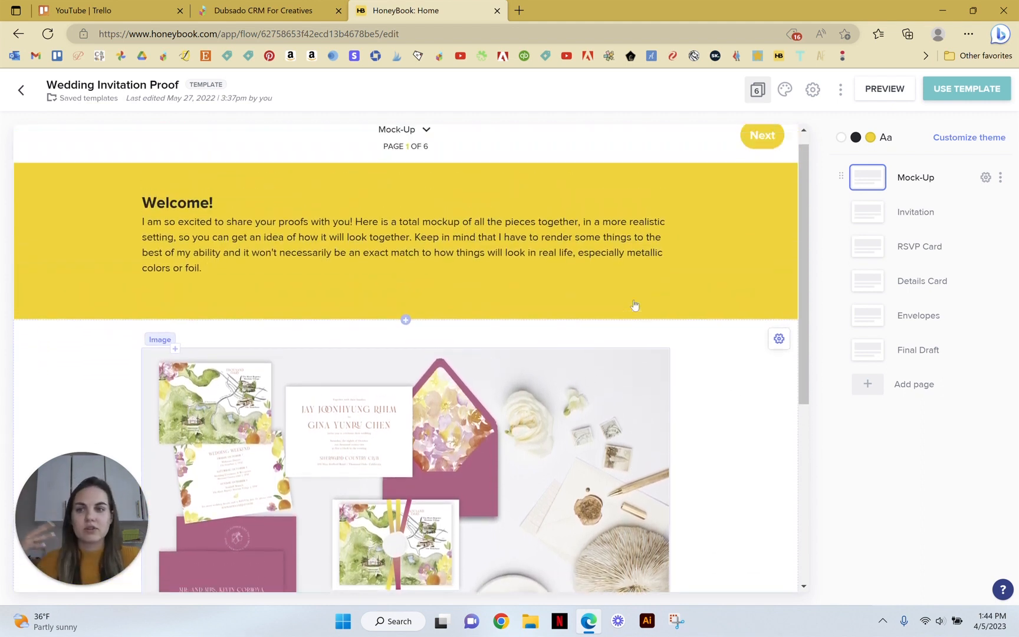
scroll(down, 3)
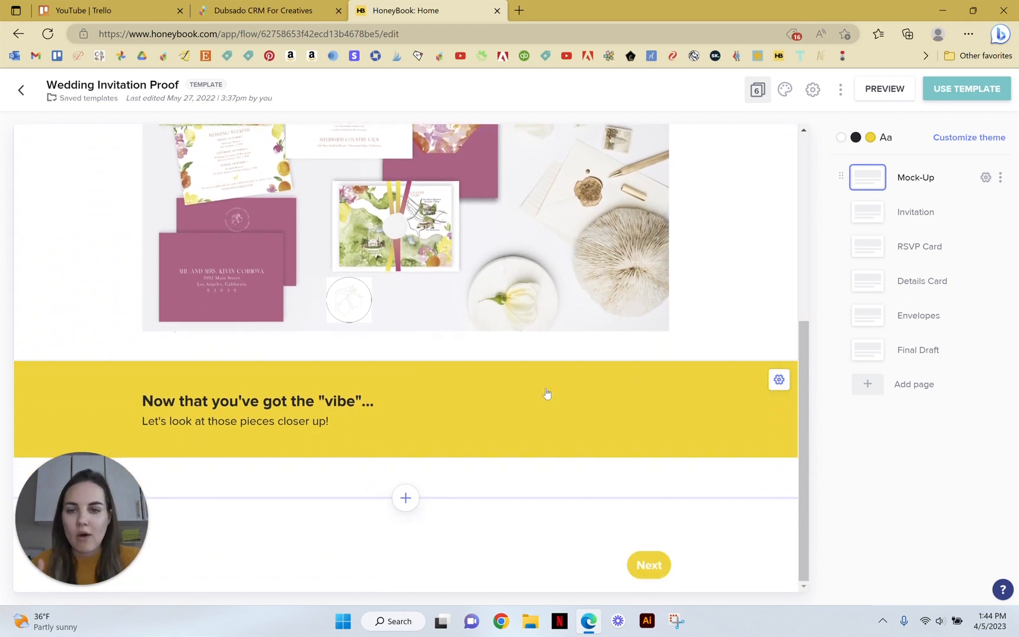
scroll(up, 3)
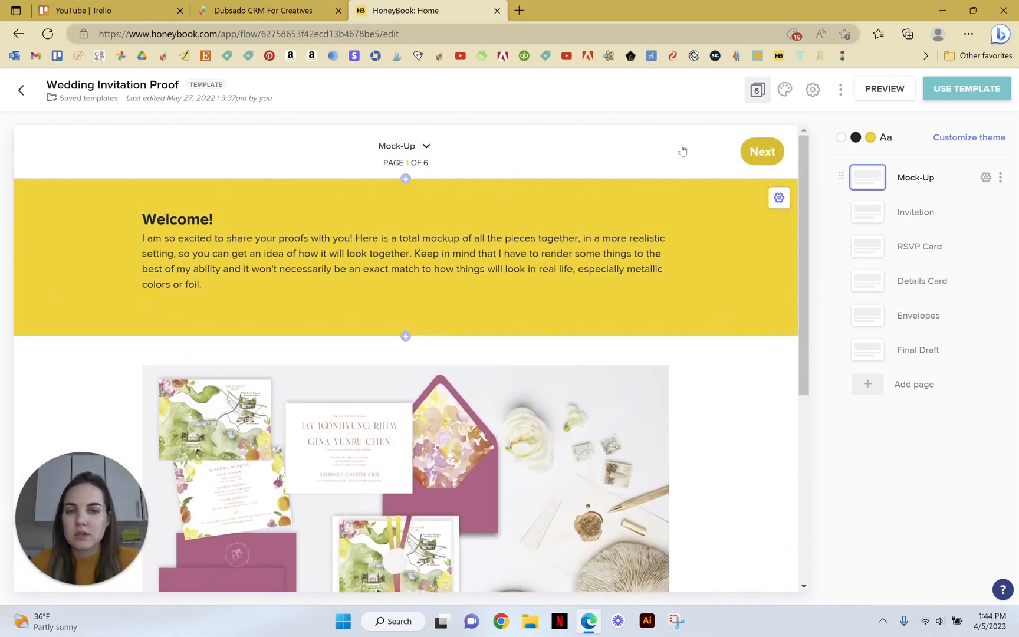
Step: Review the Invitation page's approval questions, then jump to the Final Draft page
click(403, 146)
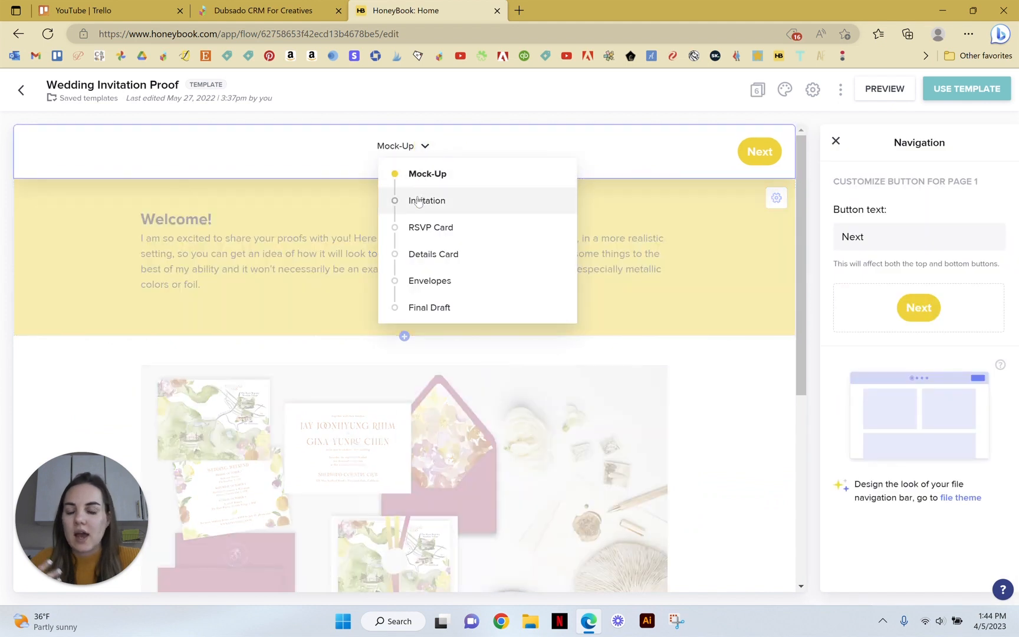
click(427, 200)
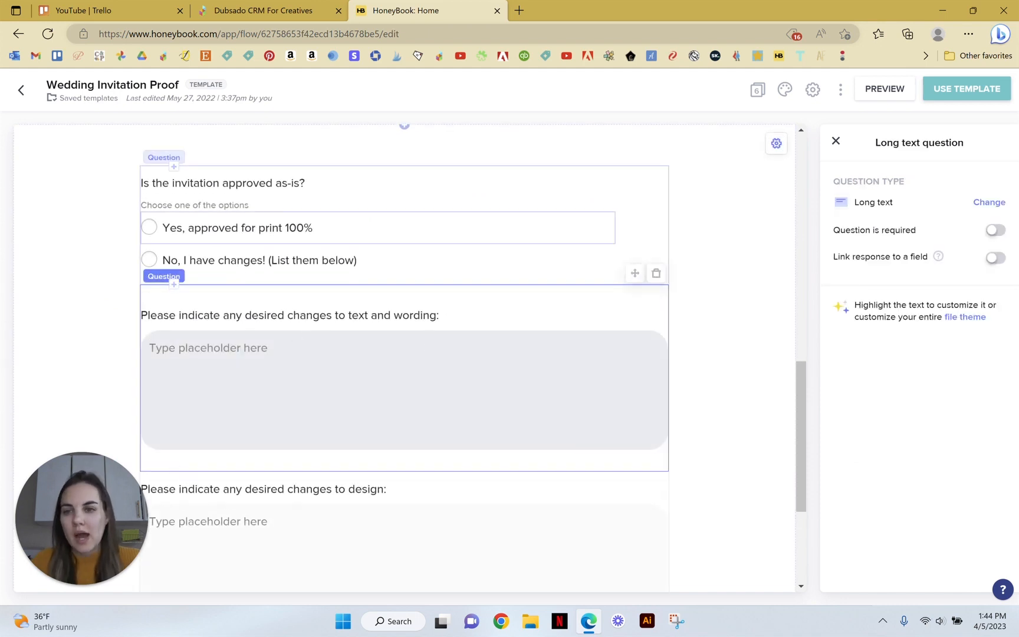
scroll(up, 3)
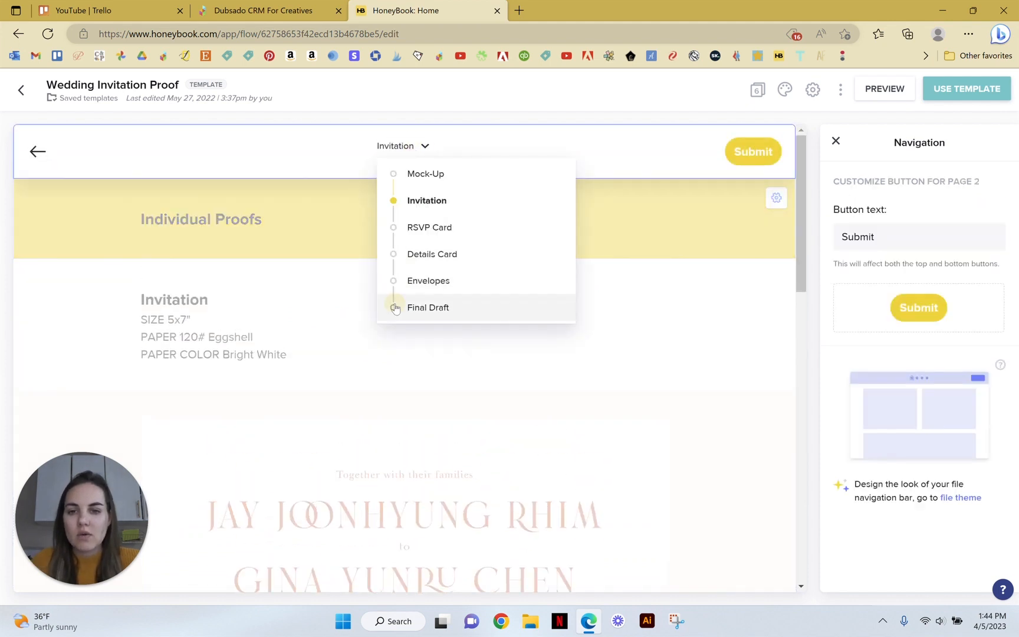
click(428, 307)
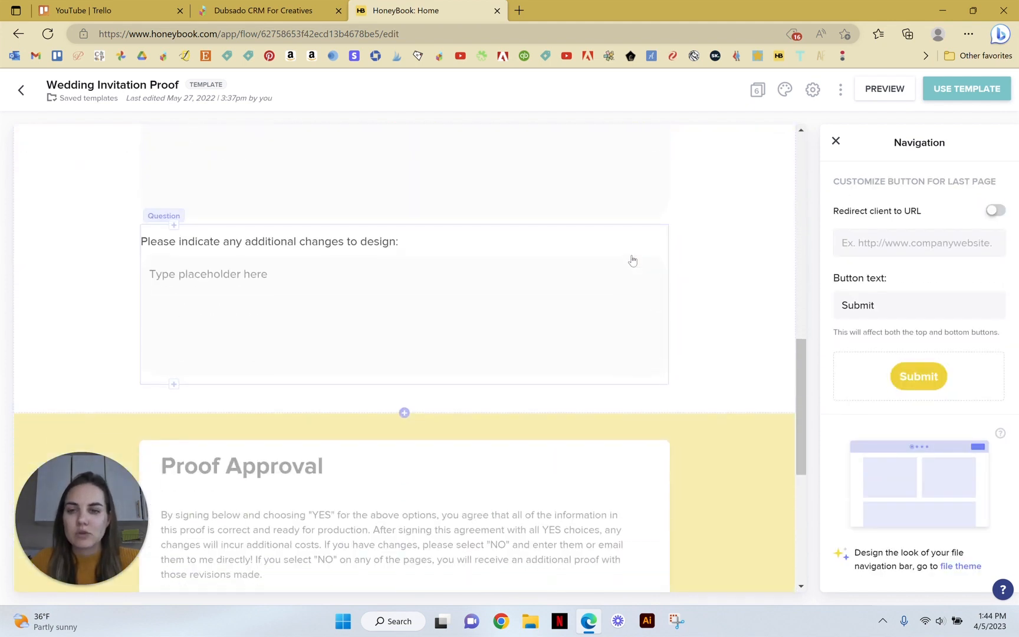
Step: Scroll through the Proof Approval contract and signature lines, then return to Dubsado's tab
scroll(down, 3)
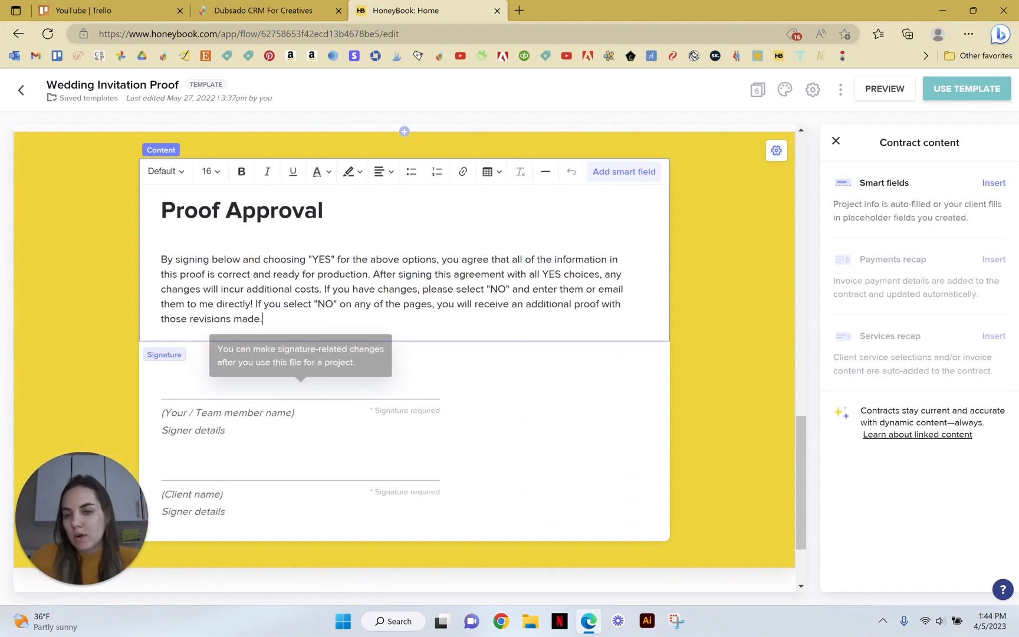
mouse_move(288, 390)
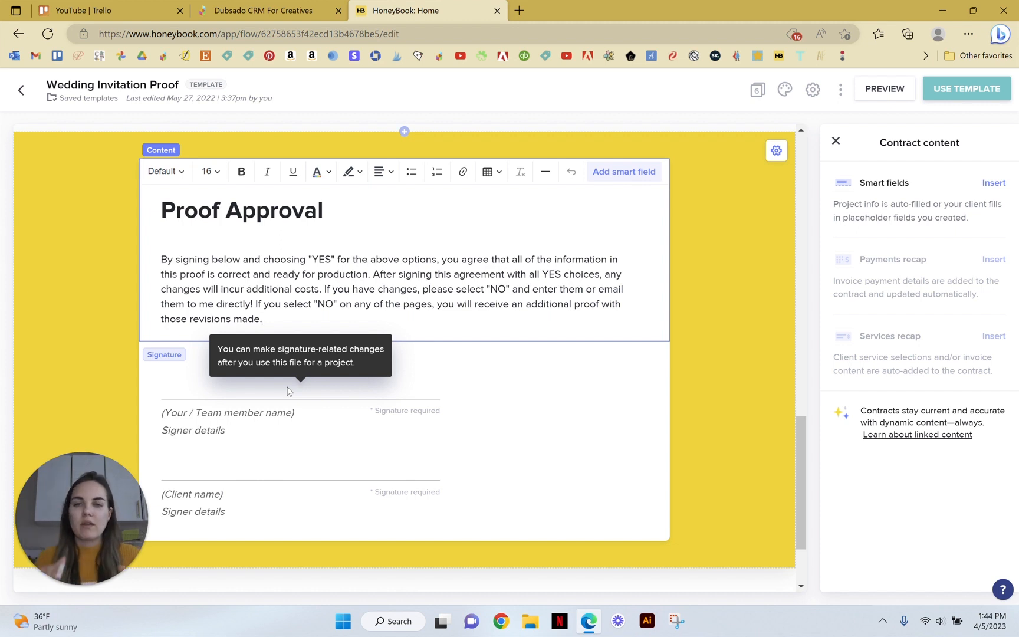
click(262, 319)
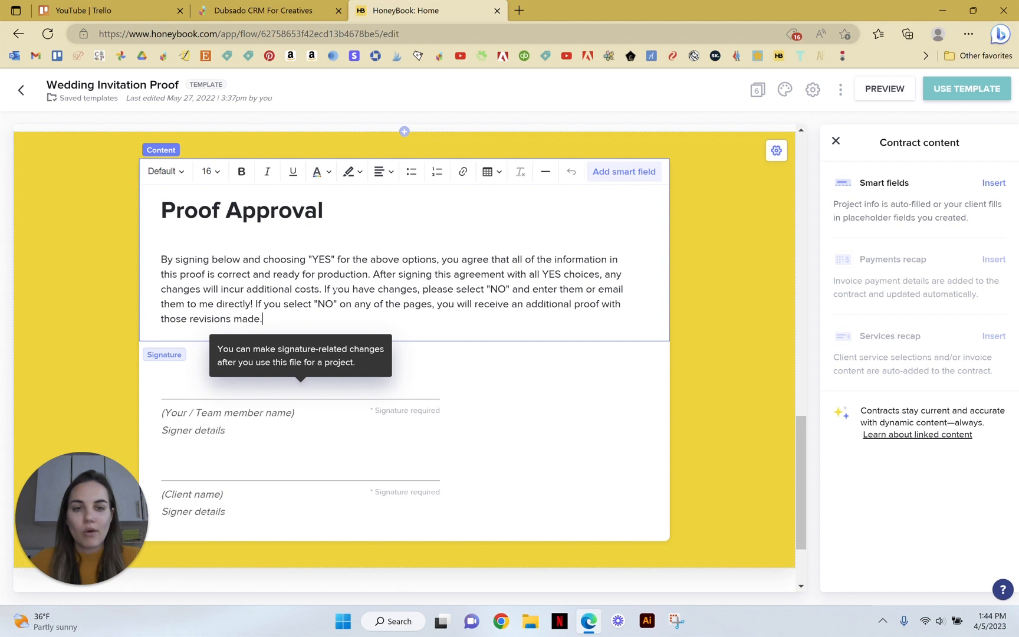
scroll(down, 3)
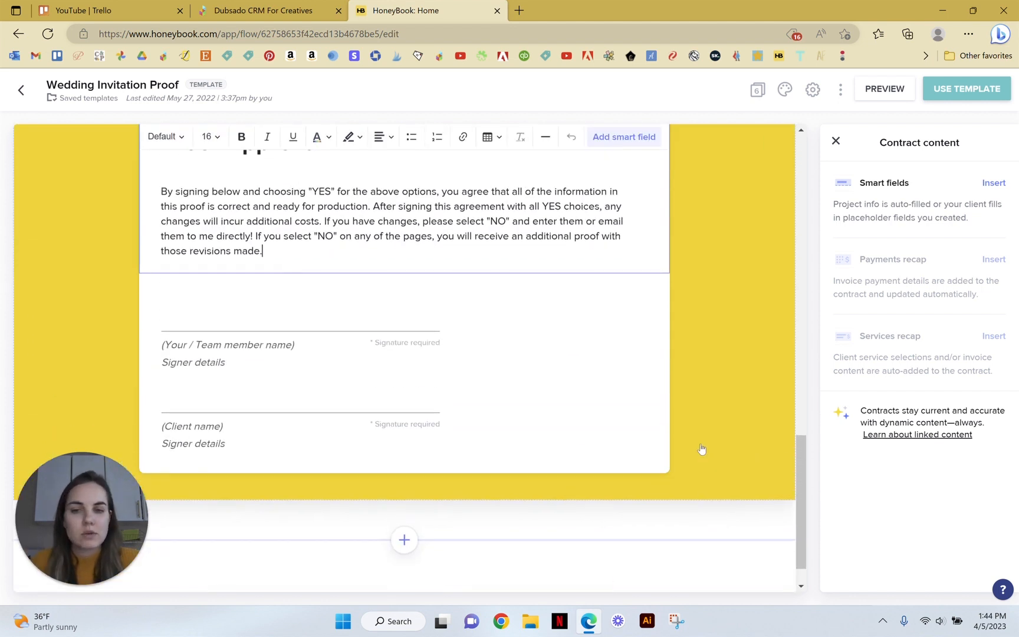
scroll(up, 3)
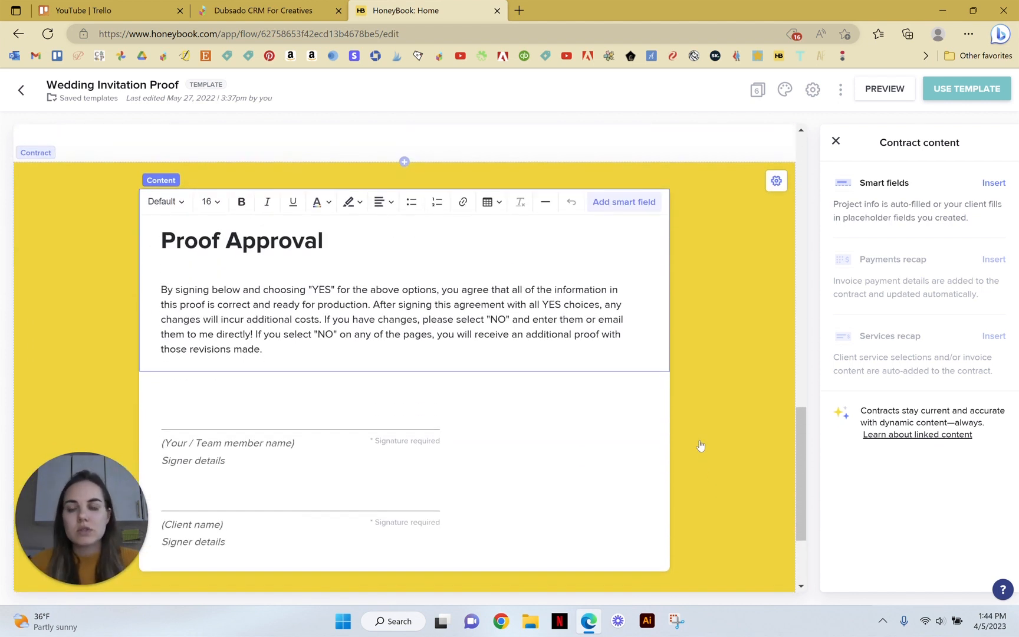
click(266, 11)
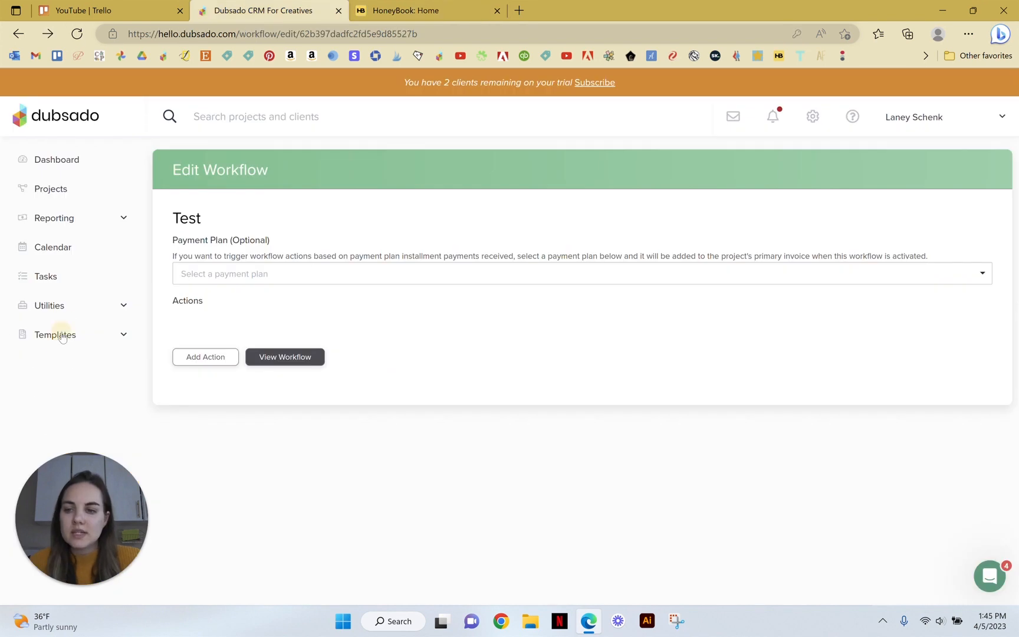
Step: Scroll through Sample Design Proof's proof options, disclaimer, questions and signature, then return to All forms
click(47, 392)
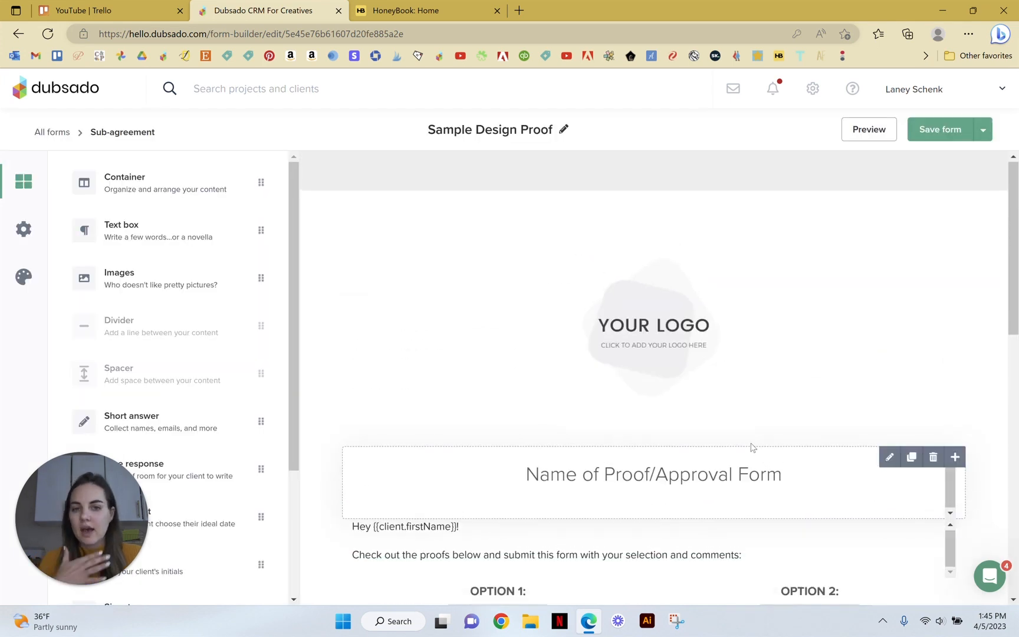
scroll(down, 3)
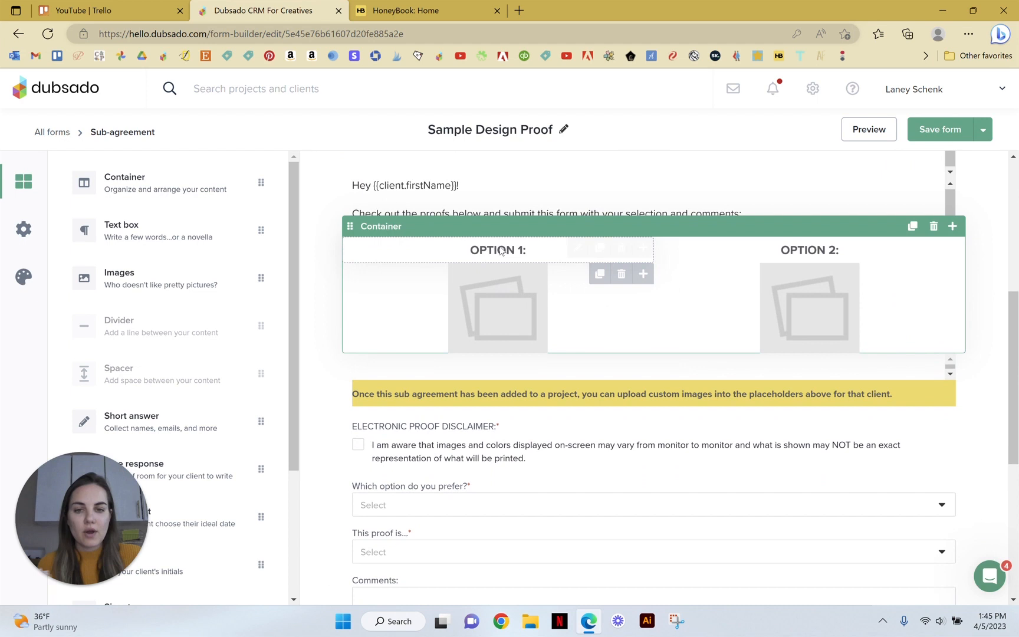
scroll(down, 3)
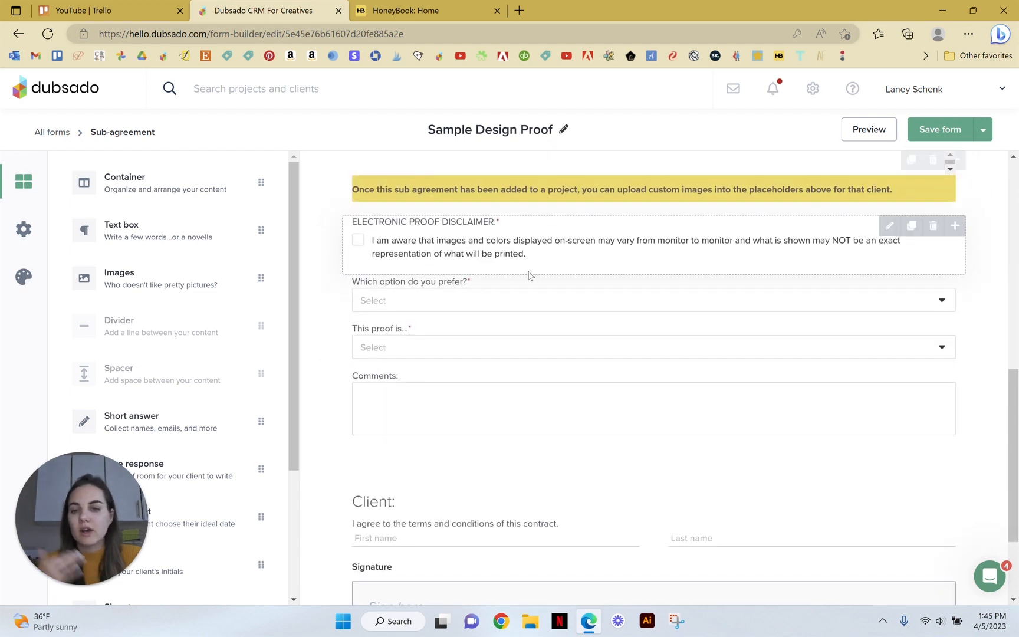
scroll(down, 3)
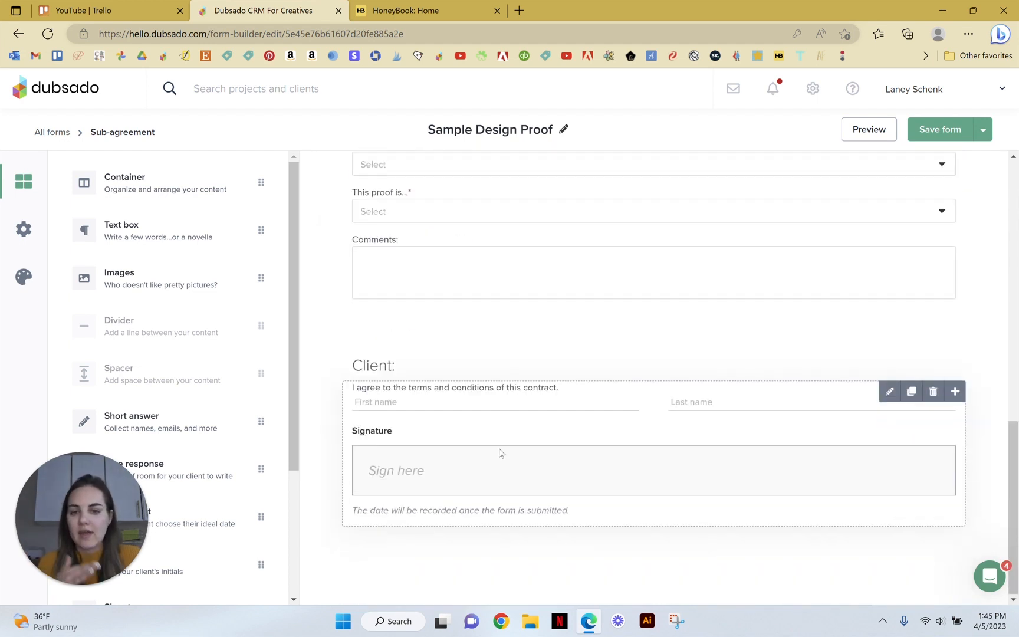
scroll(up, 3)
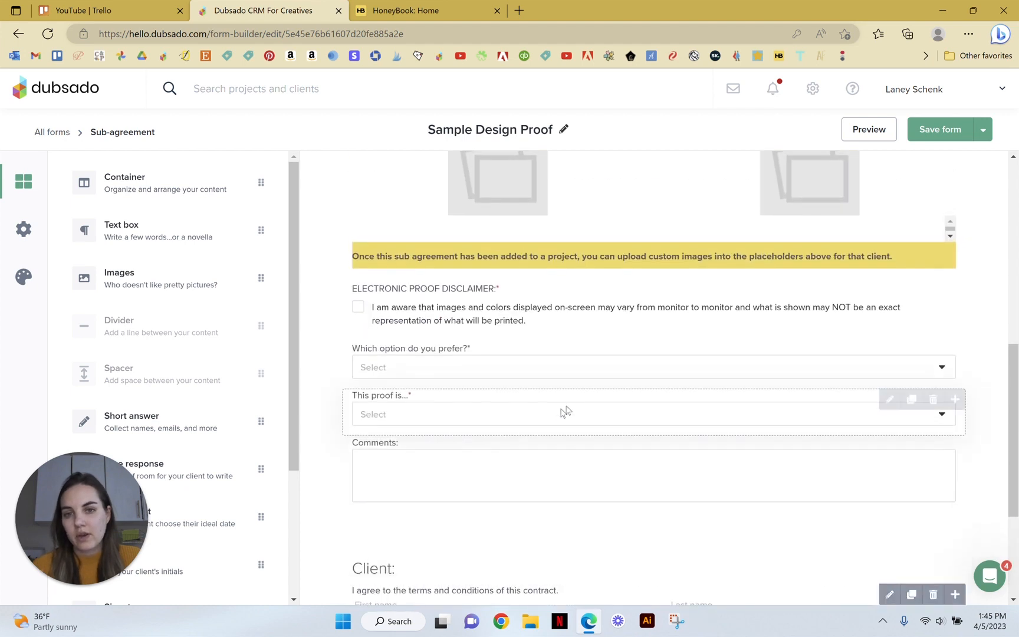
click(51, 132)
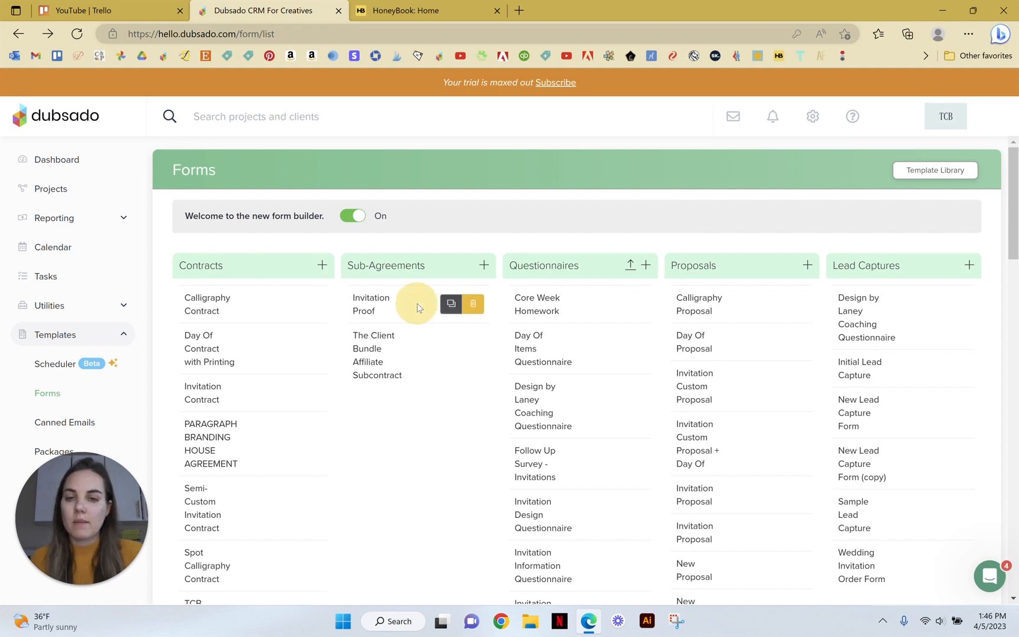
mouse_move(396, 310)
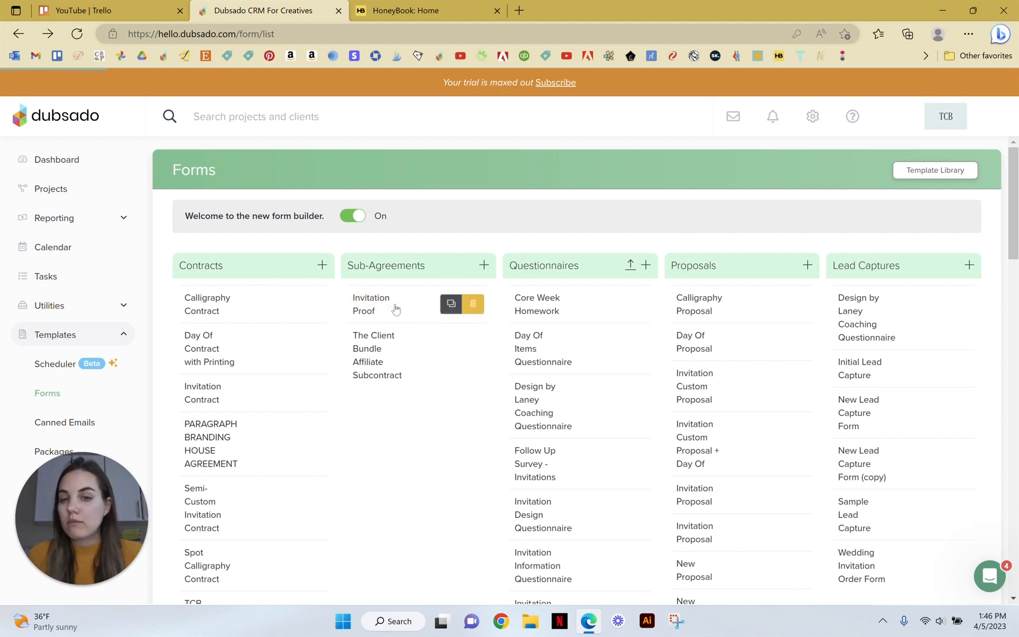
Step: Scroll through Invitation Proof's welcome mockup, approval questions and signature, then return to All forms
click(371, 304)
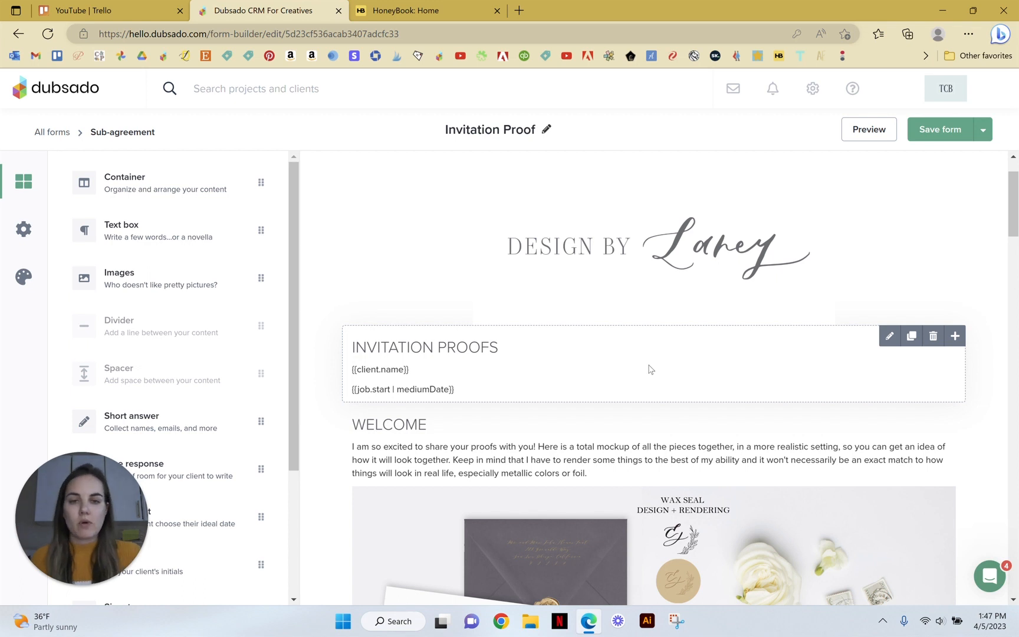
scroll(down, 3)
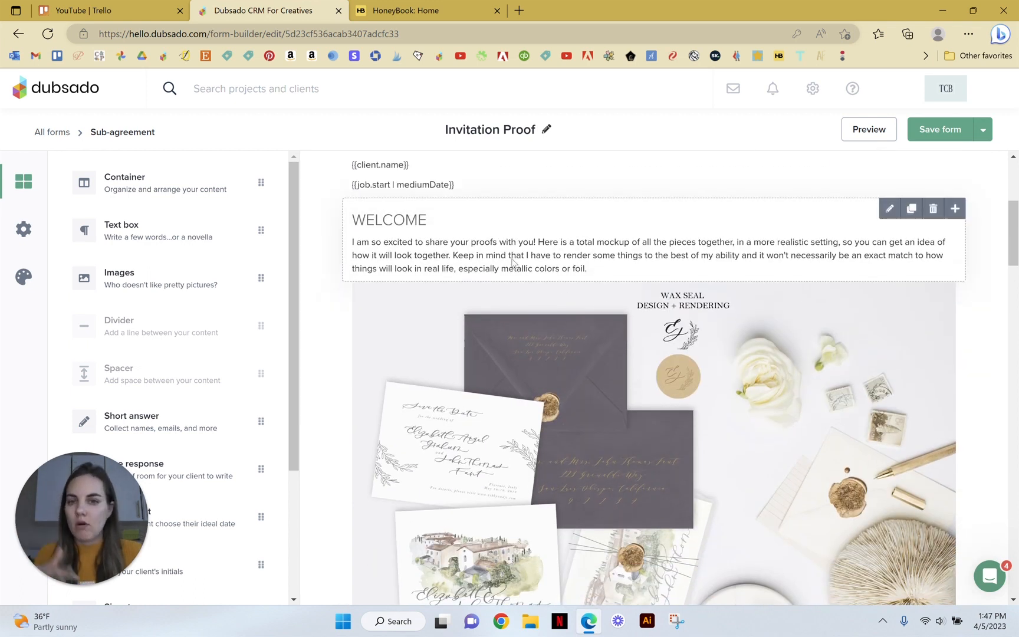
mouse_move(521, 278)
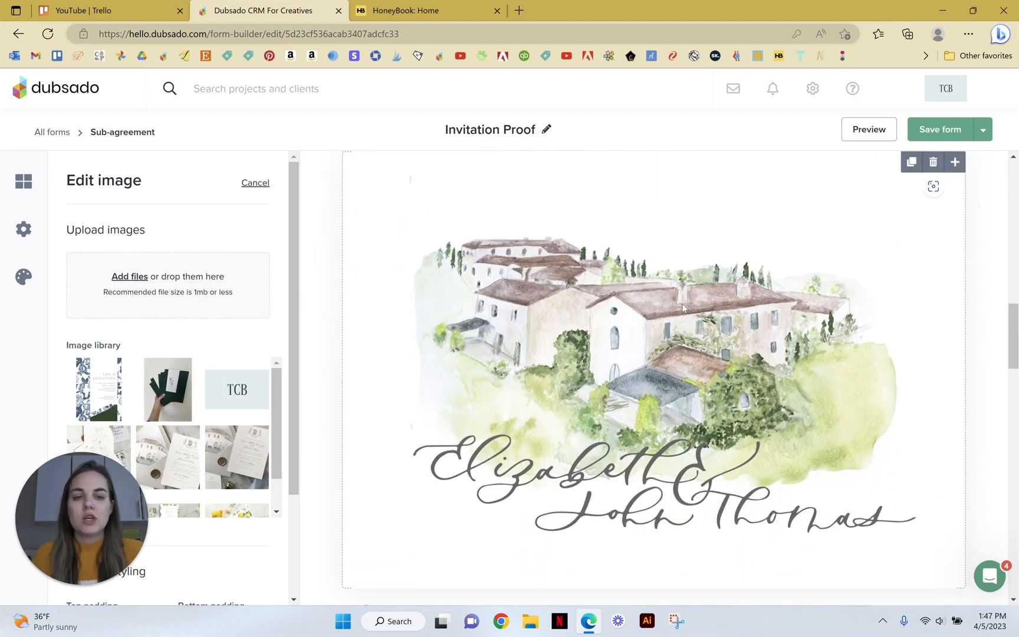
scroll(down, 3)
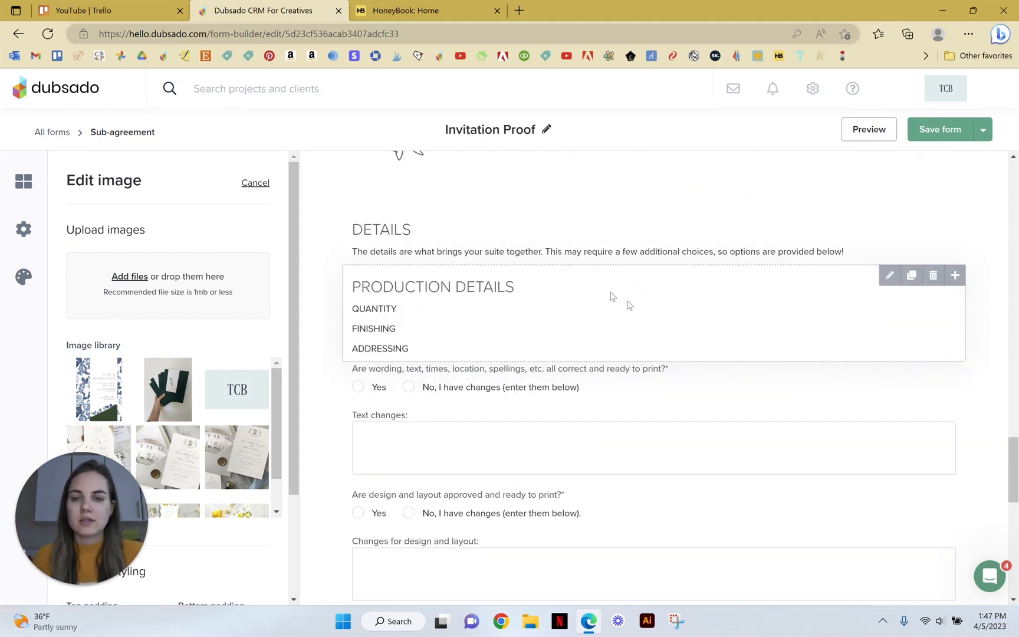
scroll(down, 3)
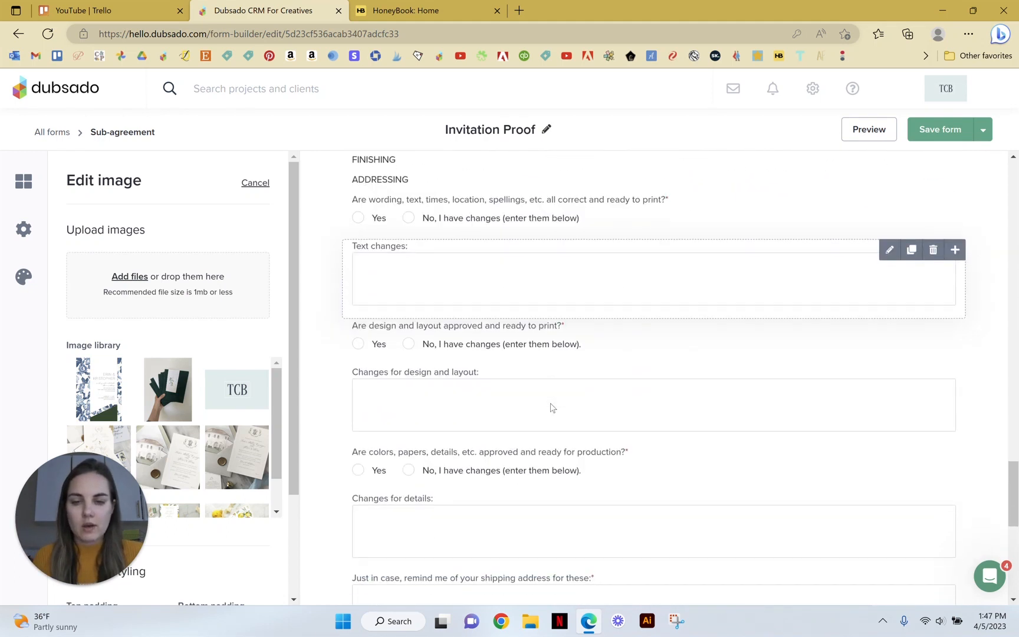
scroll(down, 3)
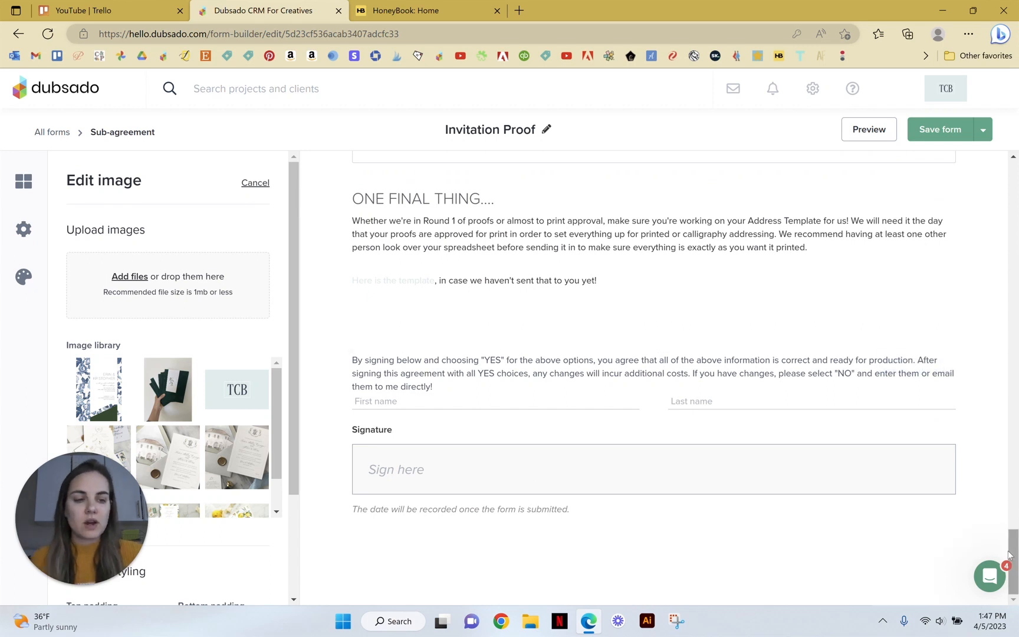
click(255, 183)
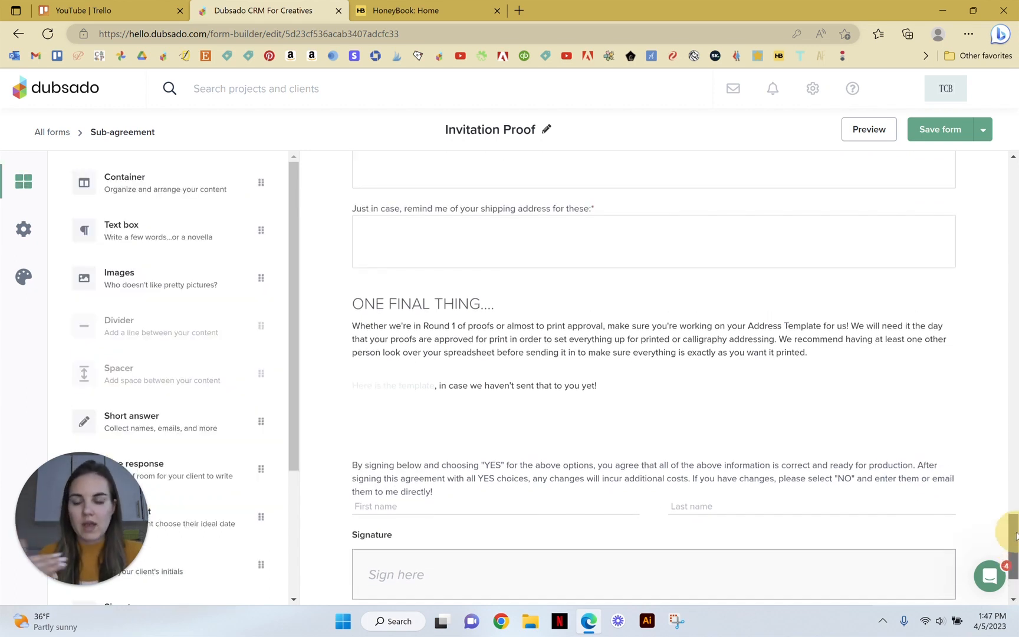
scroll(up, 3)
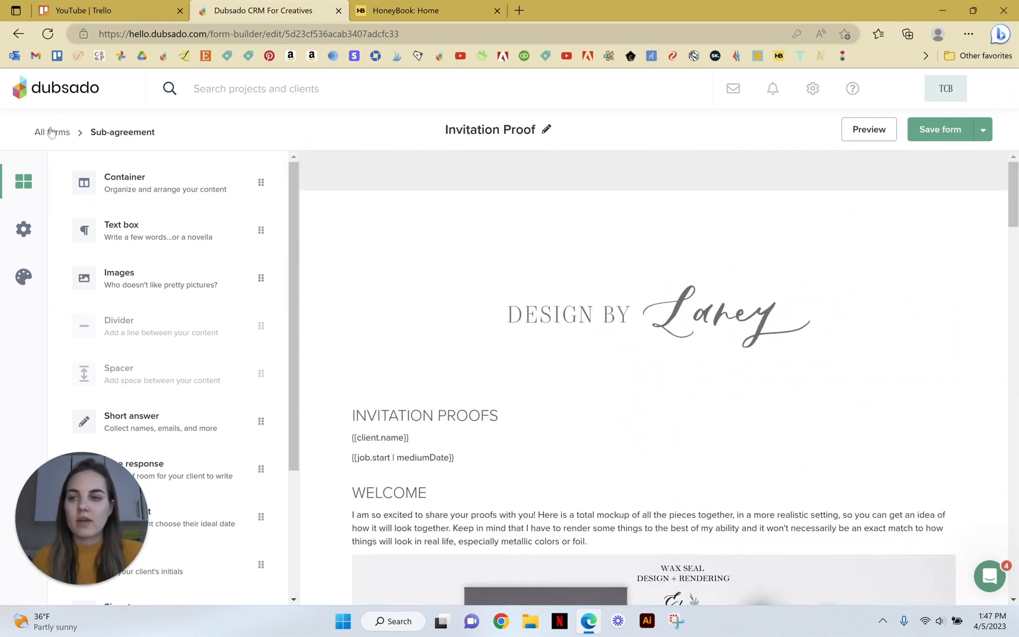
click(51, 133)
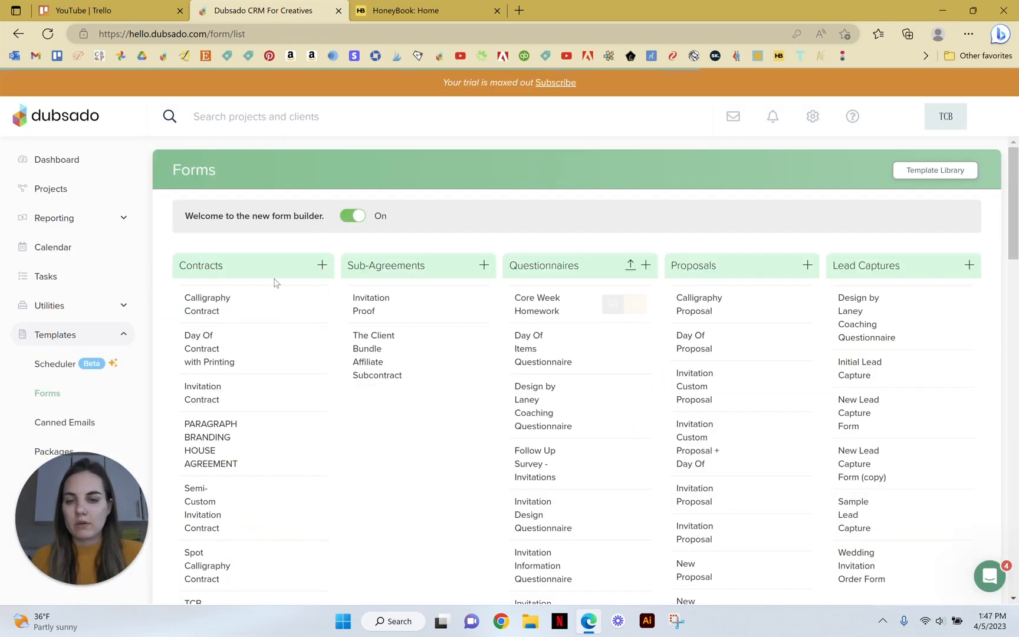
mouse_move(537, 304)
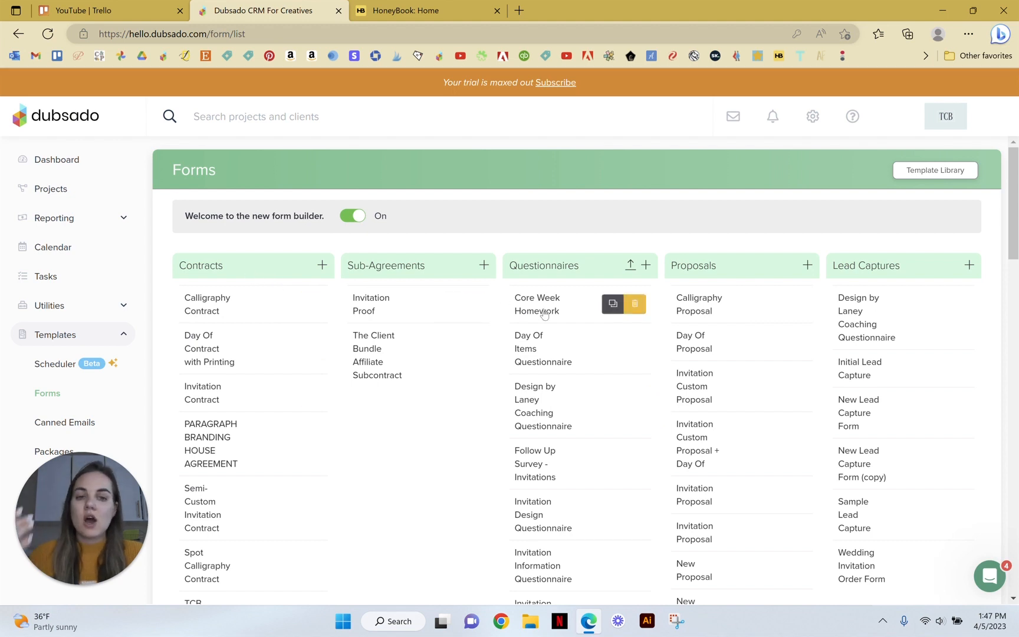
mouse_move(599, 335)
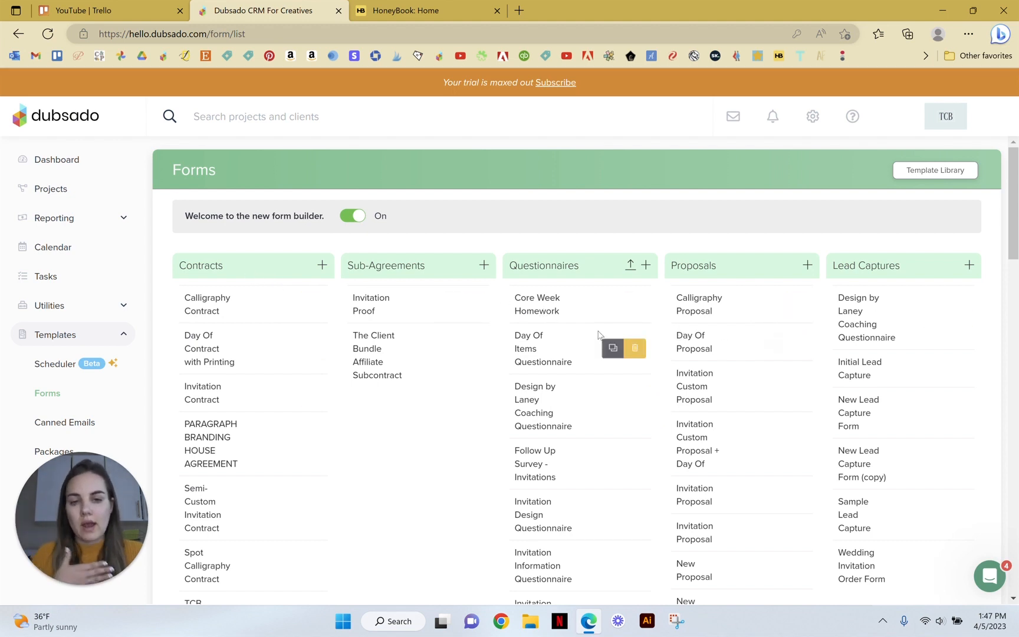
Step: Open the Core Week Homework questionnaire in the form builder, then switch to HoneyBook
click(537, 305)
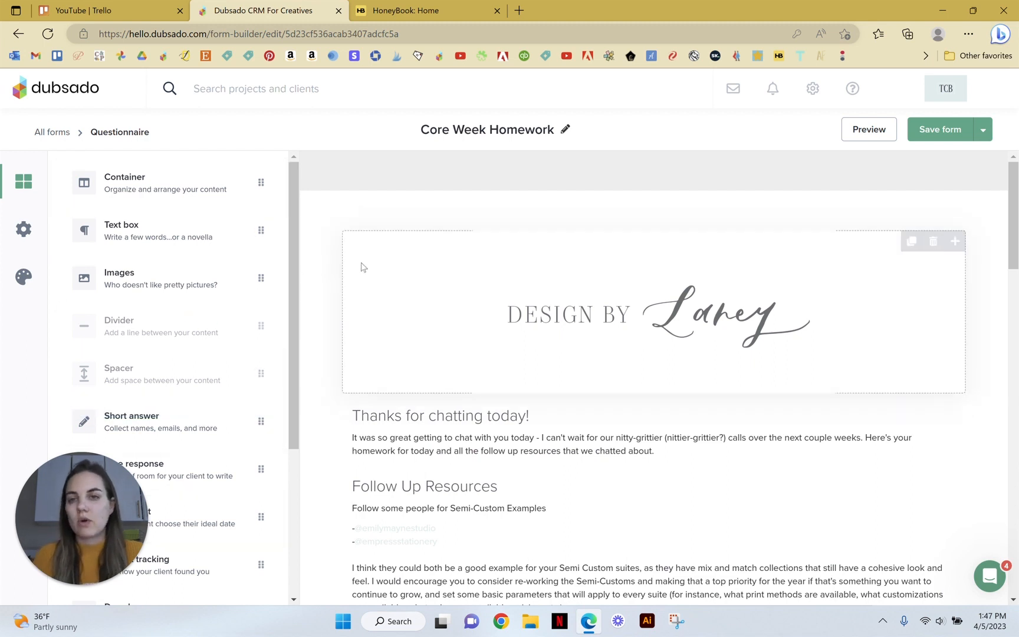
mouse_move(420, 11)
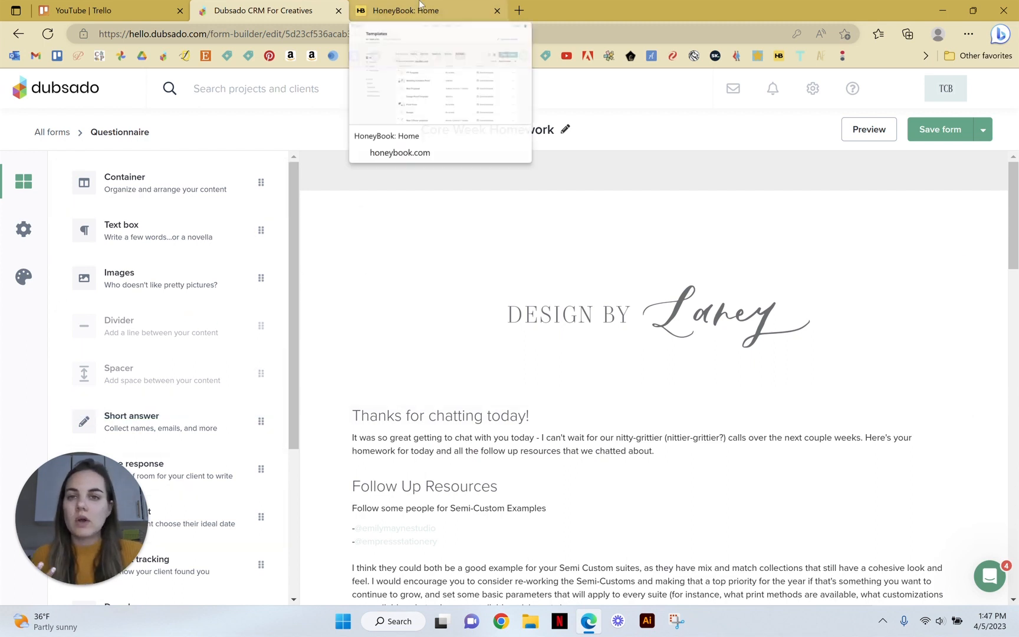
click(427, 10)
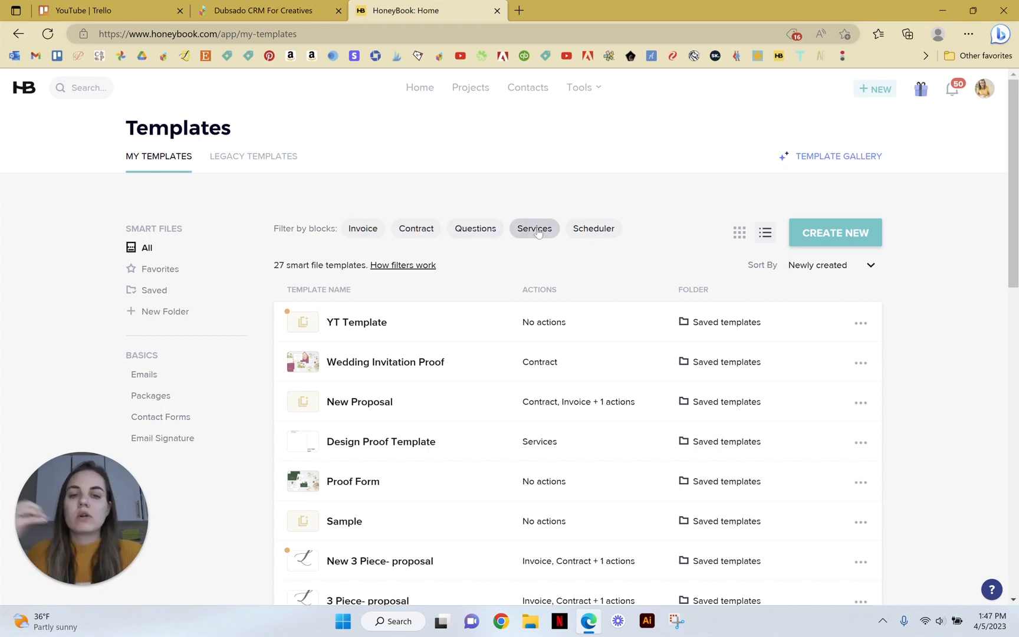
mouse_move(593, 228)
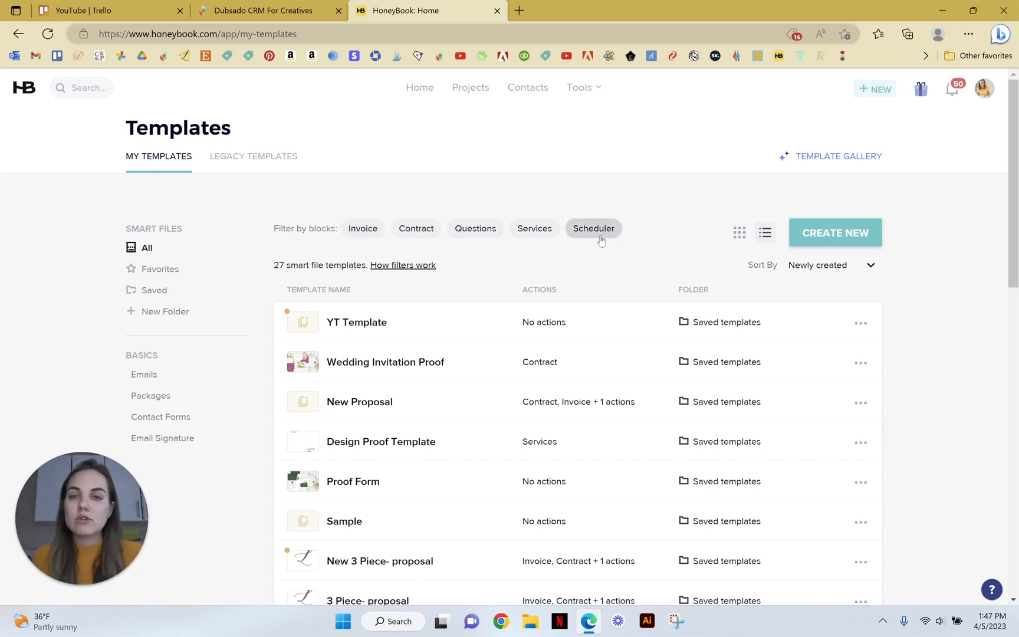
mouse_move(458, 374)
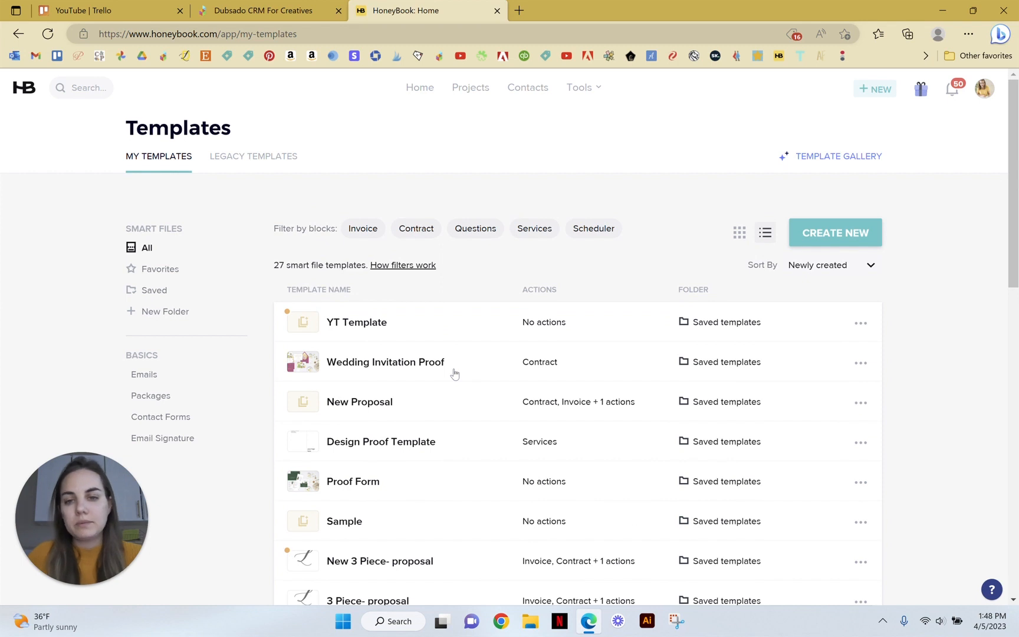
Step: Return to Dubsado's Core Week Homework questionnaire editor
click(266, 10)
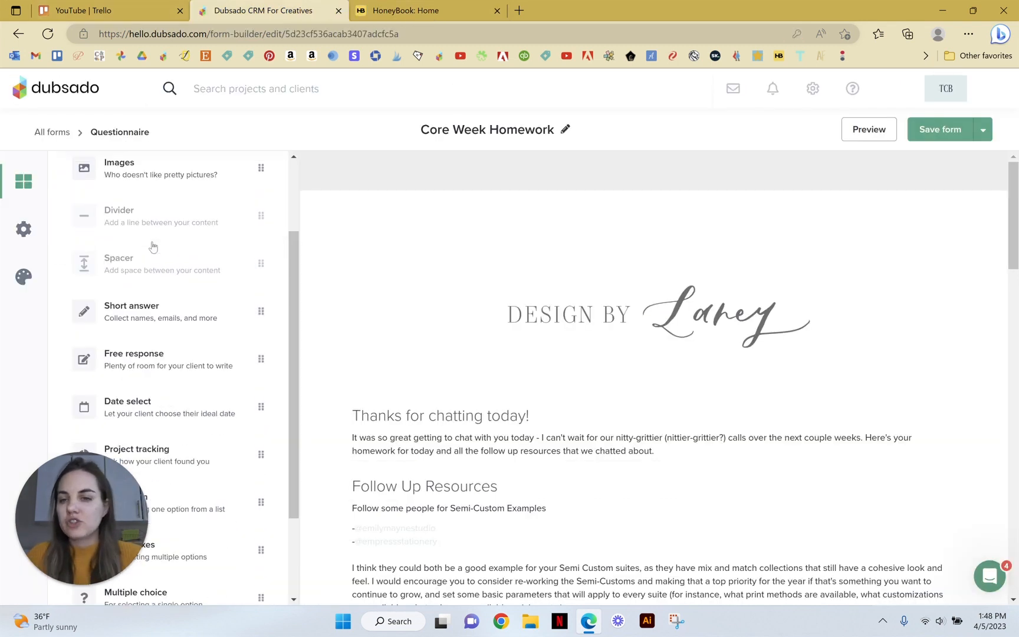
Step: Scroll the Core Week Homework element sidebar and form, go to All forms, then switch to HoneyBook
scroll(up, 3)
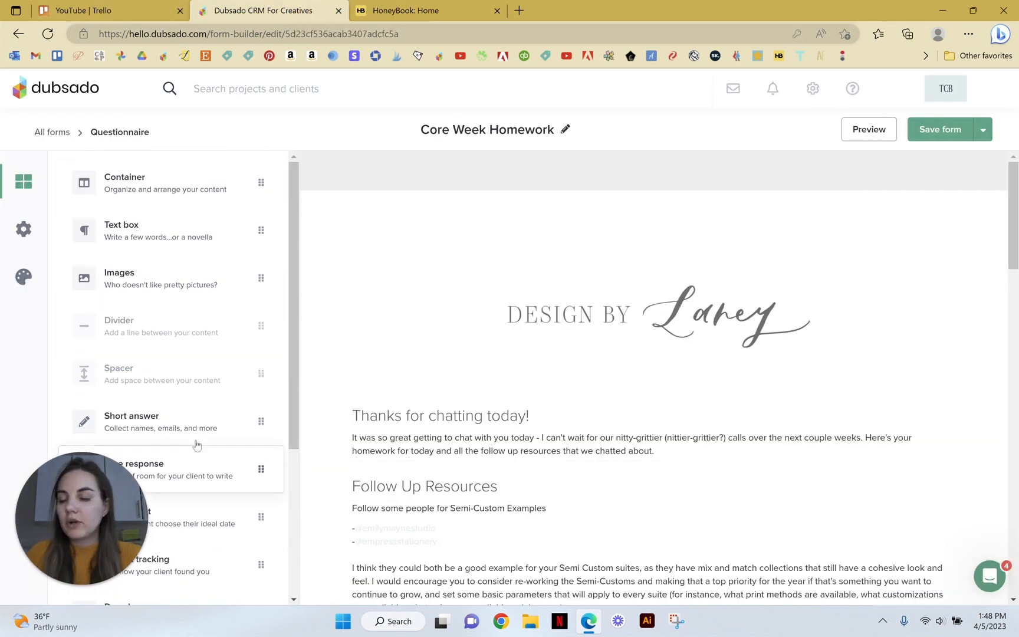
scroll(down, 3)
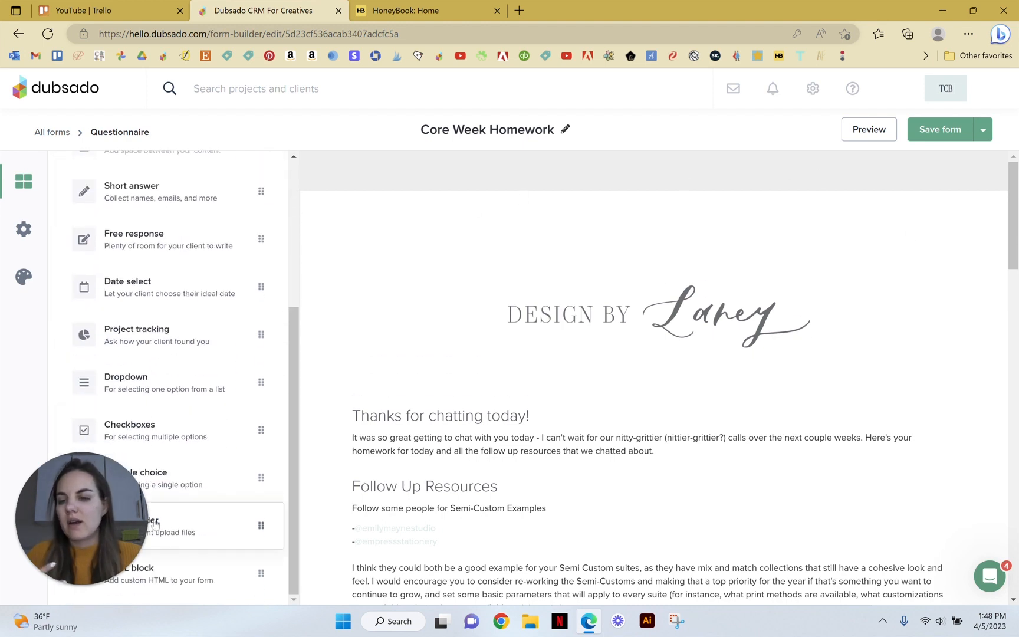
scroll(down, 3)
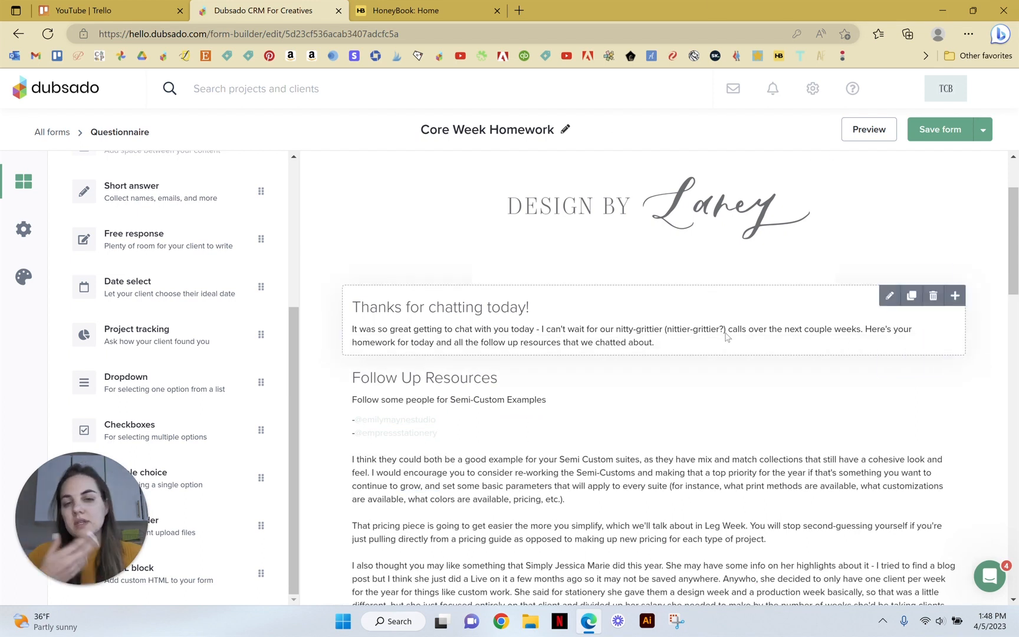
scroll(up, 3)
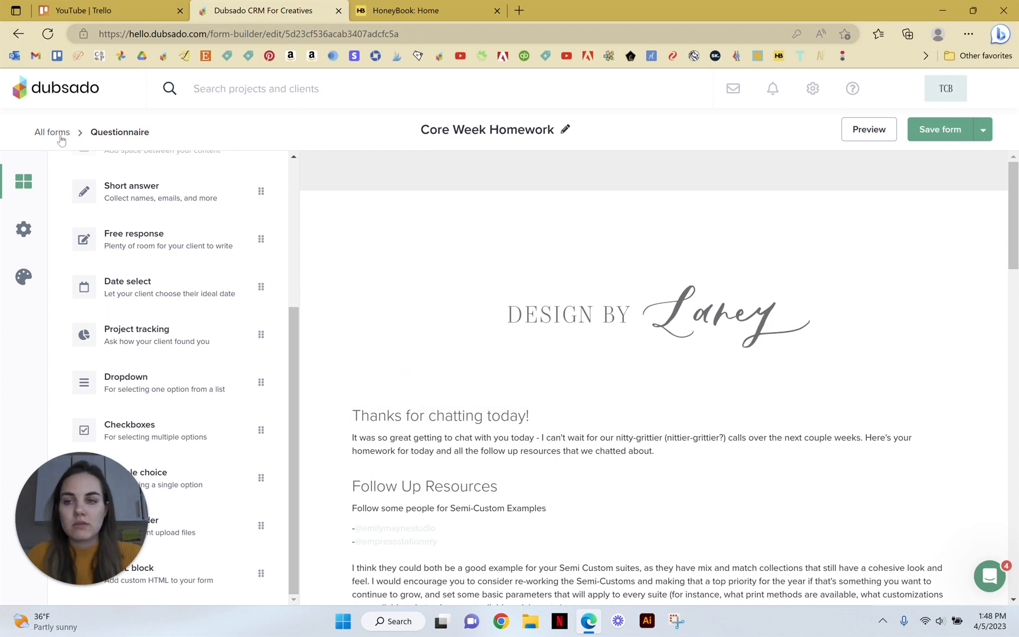
click(51, 132)
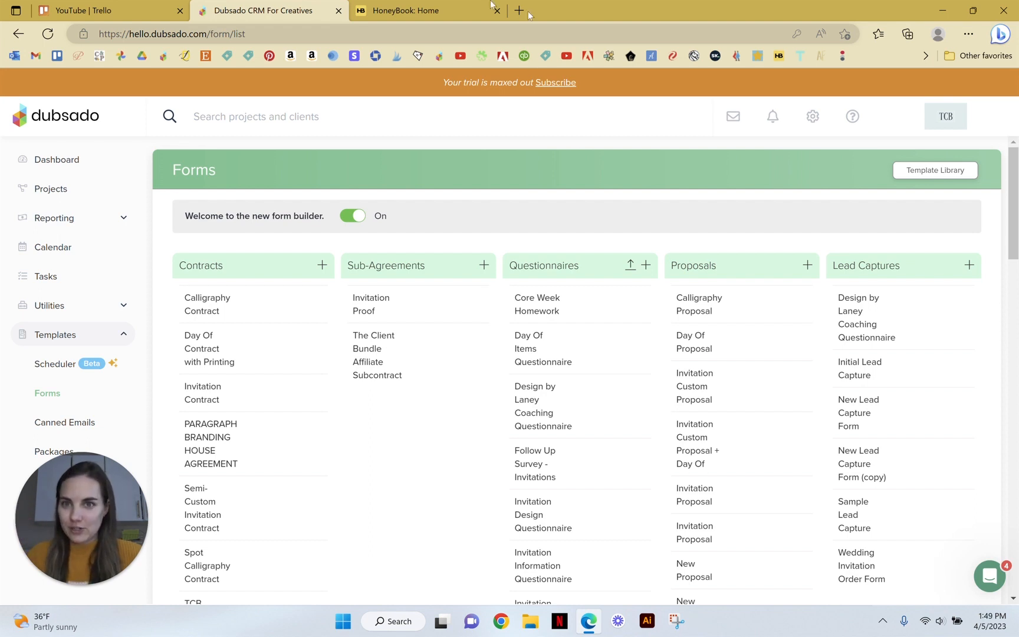
click(423, 10)
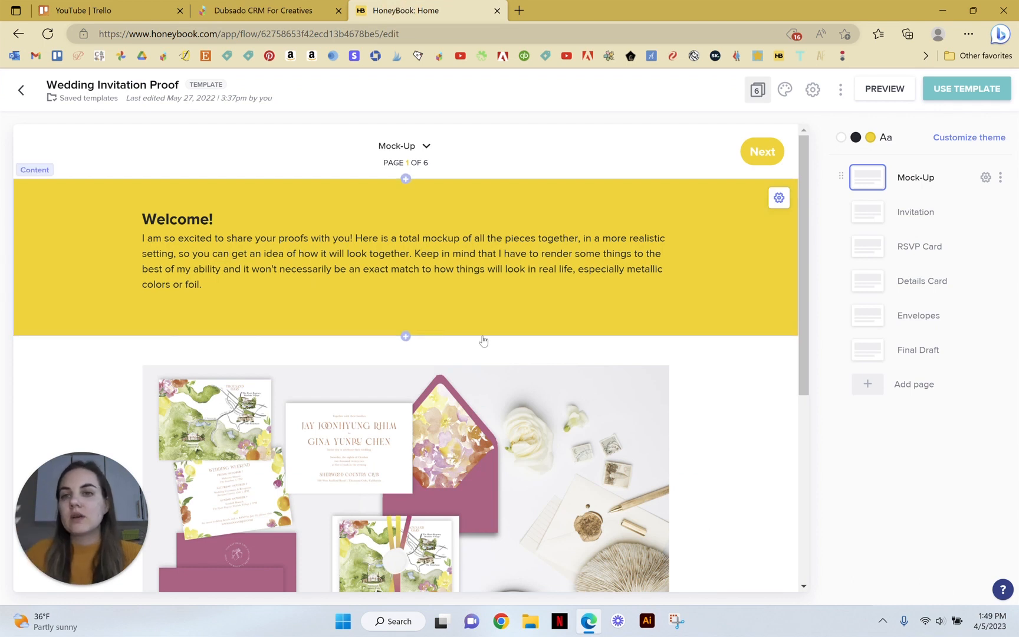
click(346, 260)
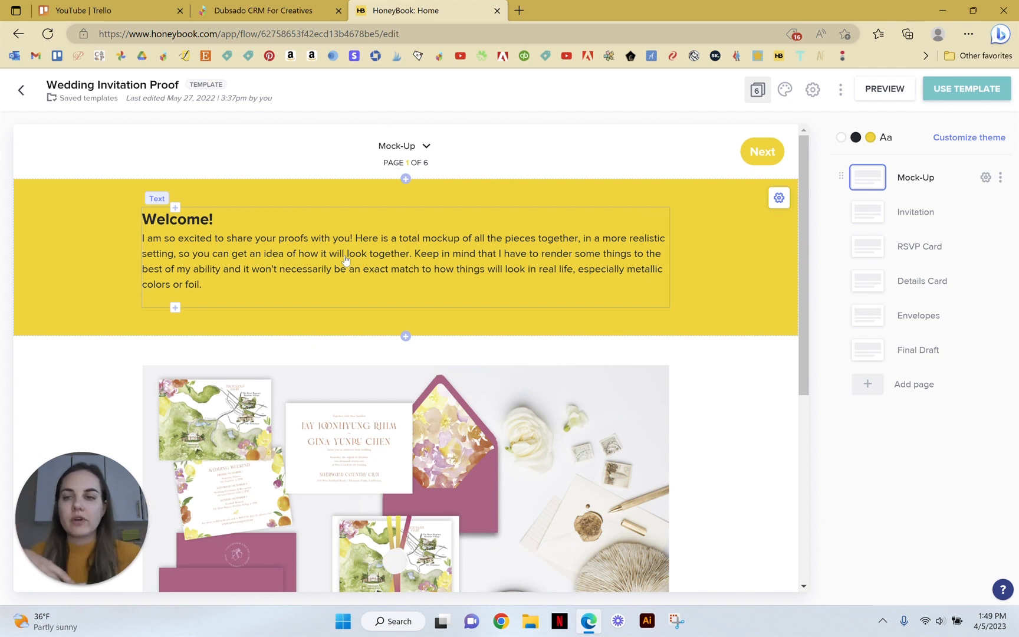
click(21, 90)
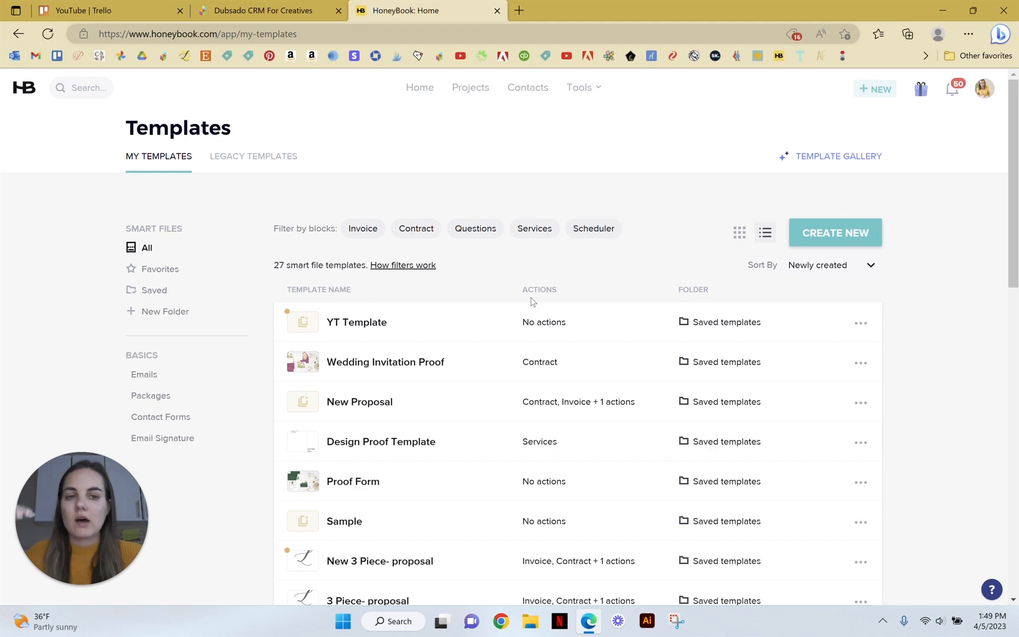
click(269, 11)
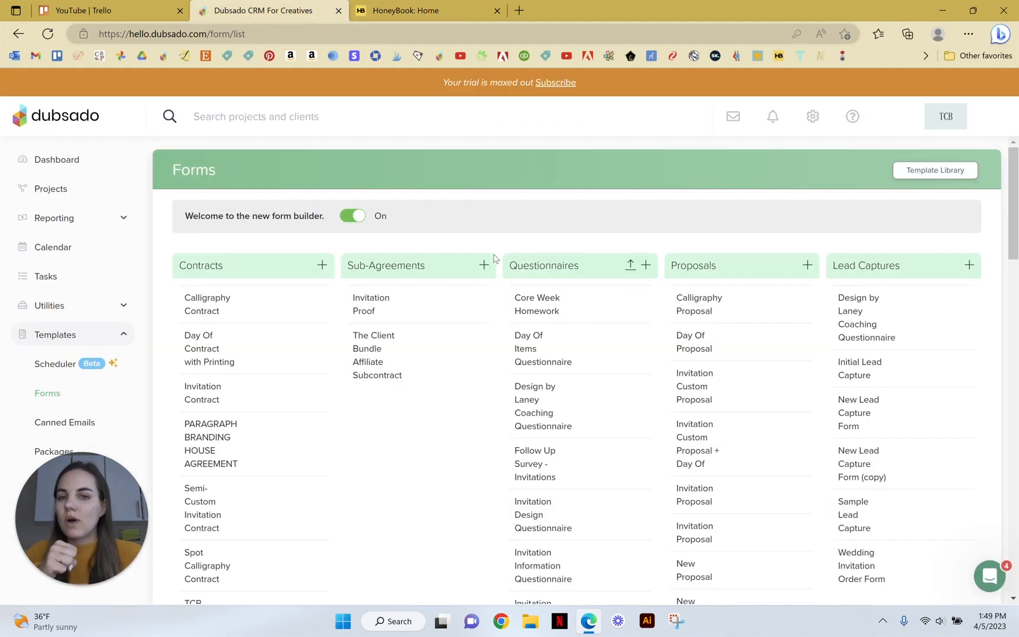
mouse_move(387, 476)
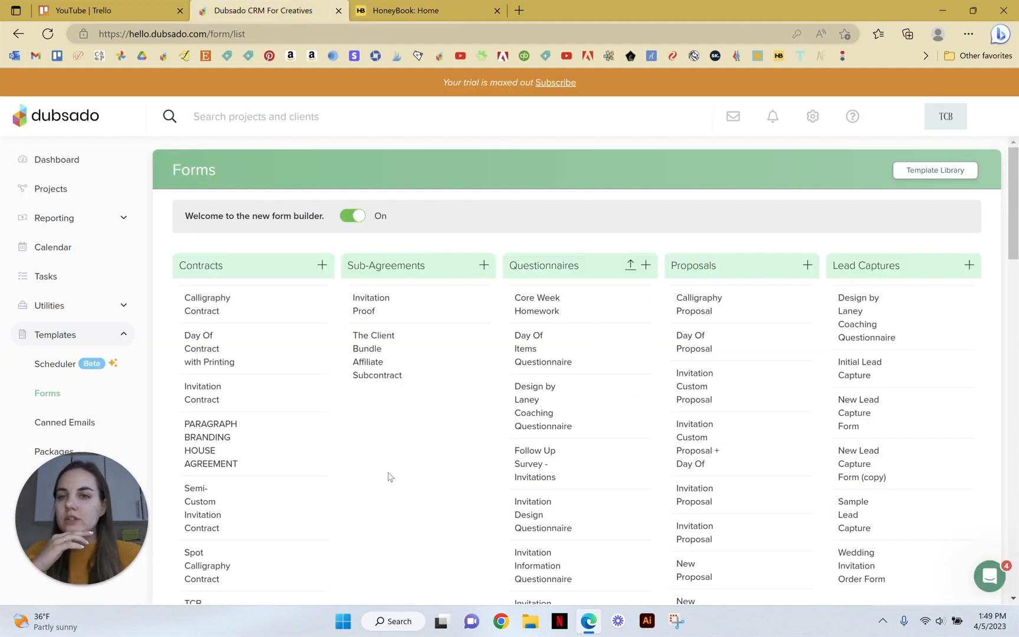
mouse_move(371, 458)
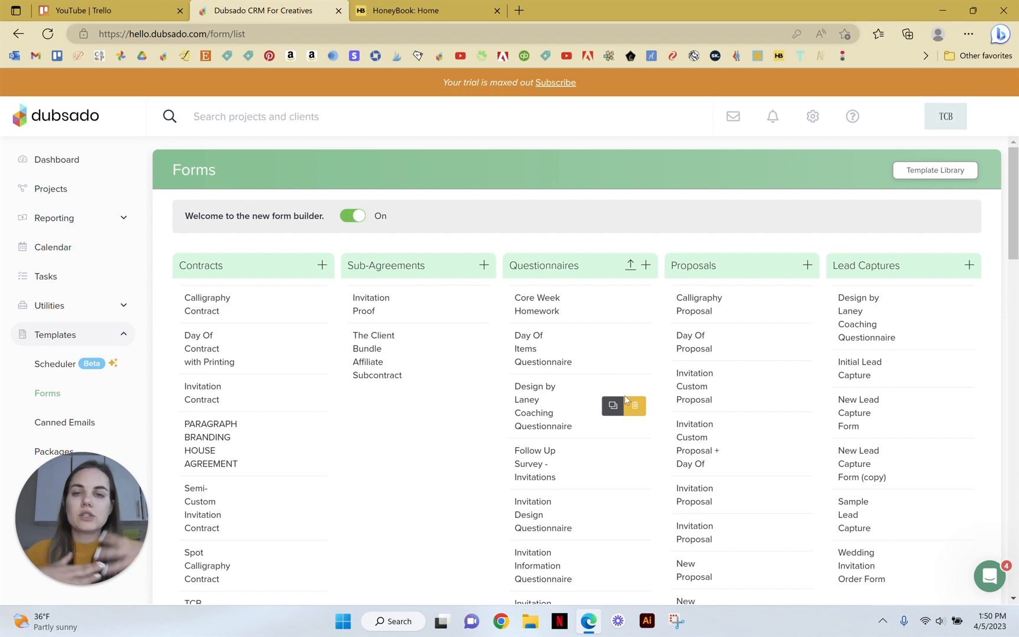
mouse_move(106, 219)
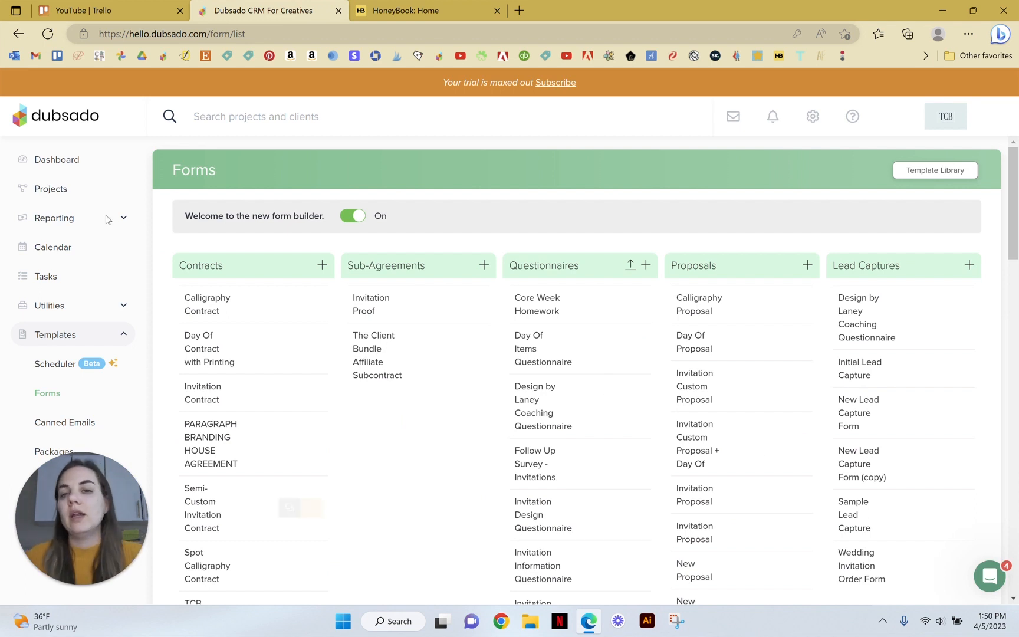
click(427, 11)
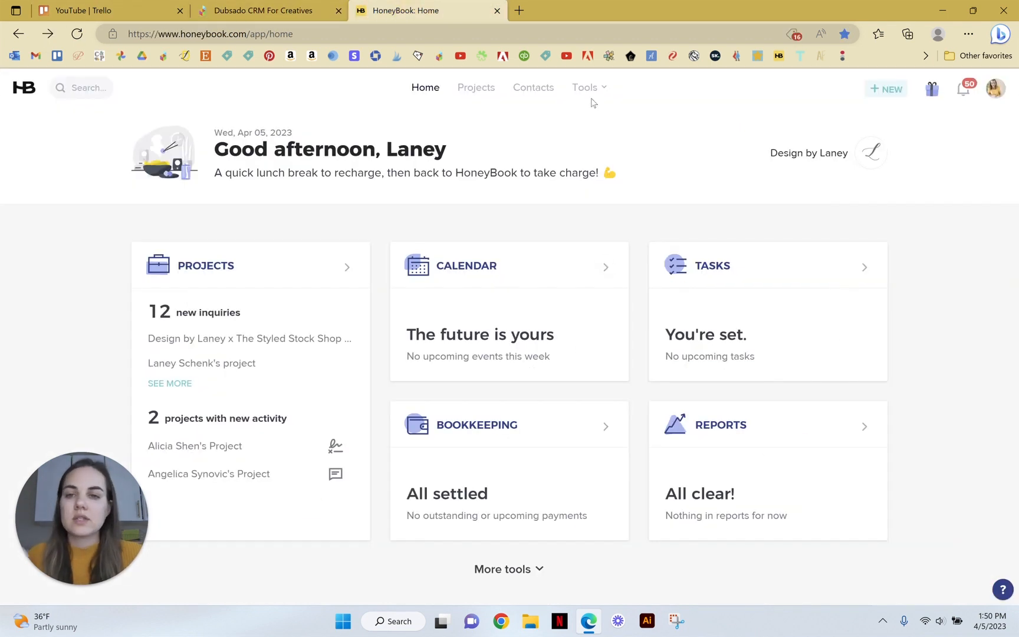
click(266, 11)
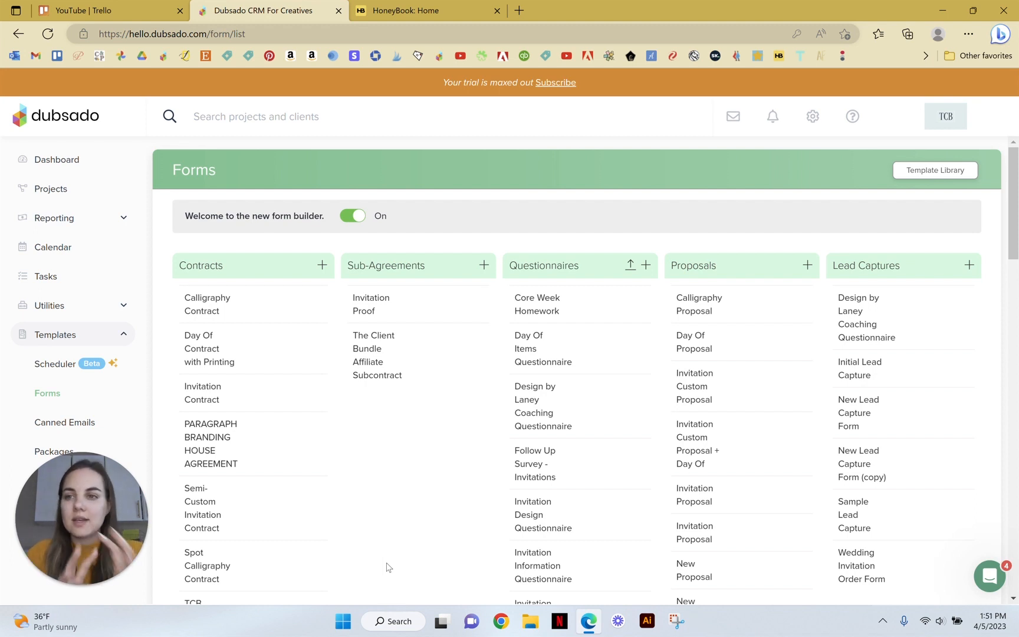
Step: Open Dubsado's Projects list, then switch to the HoneyBook Home dashboard tab
click(51, 189)
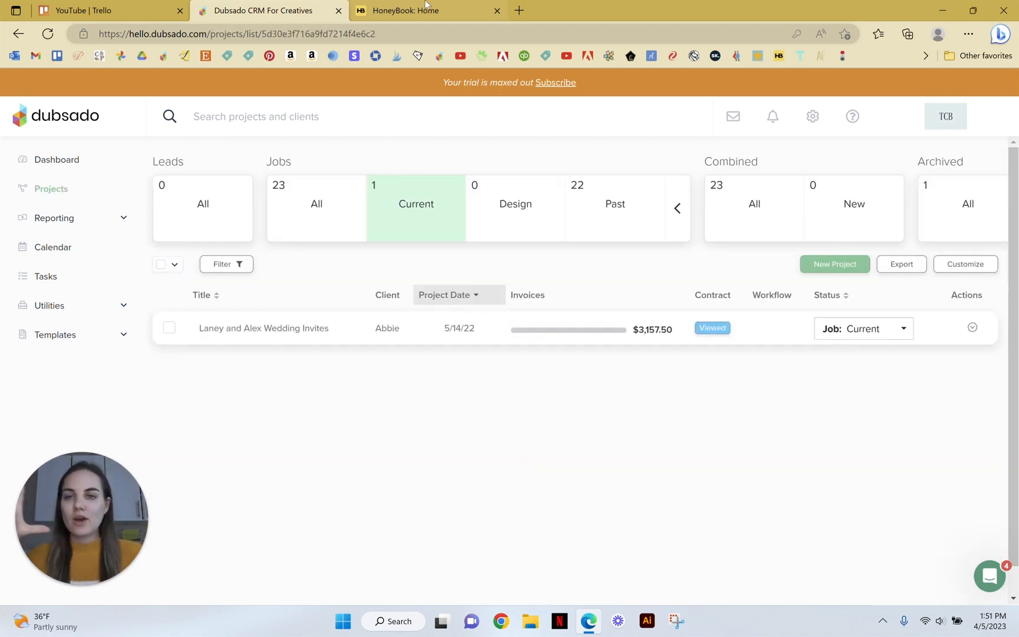
mouse_move(419, 11)
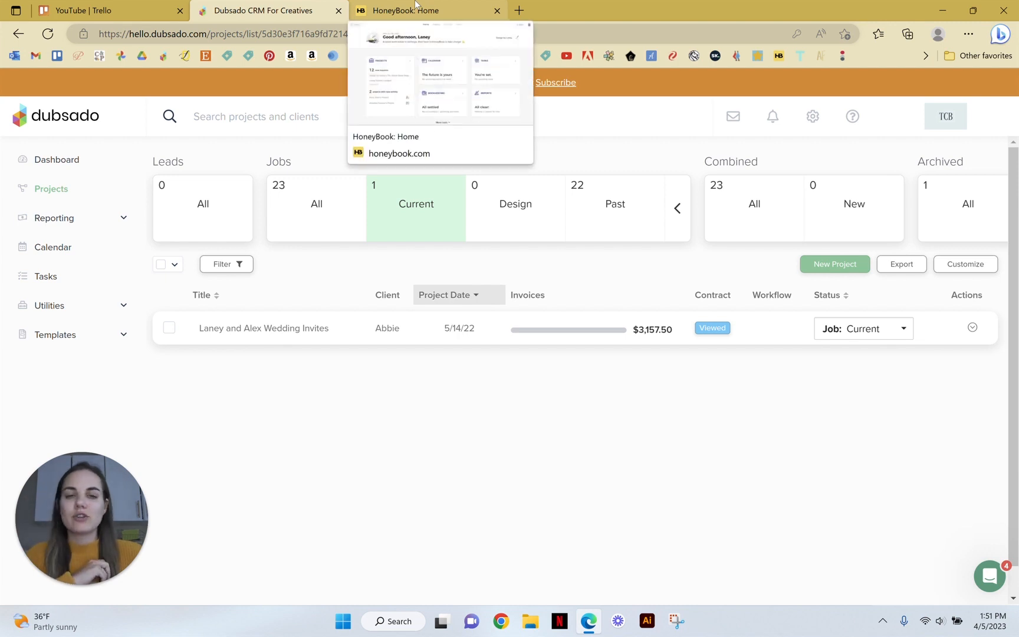
click(426, 10)
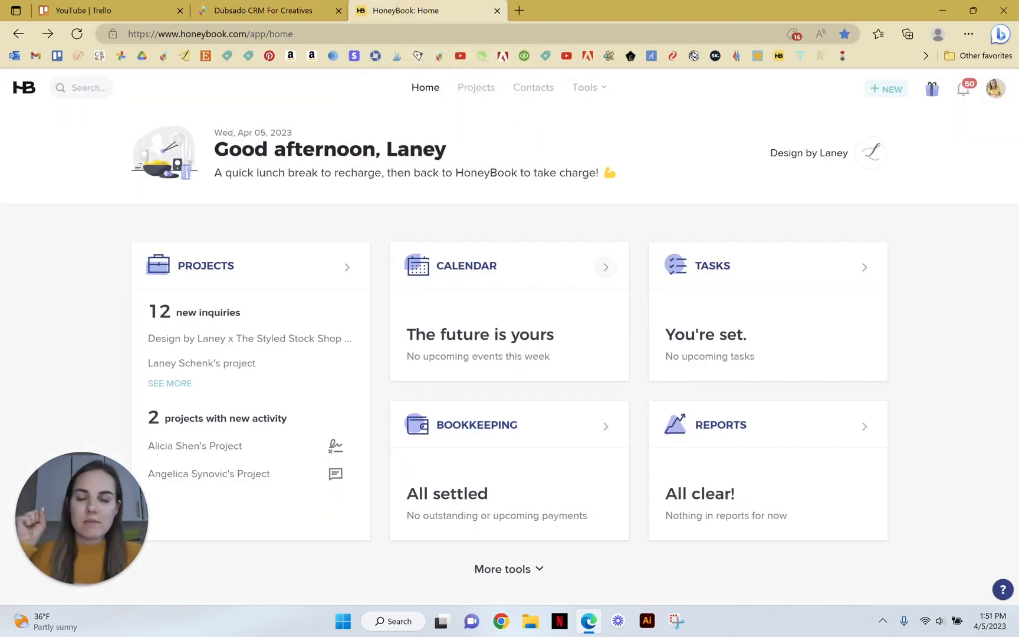
mouse_move(502, 238)
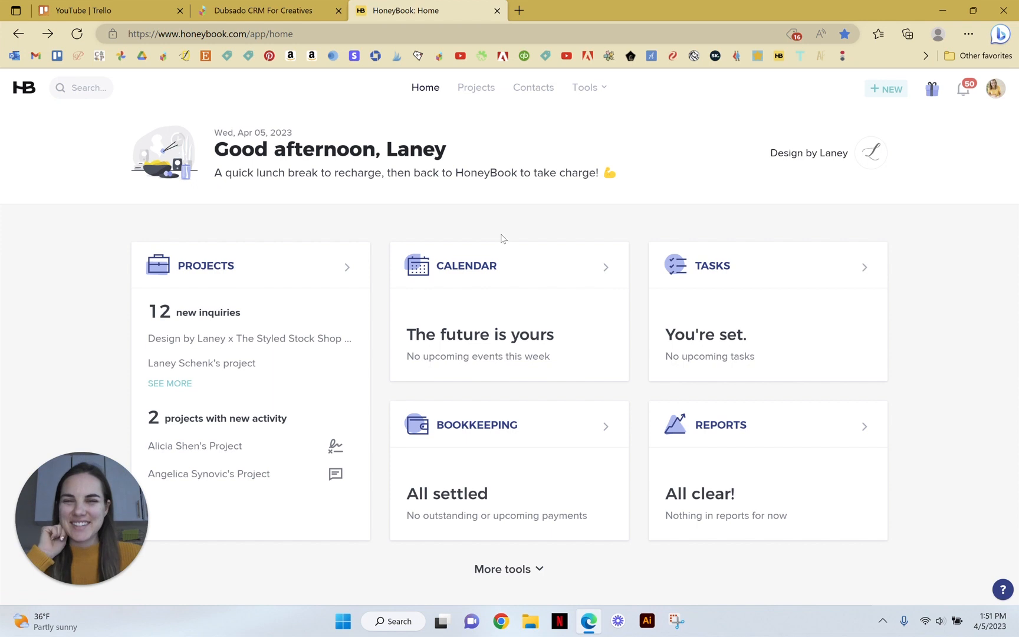